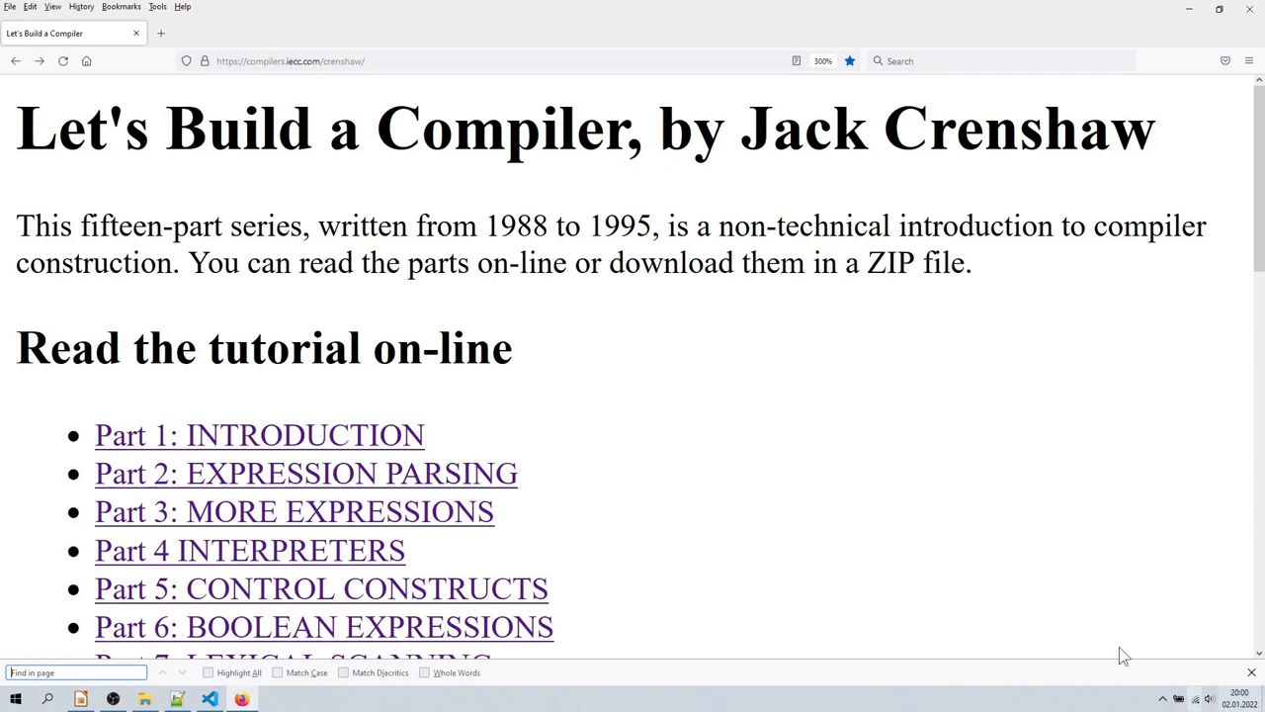
- Open the Part 1: INTRODUCTION link and scroll down through its text
{"action": "left_click", "coordinate": [257, 435]}
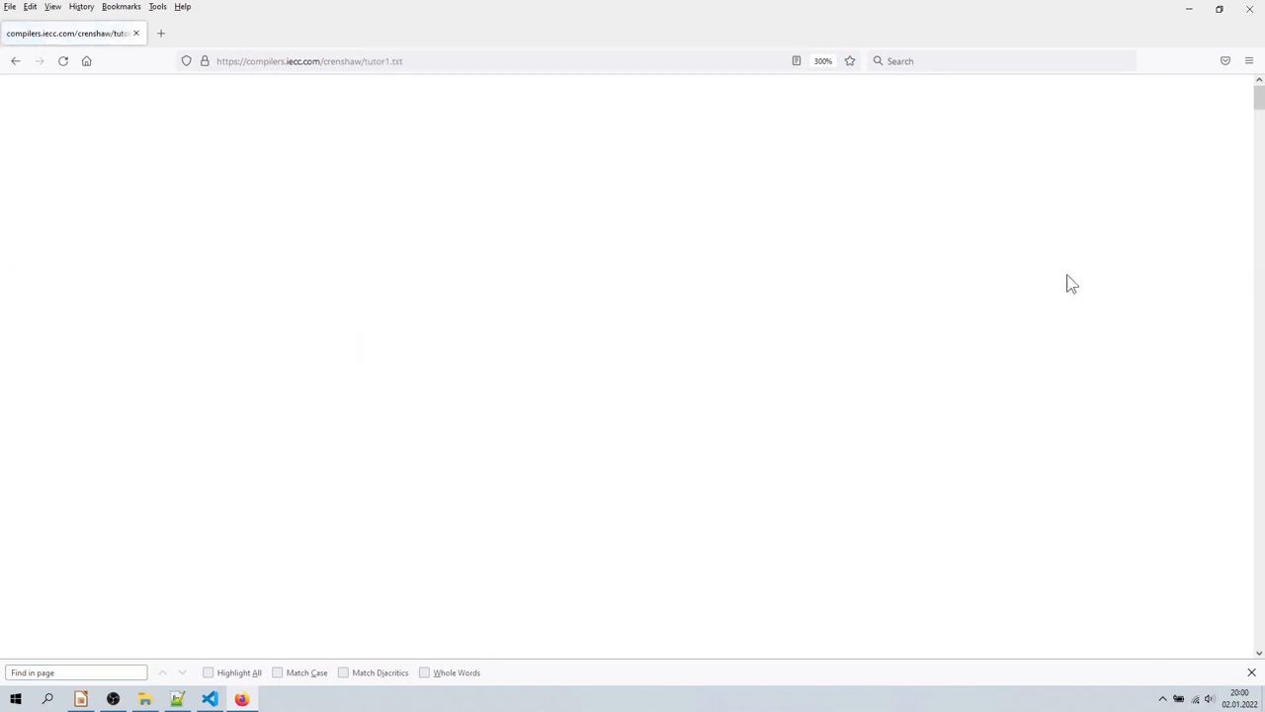
{"action": "scroll", "scroll_direction": "down", "scroll_amount": 3}
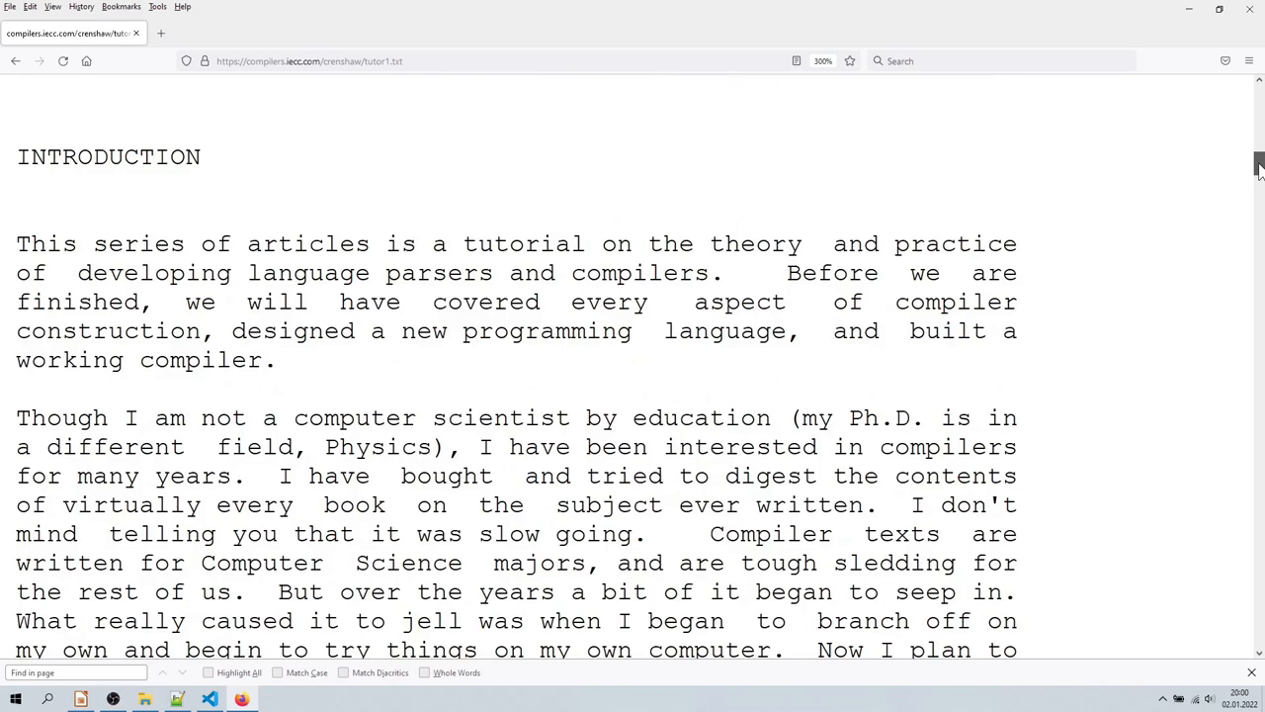
{"action": "scroll", "scroll_direction": "down", "scroll_amount": 3}
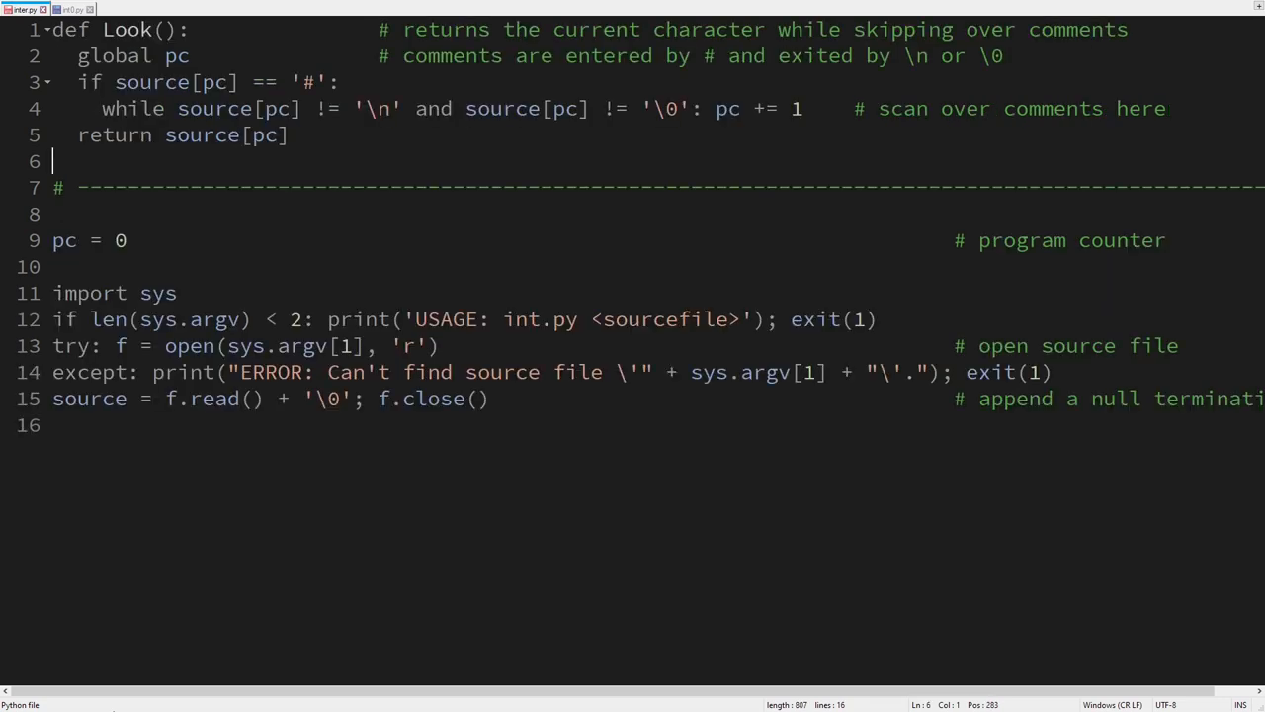
- Highlight Look and the new Take/TakeString/Next/TakeNext helpers, then switch to the test.txt script
{"action": "left_click_drag", "start_coordinate": [52, 29], "coordinate": [53, 161]}
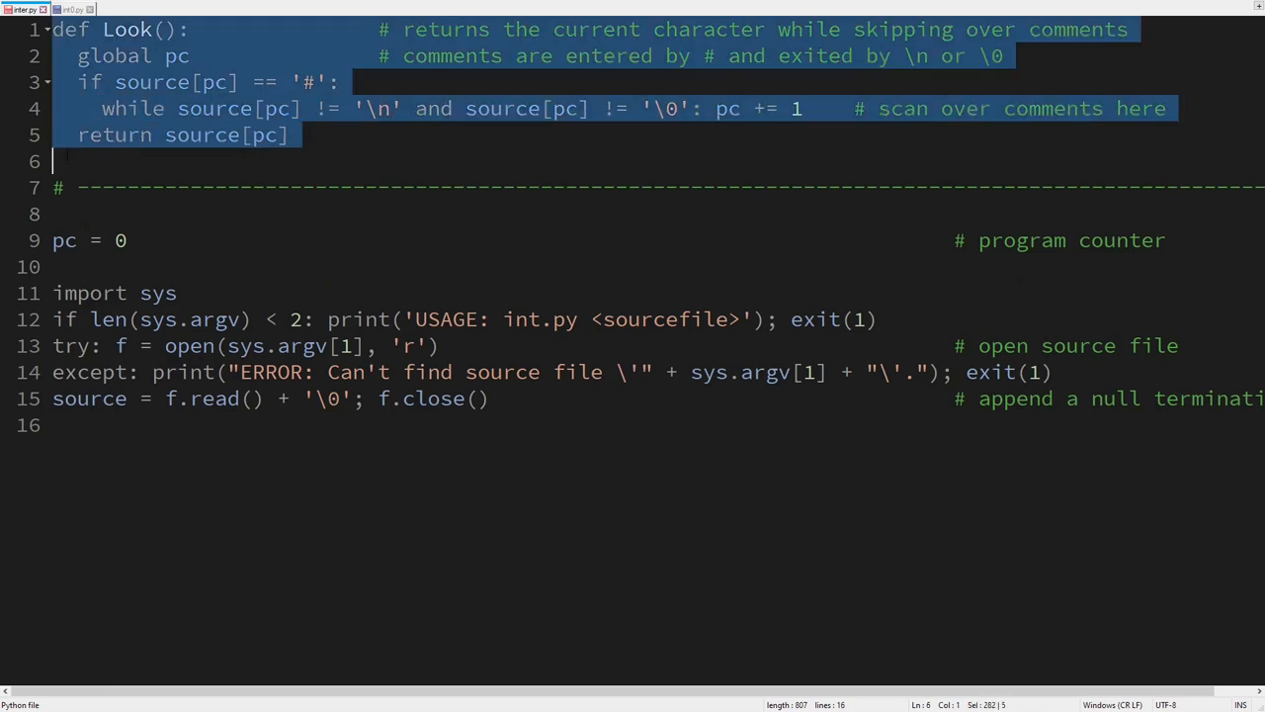
{"action": "mouse_move", "coordinate": [110, 132]}
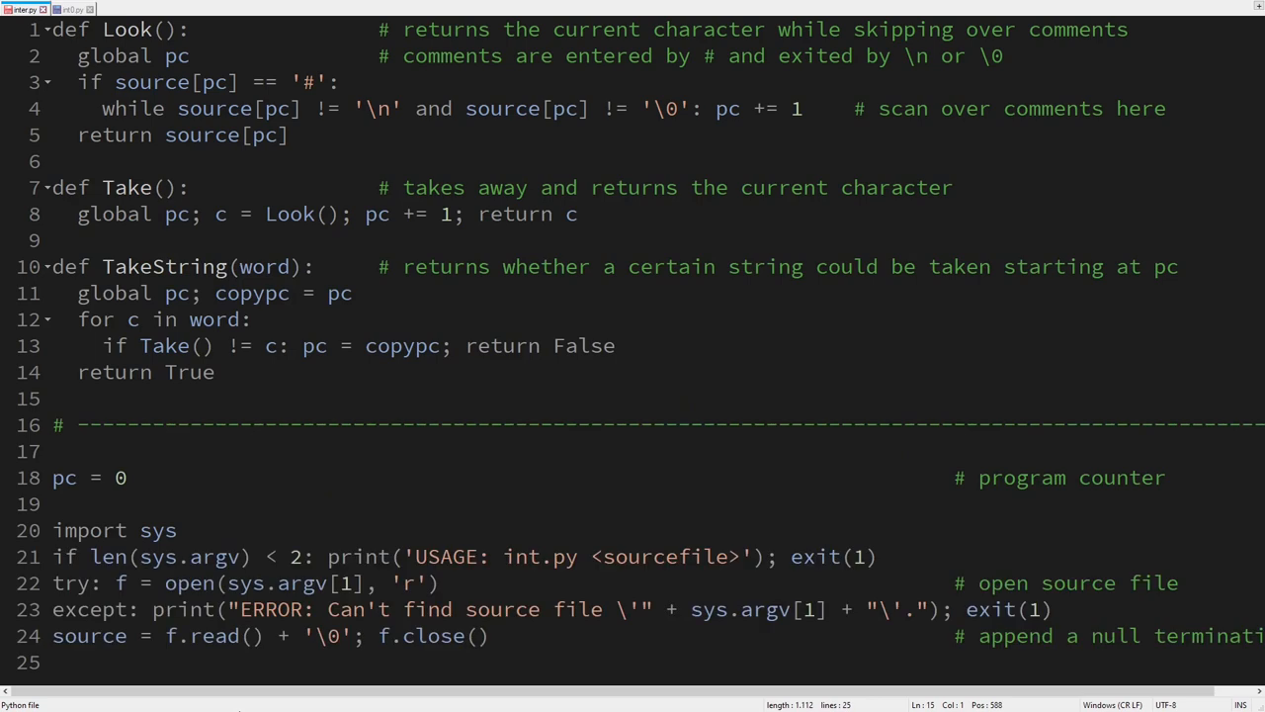
{"action": "left_click_drag", "start_coordinate": [53, 266], "coordinate": [227, 372]}
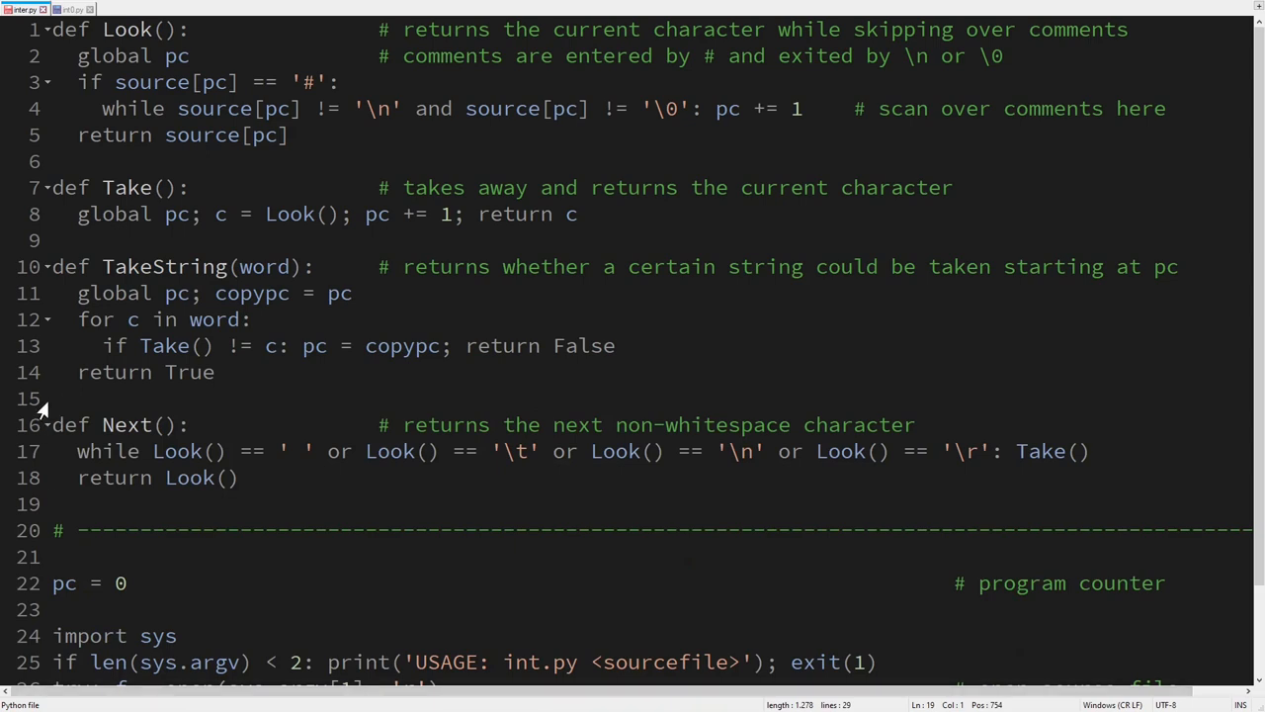
{"action": "left_click_drag", "start_coordinate": [54, 424], "coordinate": [238, 477]}
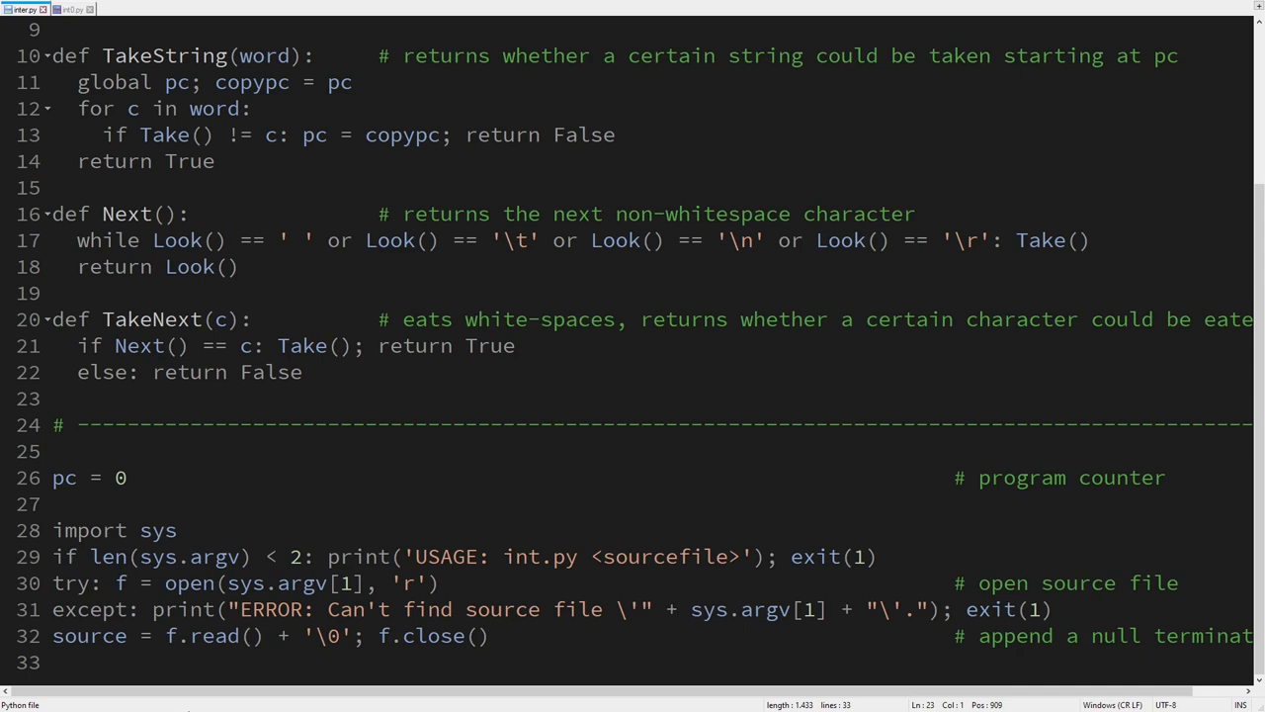
{"action": "left_click", "coordinate": [74, 10]}
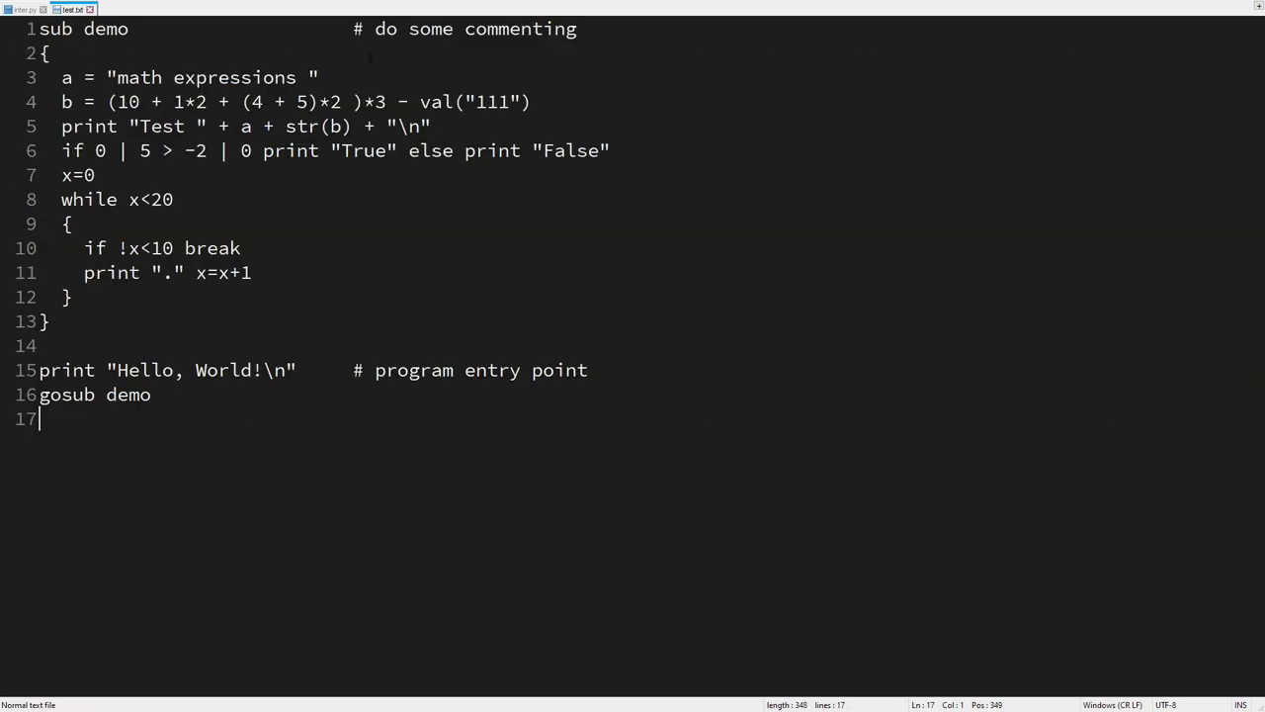
- Complete the echo loop as while Look() != '\0' with its Take call
{"action": "left_click_drag", "start_coordinate": [353, 369], "coordinate": [151, 394]}
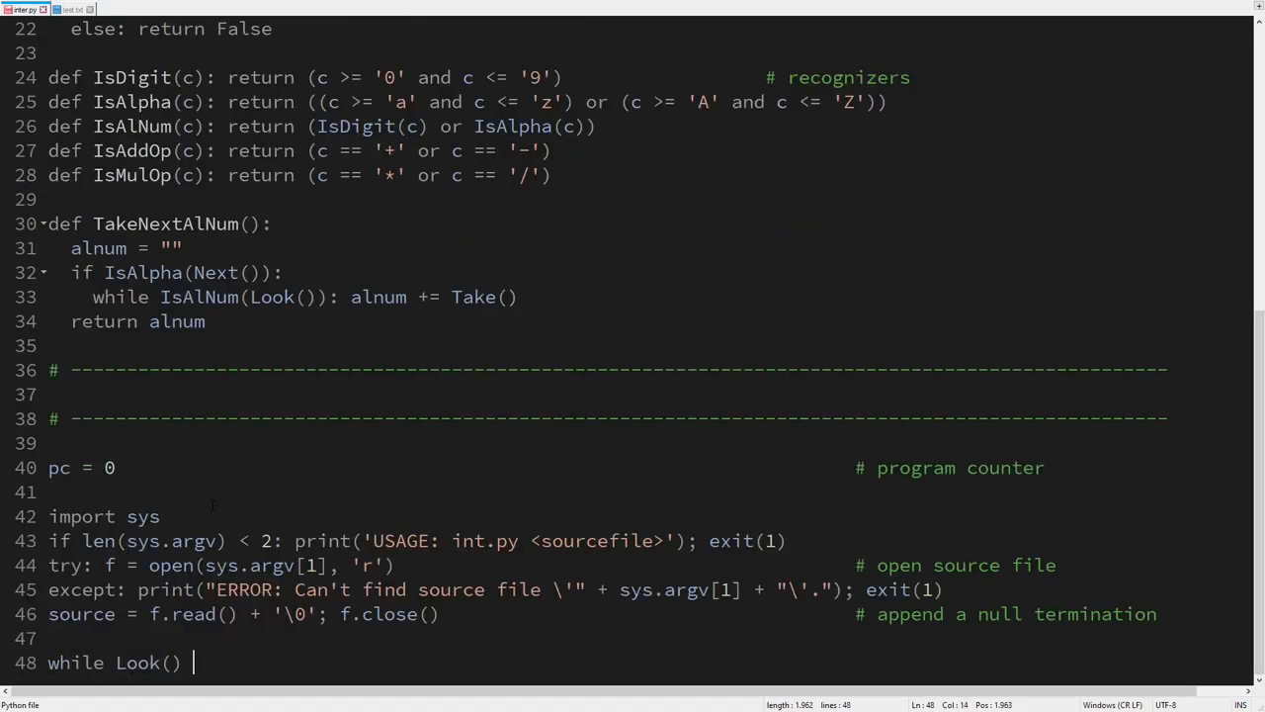
{"action": "type", "text": "!= '\\0': T"}
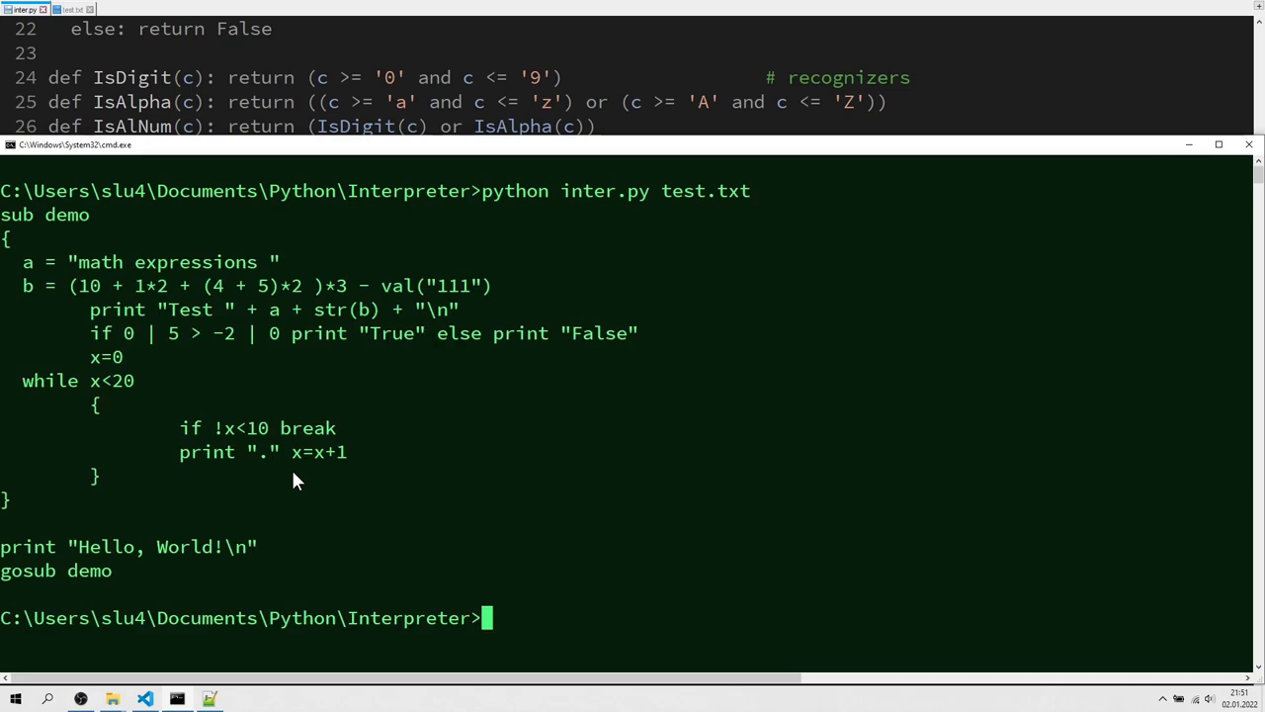
{"action": "mouse_move", "coordinate": [6, 227]}
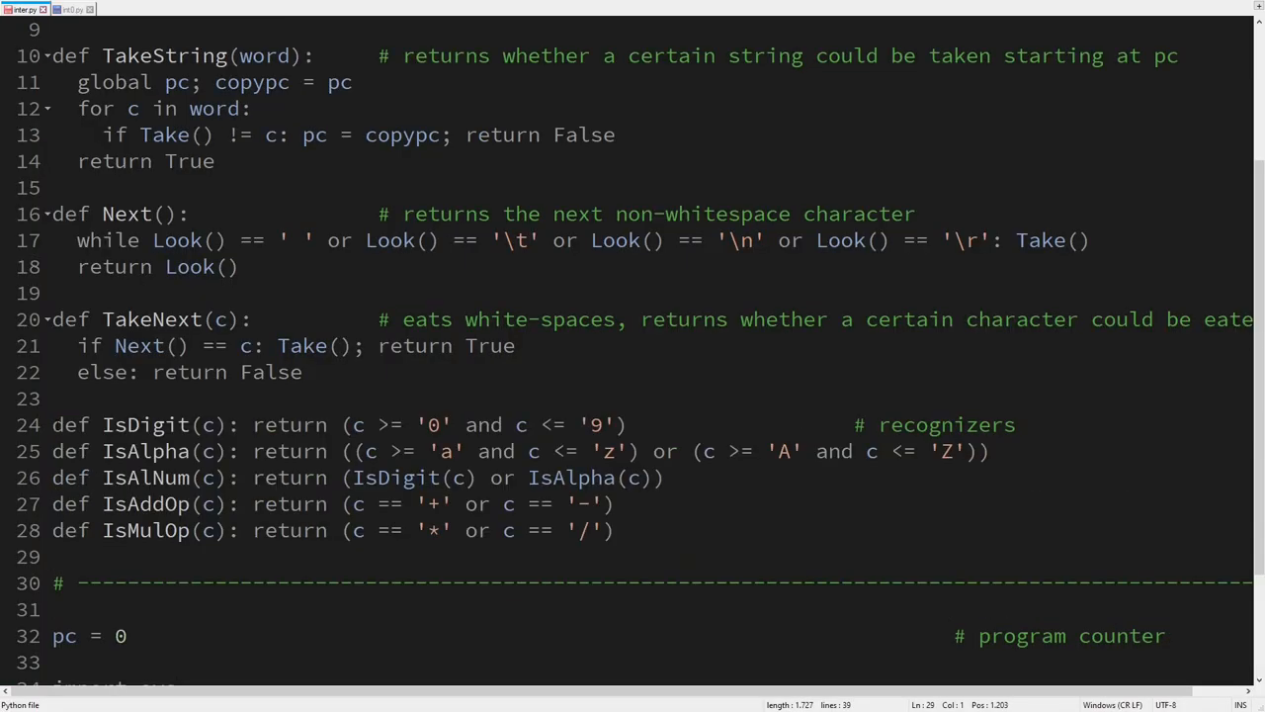
- Highlight the new TakeNextAlNum function collecting the next alphanumeric word
{"action": "left_click_drag", "start_coordinate": [52, 424], "coordinate": [51, 529]}
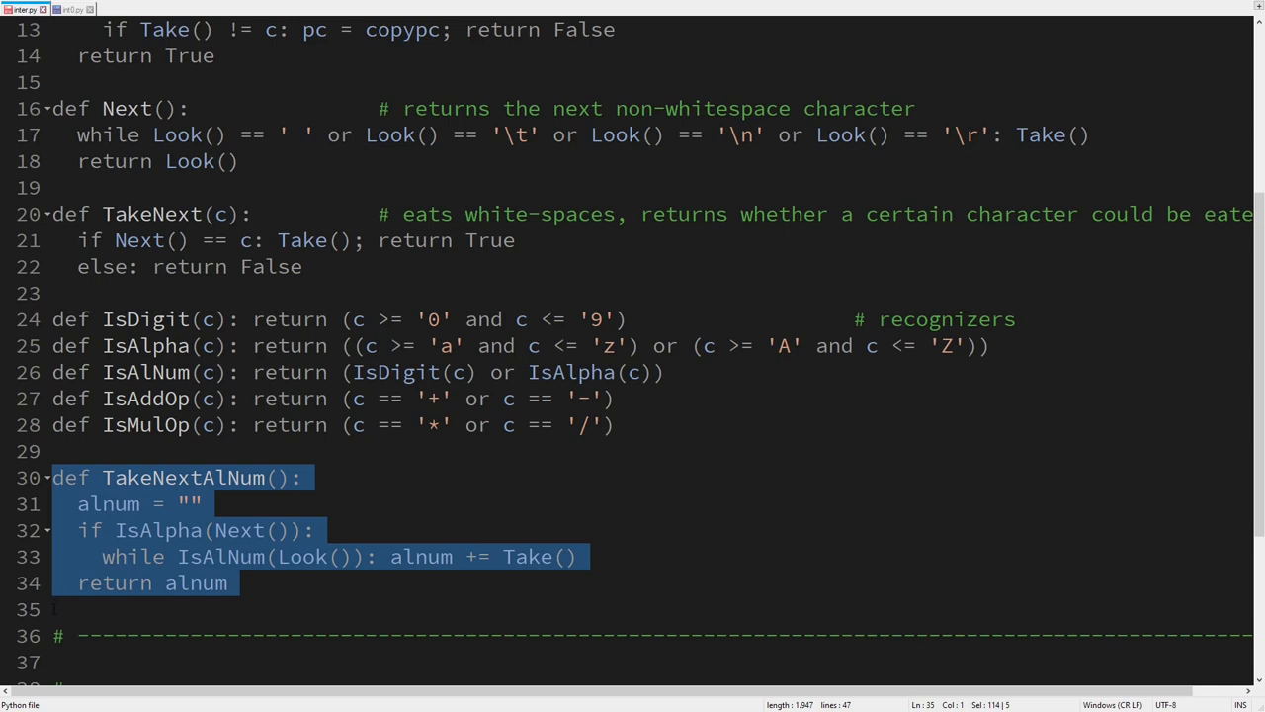
{"action": "left_click", "coordinate": [61, 606]}
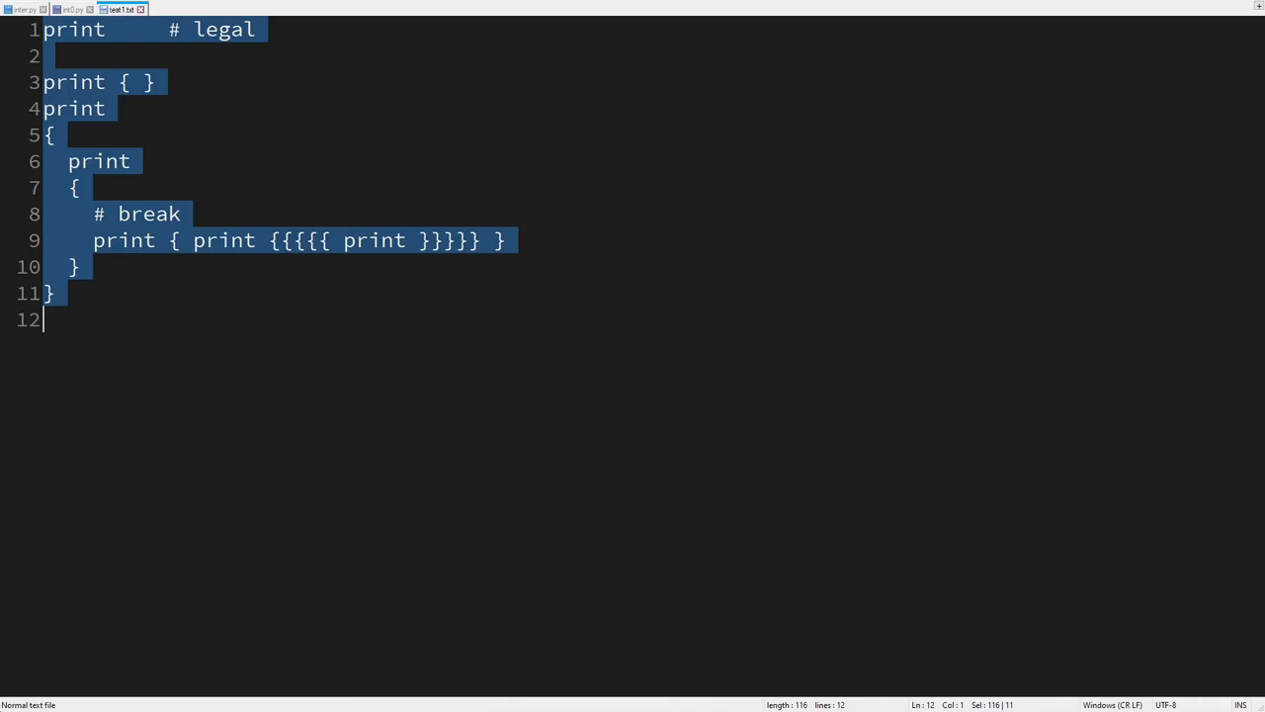
- Replace inter.py's echo loop with a Program() call and define Program with its Block calls
{"action": "left_click", "coordinate": [67, 8]}
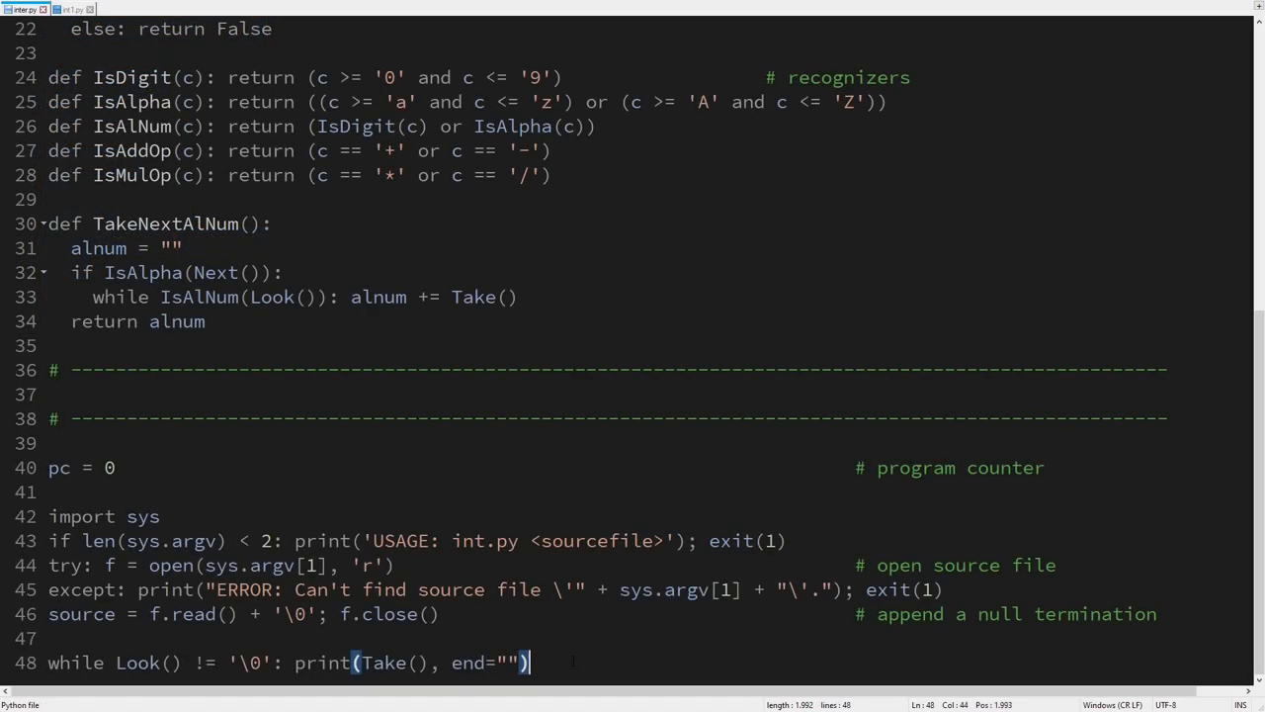
{"action": "type", "text": "Program()"}
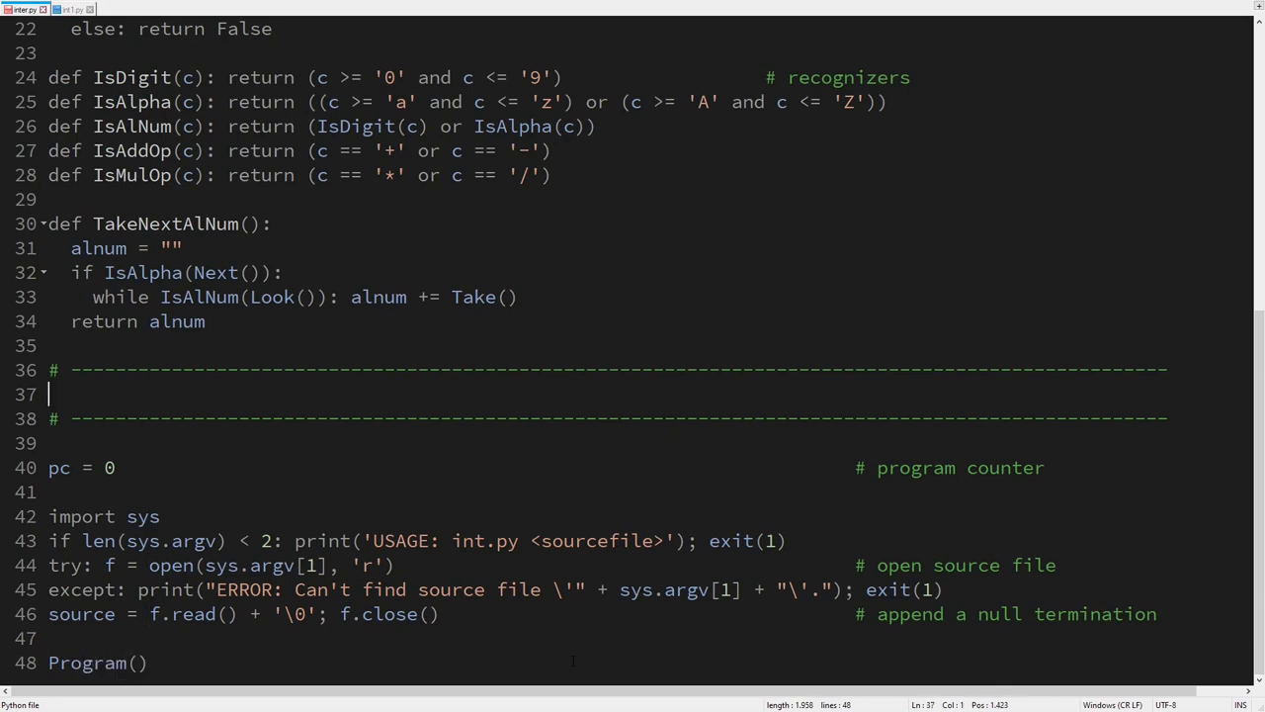
{"action": "type", "text": "def Program():"}
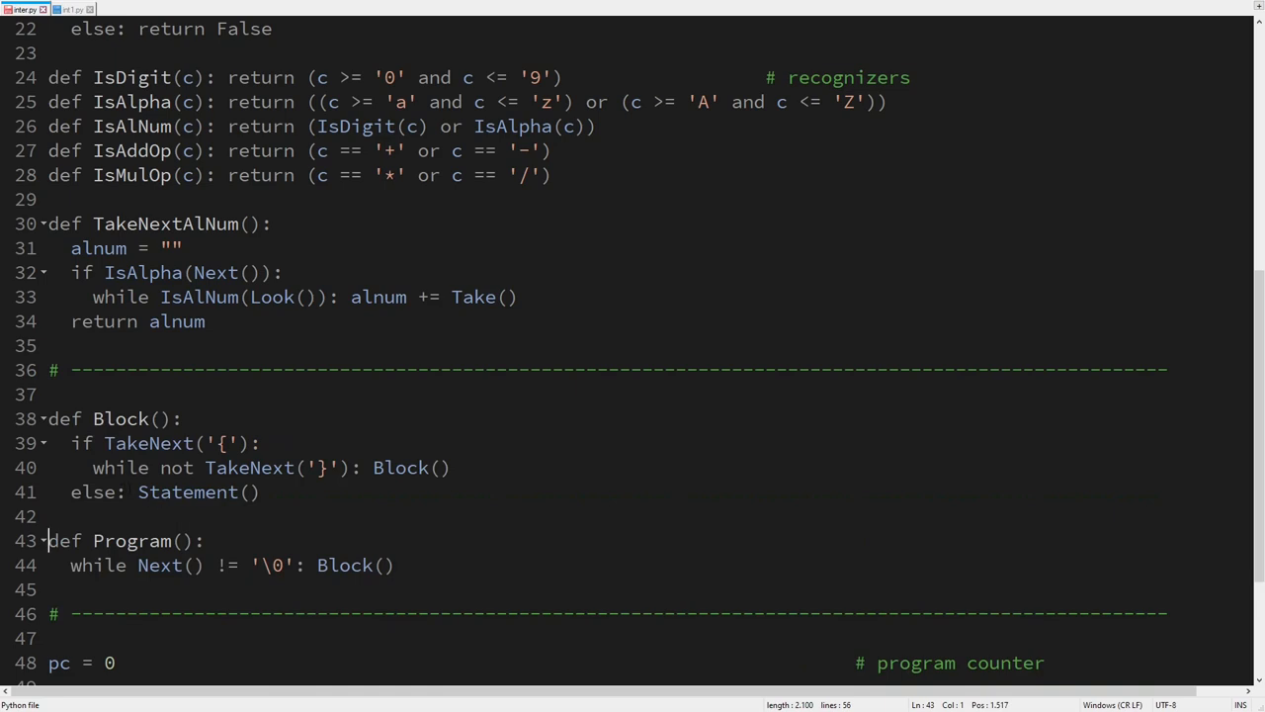
{"action": "left_click_drag", "start_coordinate": [72, 491], "coordinate": [260, 492]}
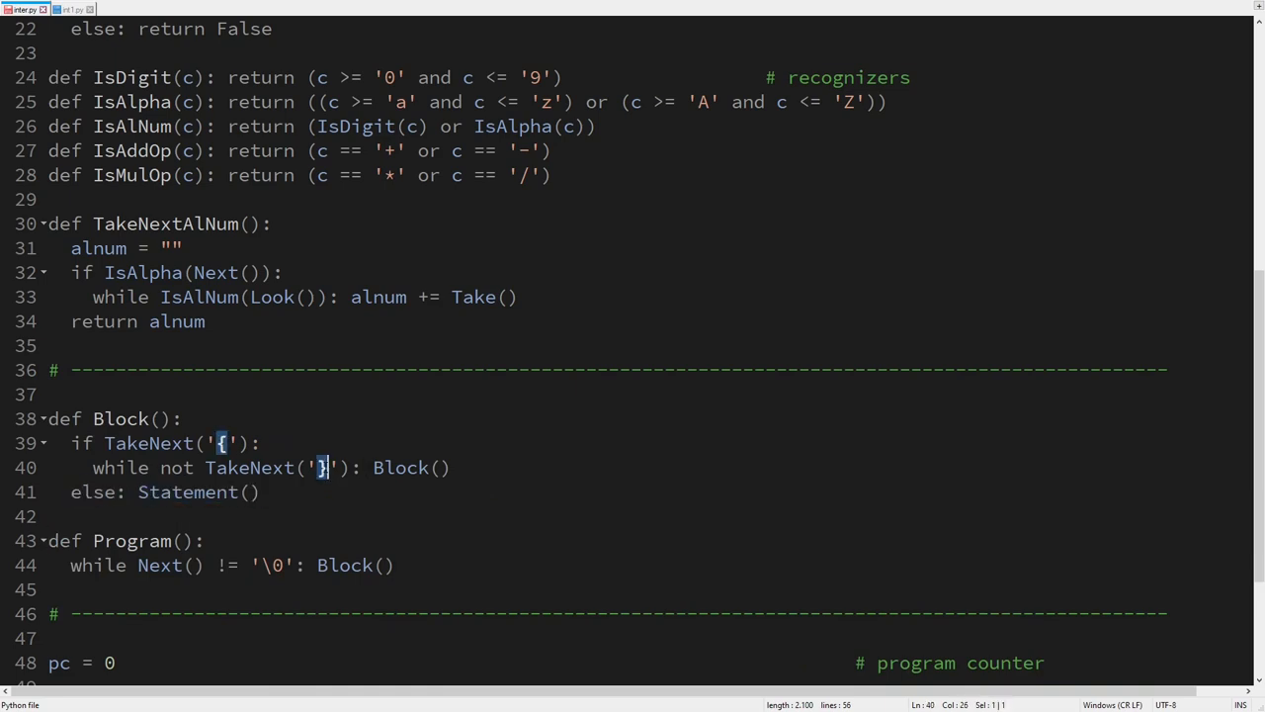
{"action": "double_click", "coordinate": [411, 467]}
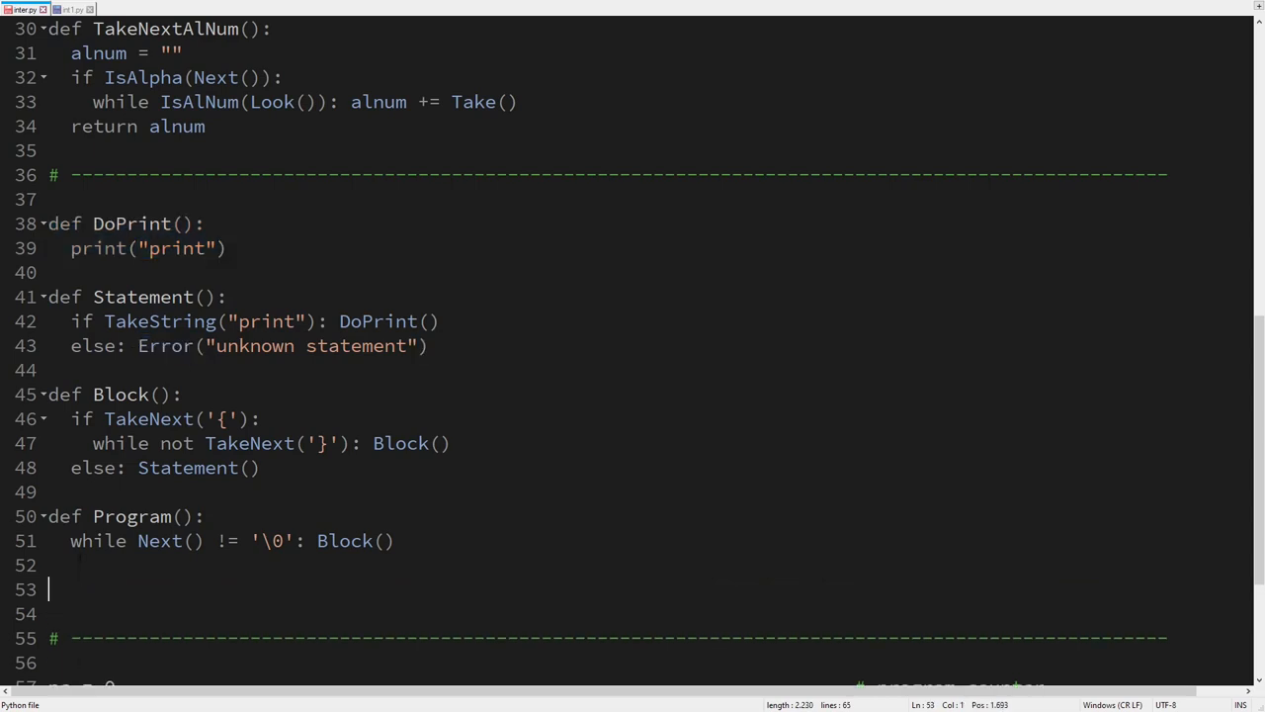
- Add def Error(text) that prints '\nERROR ' + text and exits with status 1
{"action": "type", "text": "def Error(text): print(\"\\nERROR \" + text); exit(1)"}
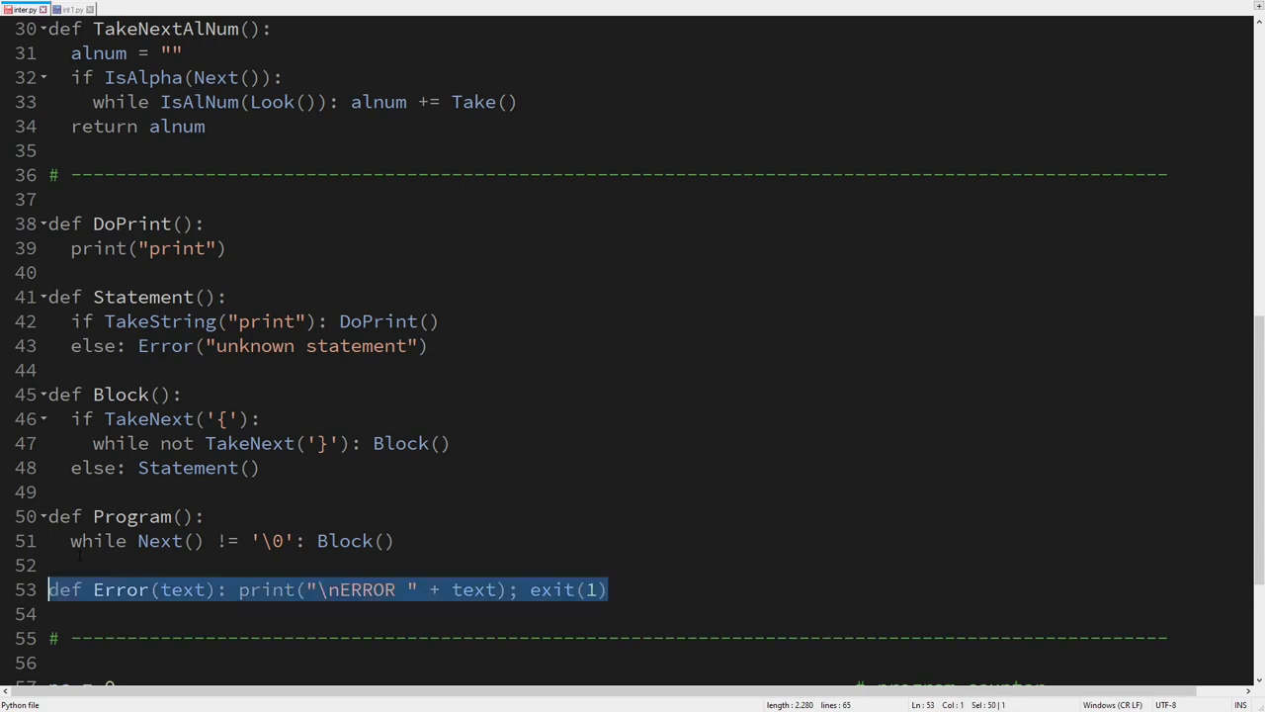
{"action": "left_click", "coordinate": [119, 10]}
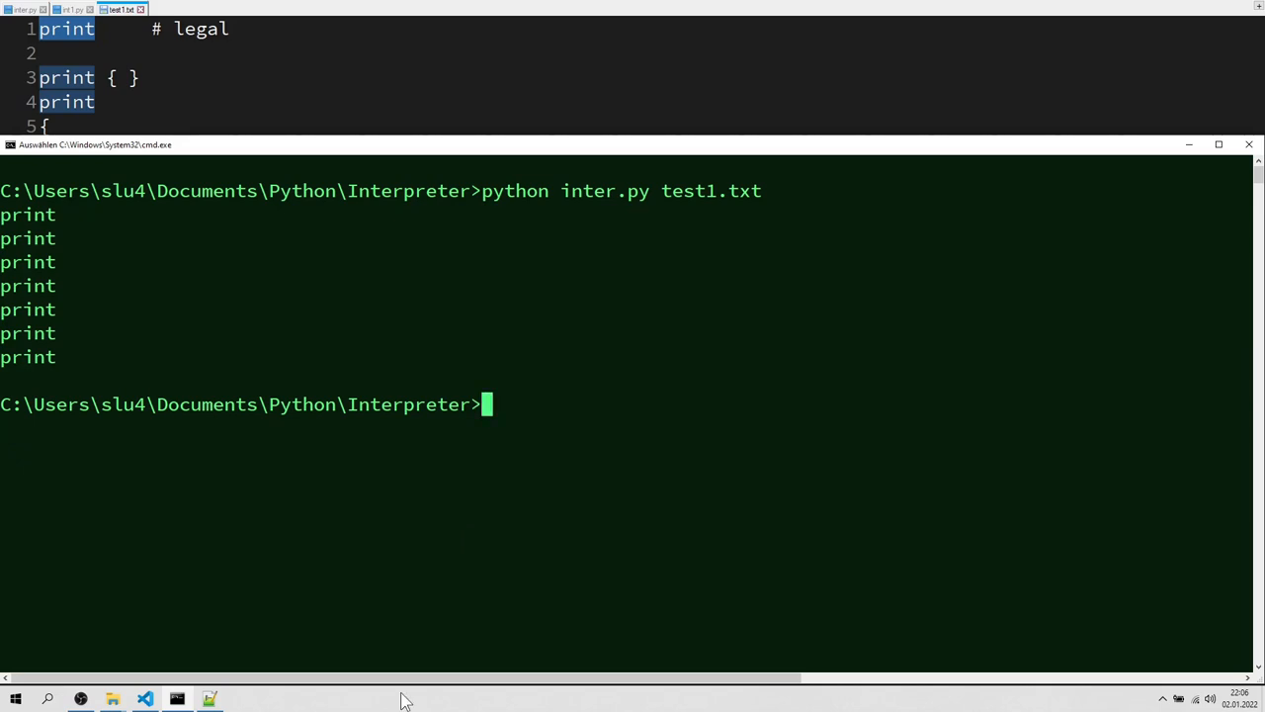
- Return from the command prompt run to the inter.py code in Notepad++
{"action": "left_click", "coordinate": [25, 9]}
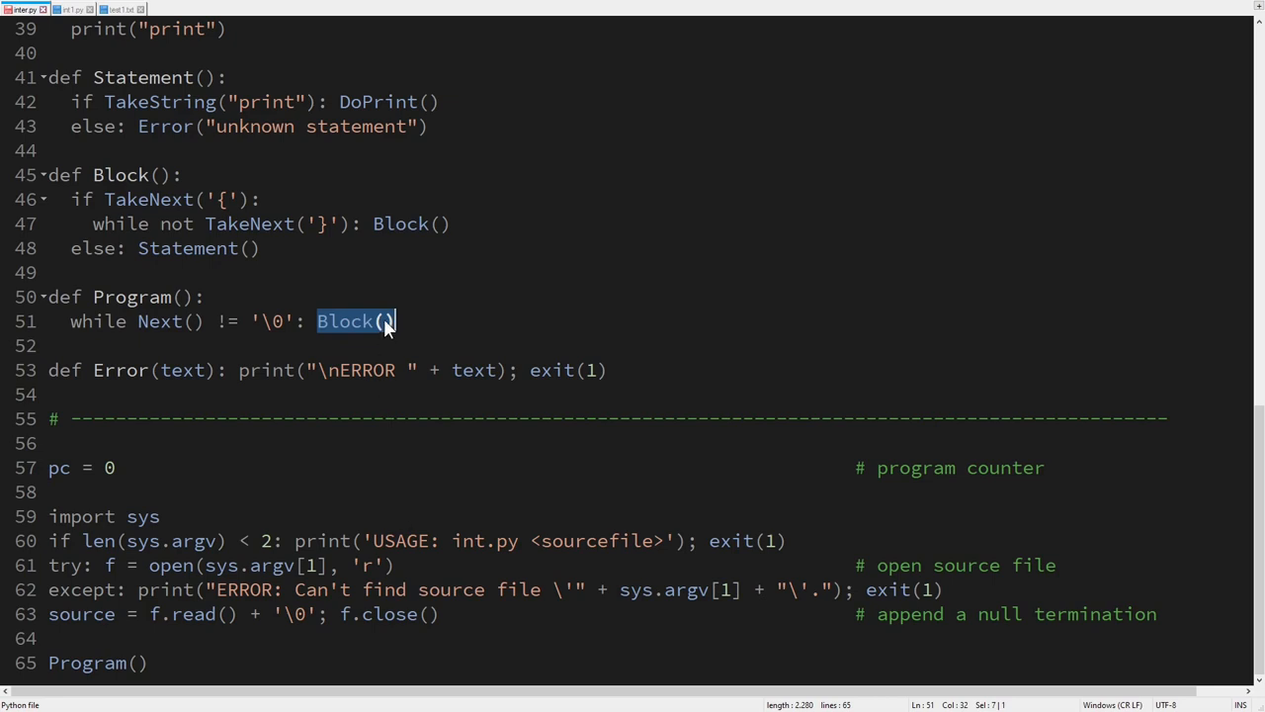
- Have Program call Block(True), thread act through the defs, and guard printing with if act
{"action": "type", "text": "True"}
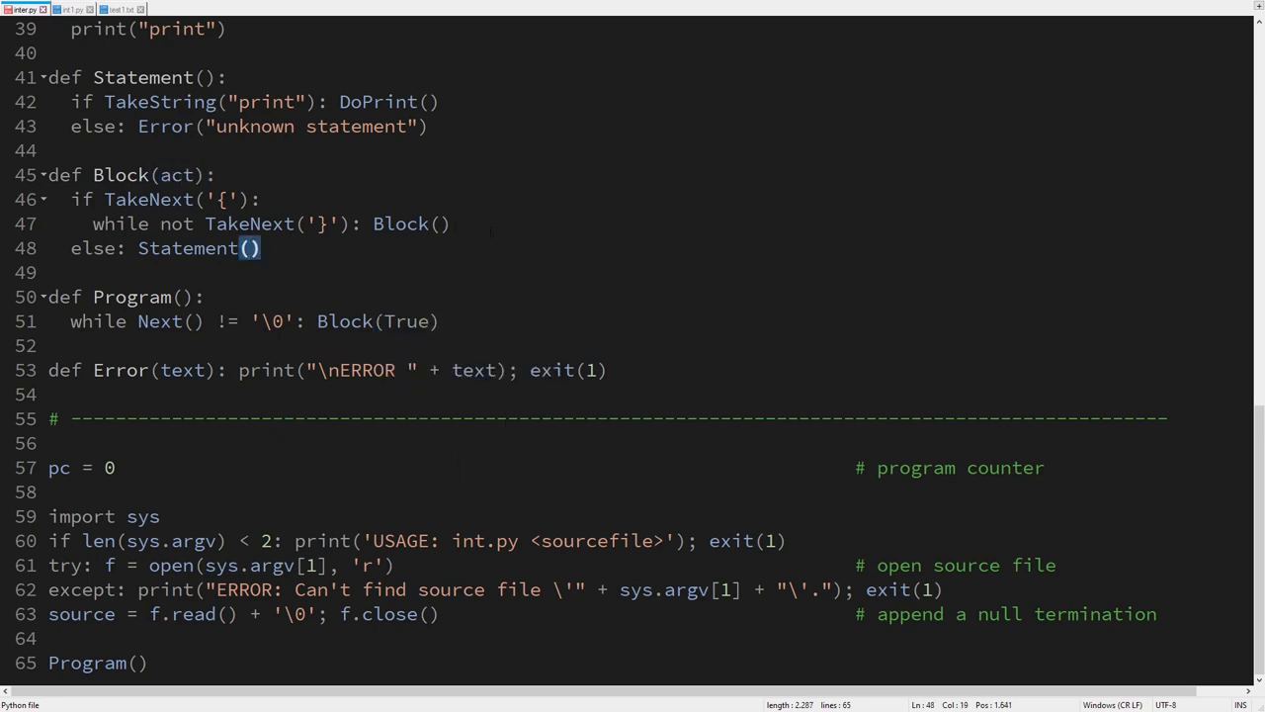
{"action": "type", "text": "act):"}
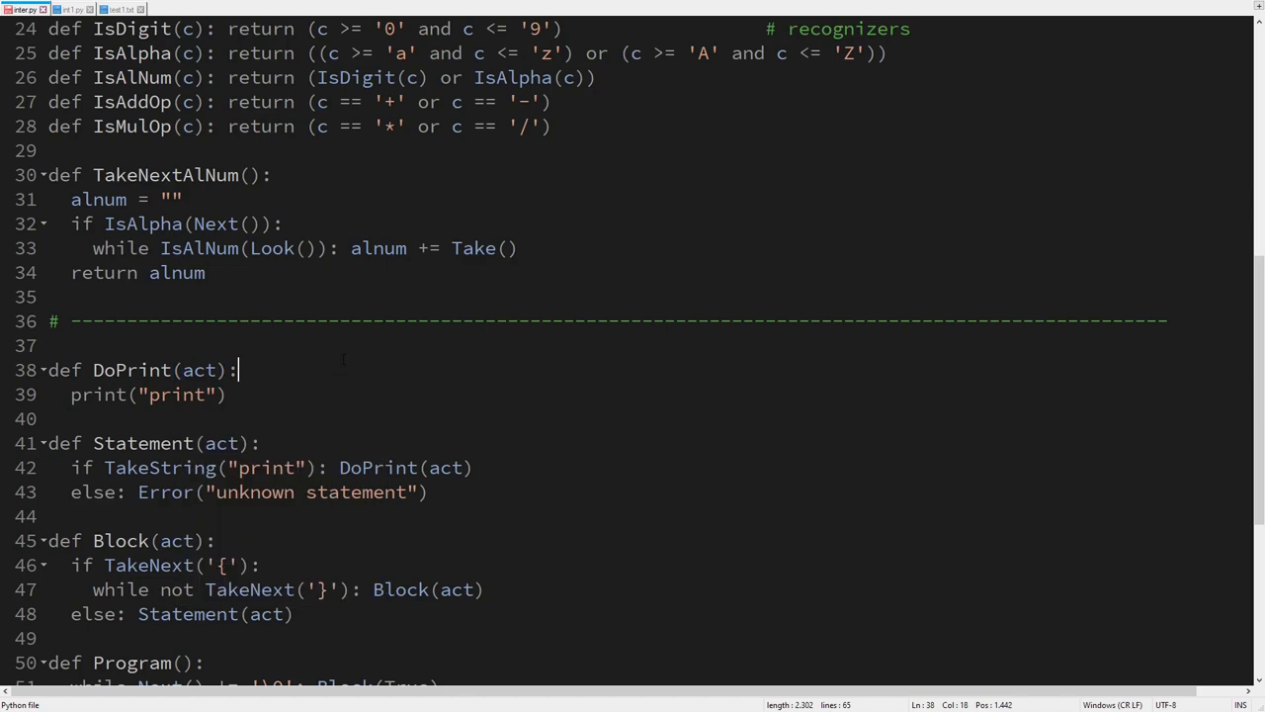
{"action": "type", "text": "if act:"}
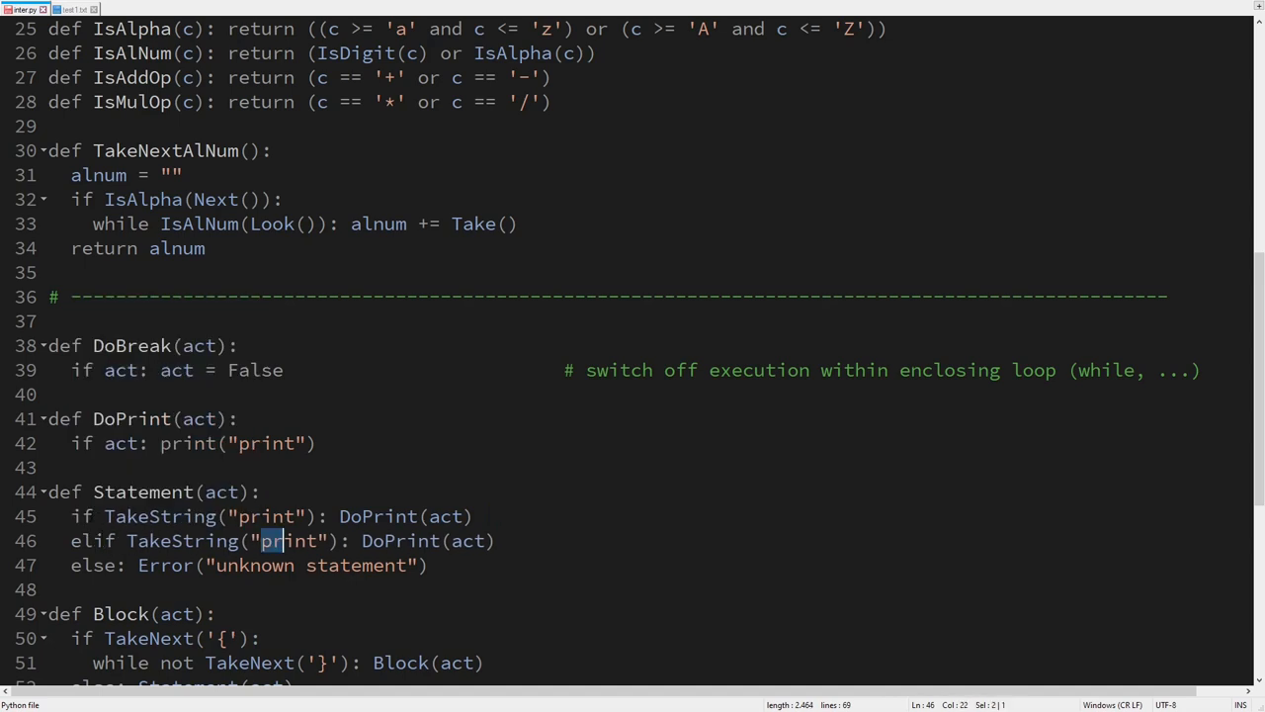
- Add the TakeString("break") branch calling DoBreak and change act to act[0] in DoPrint and DoBreak
{"action": "type", "text": "break"}
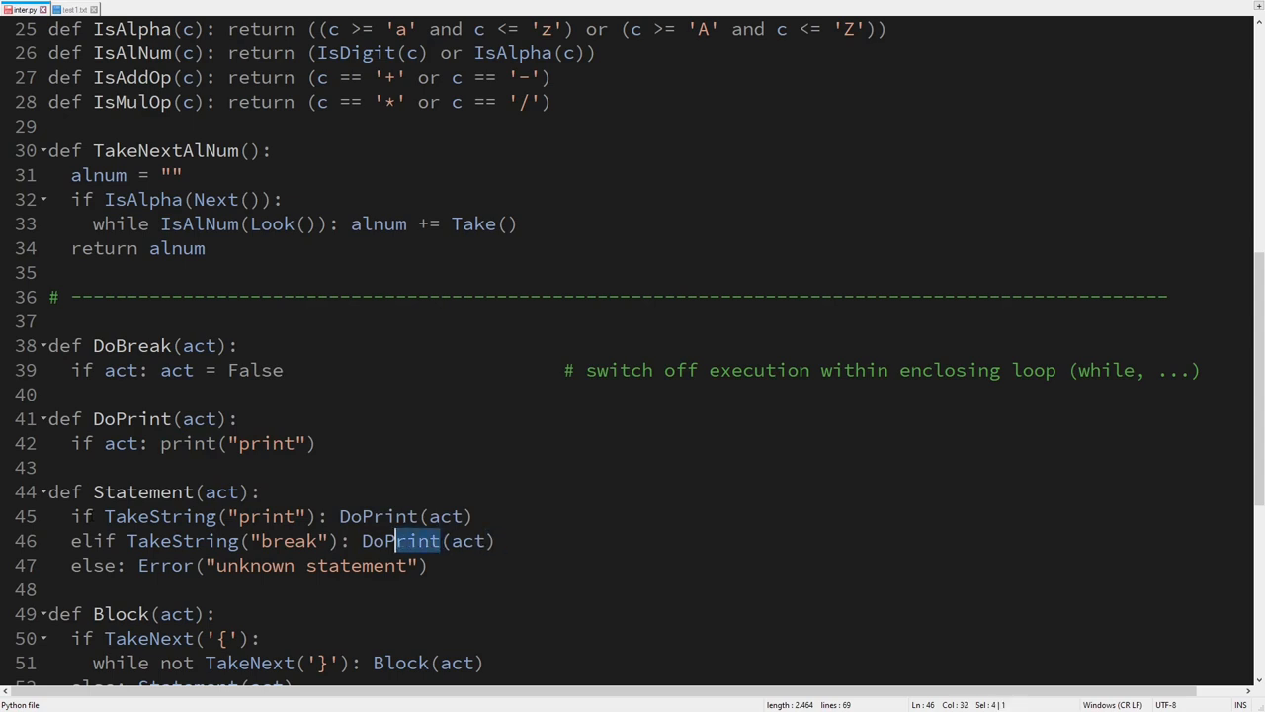
{"action": "type", "text": "Break"}
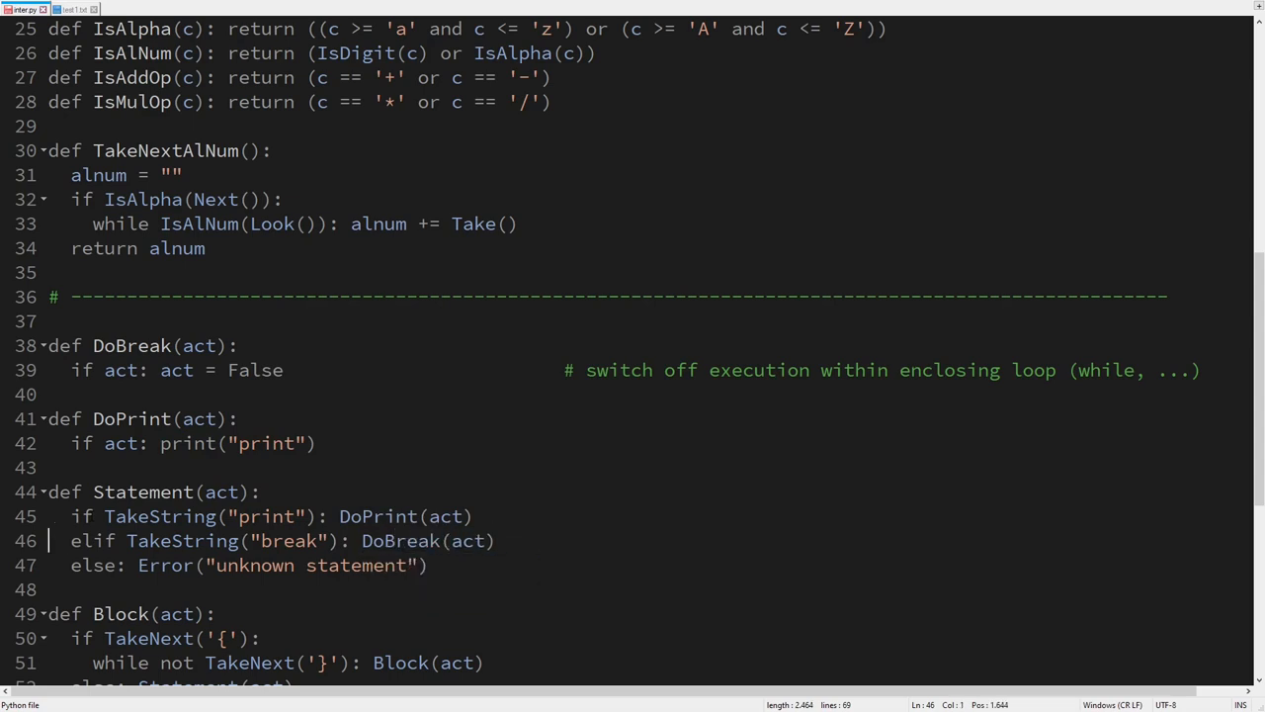
{"action": "scroll", "scroll_direction": "down", "scroll_amount": 3}
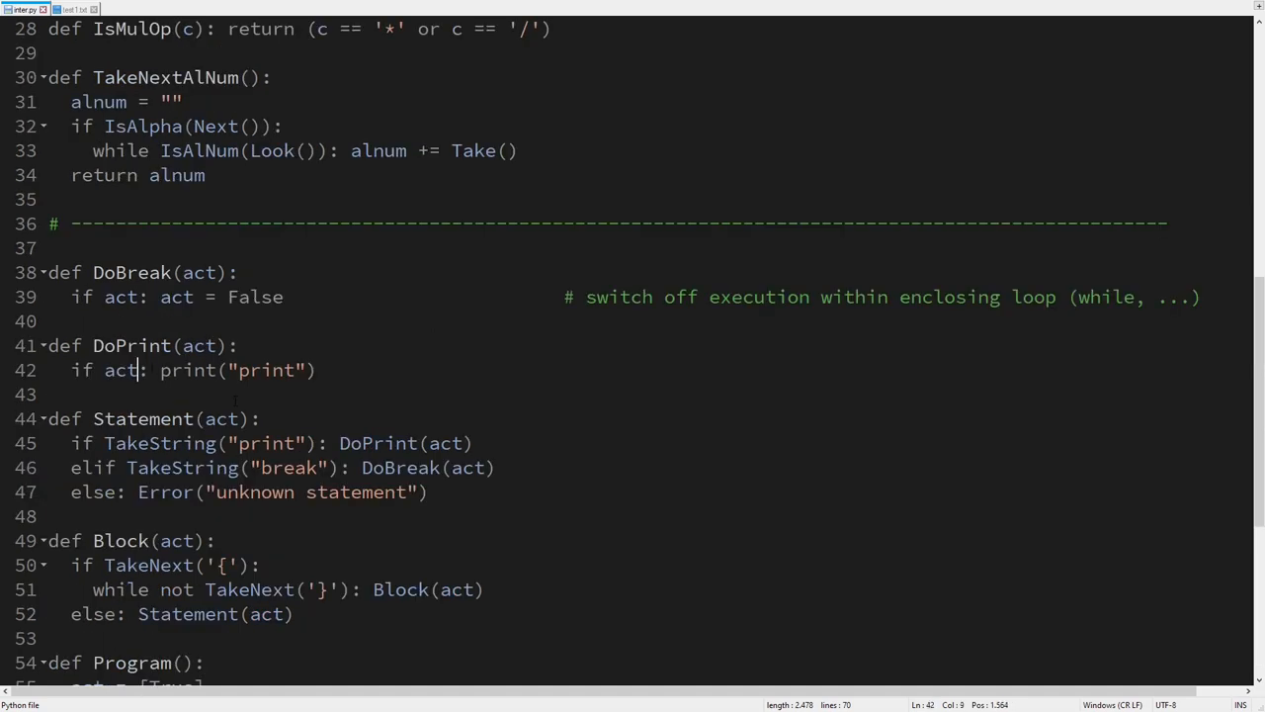
{"action": "type", "text": "[0]"}
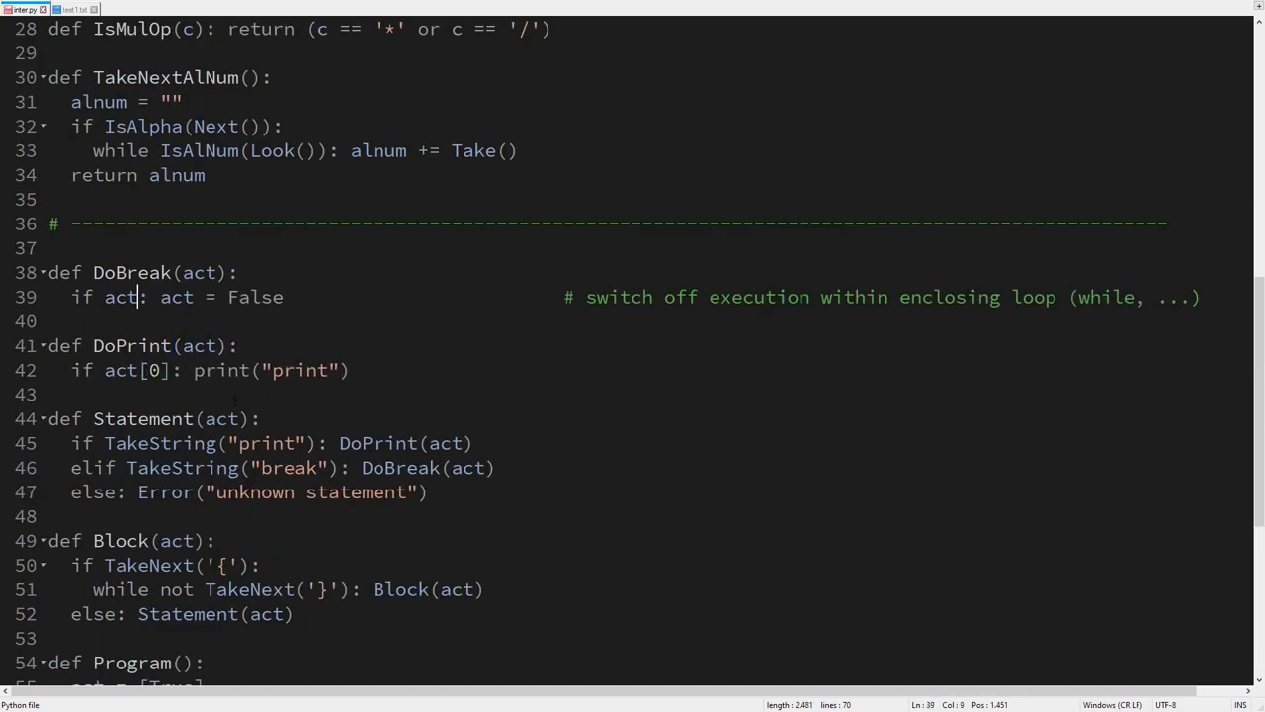
{"action": "type", "text": "[0]"}
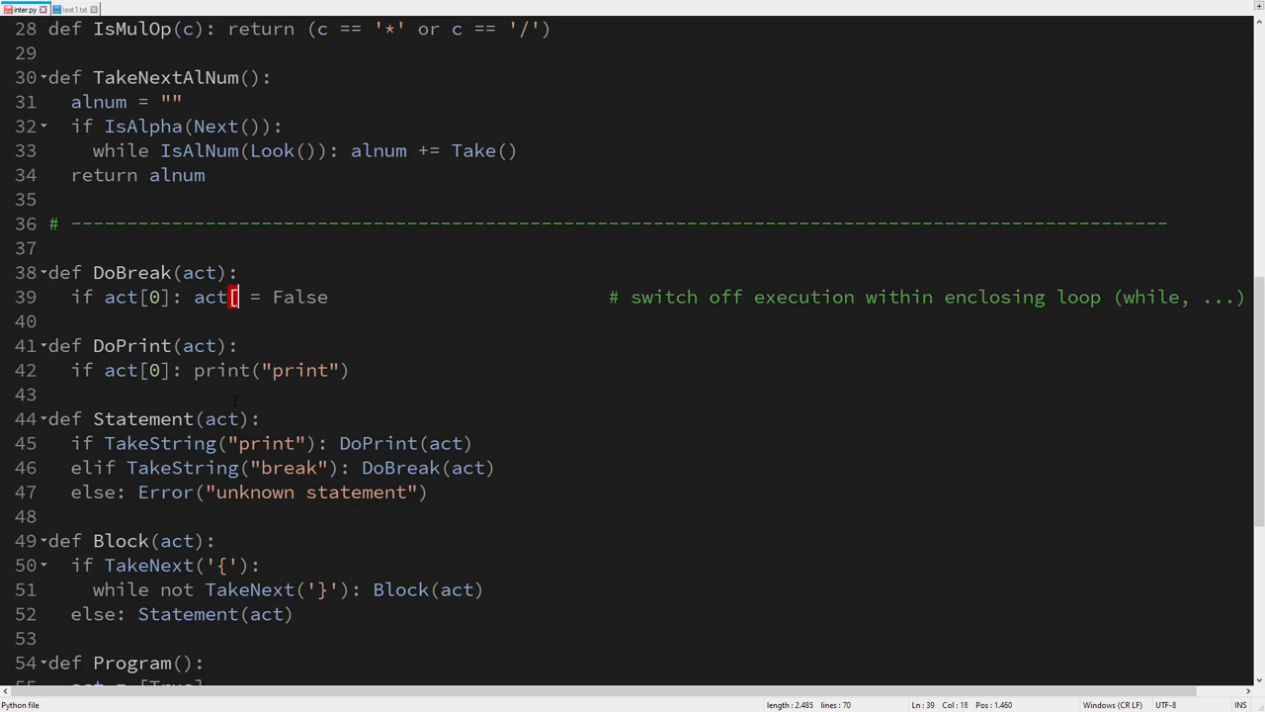
{"action": "left_click", "coordinate": [71, 9]}
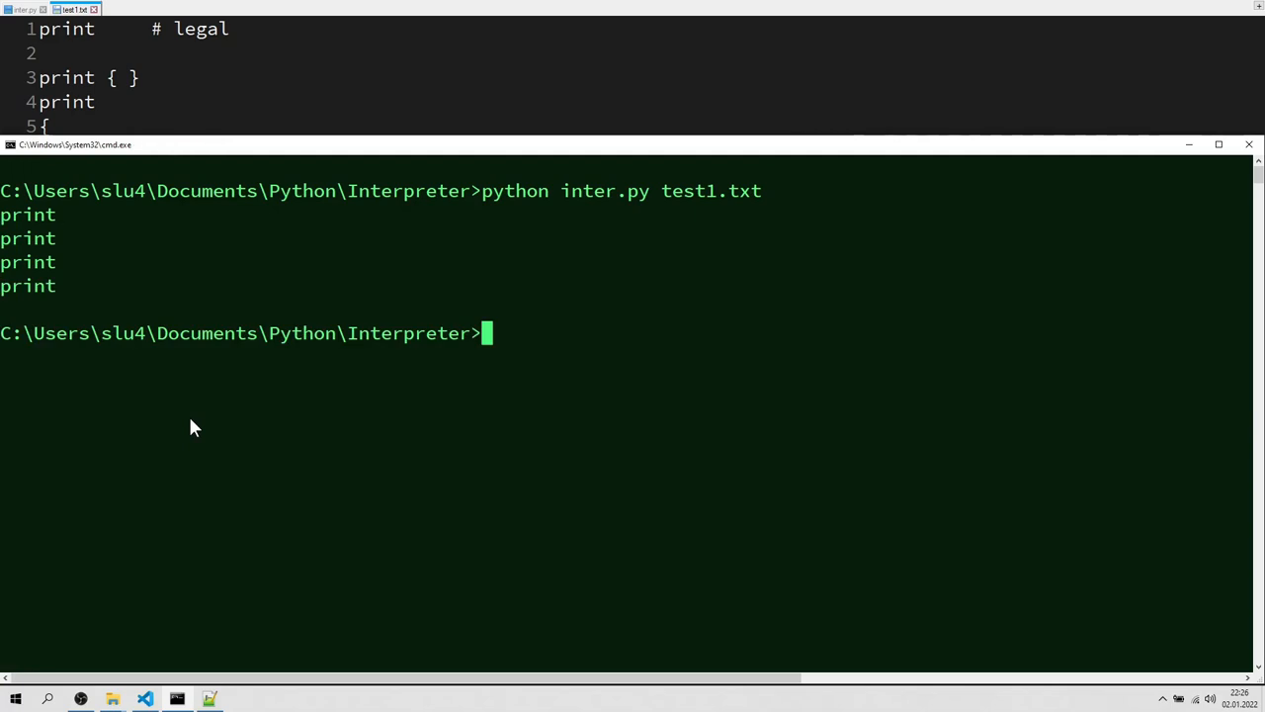
- Insert a break line into test1.txt for the rerun, then return to inter.py
{"action": "left_click_drag", "start_coordinate": [0, 215], "coordinate": [56, 285]}
{"action": "type", "text": "break"}
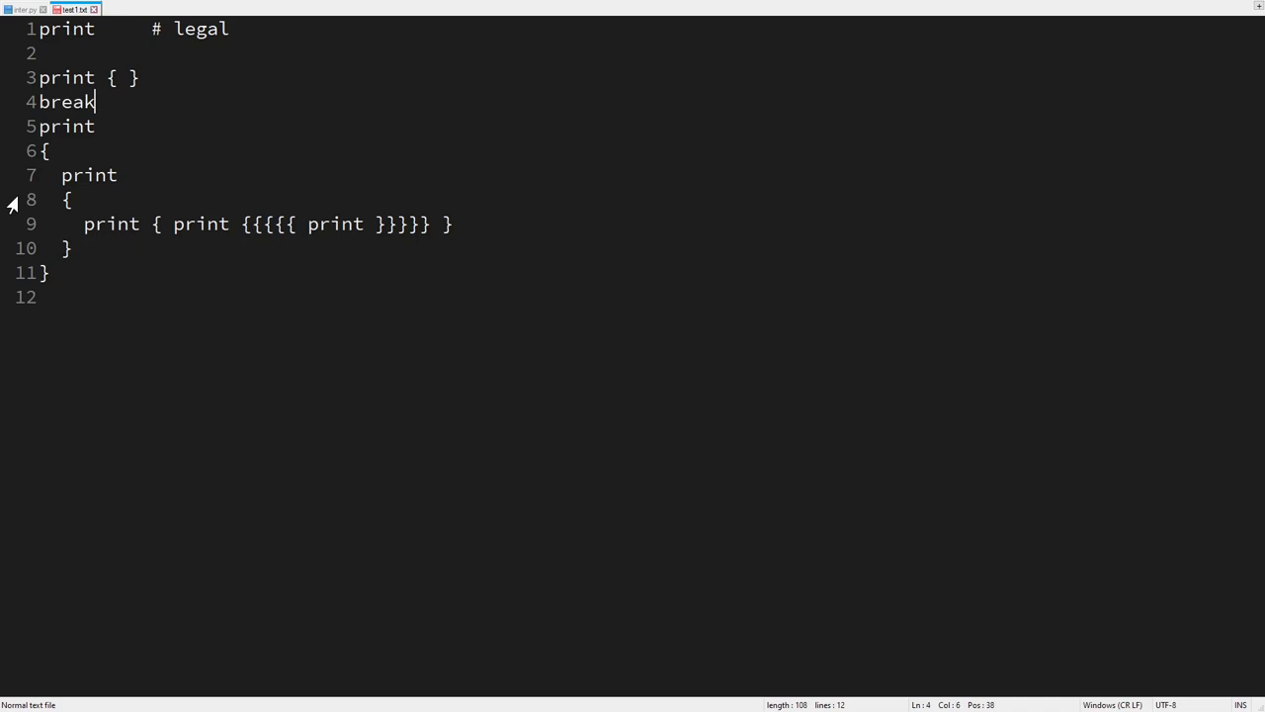
{"action": "mouse_move", "coordinate": [10, 272]}
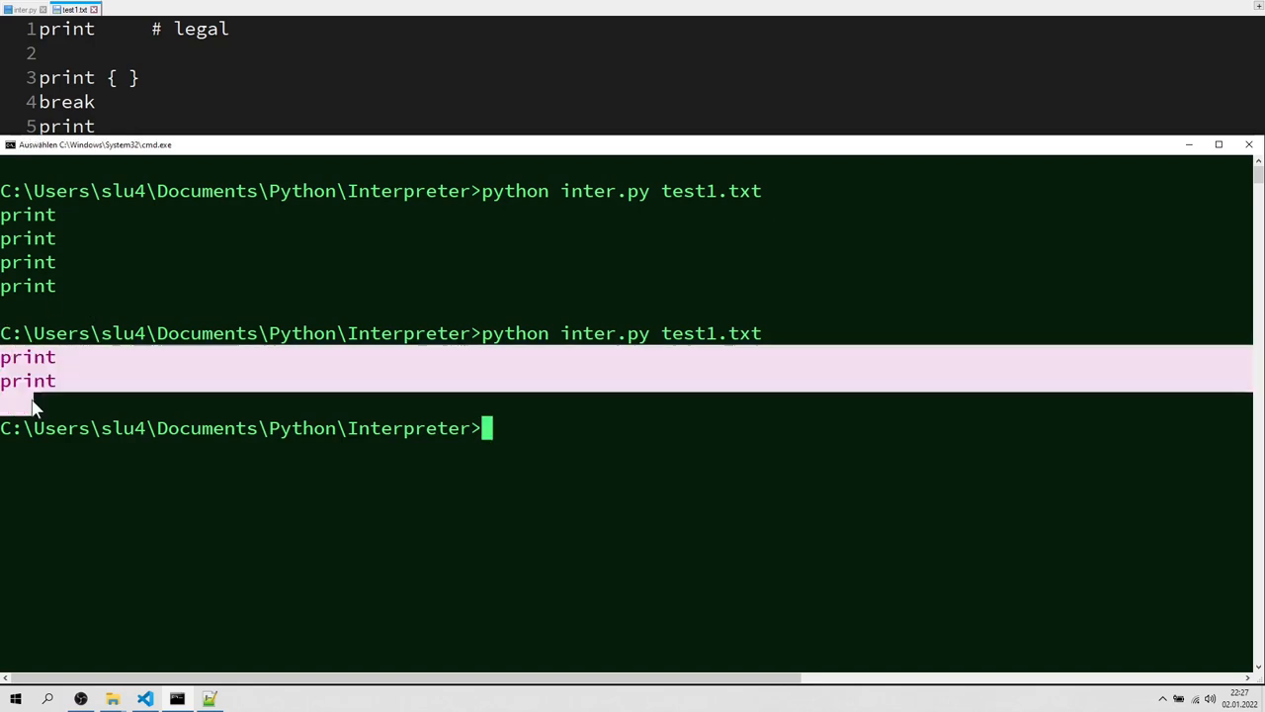
{"action": "left_click", "coordinate": [19, 9]}
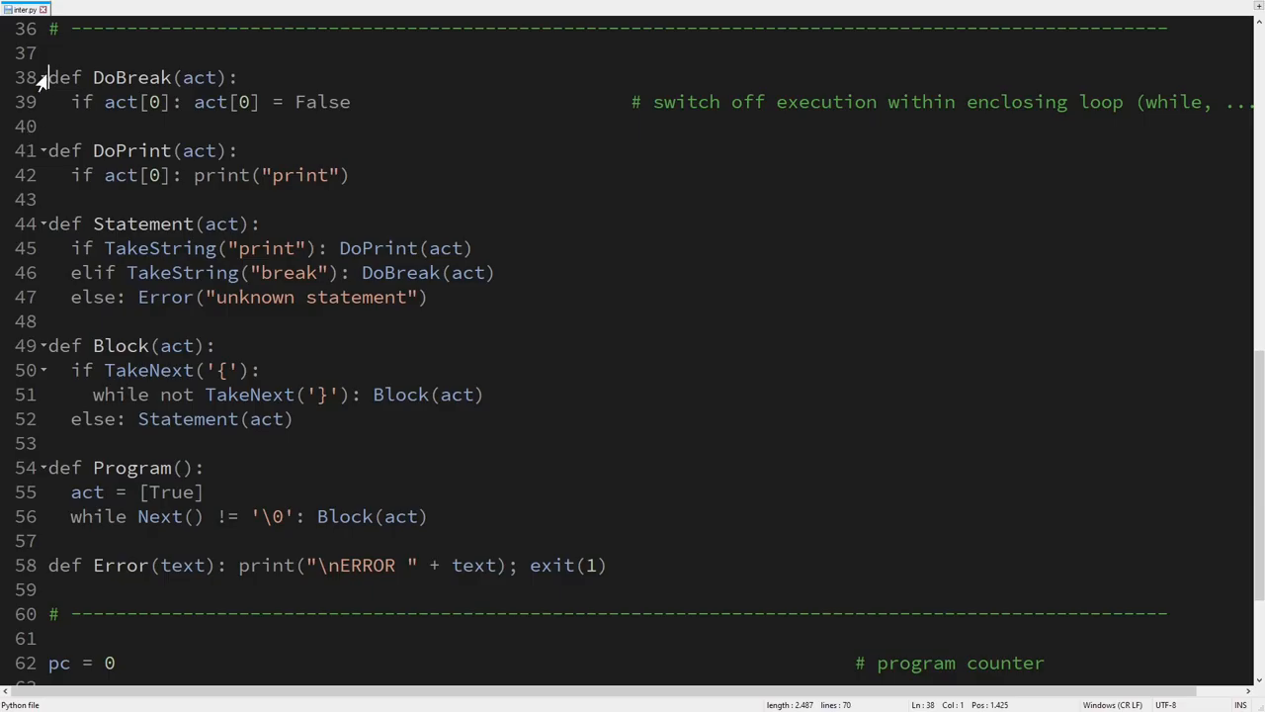
{"action": "left_click_drag", "start_coordinate": [47, 77], "coordinate": [610, 564]}
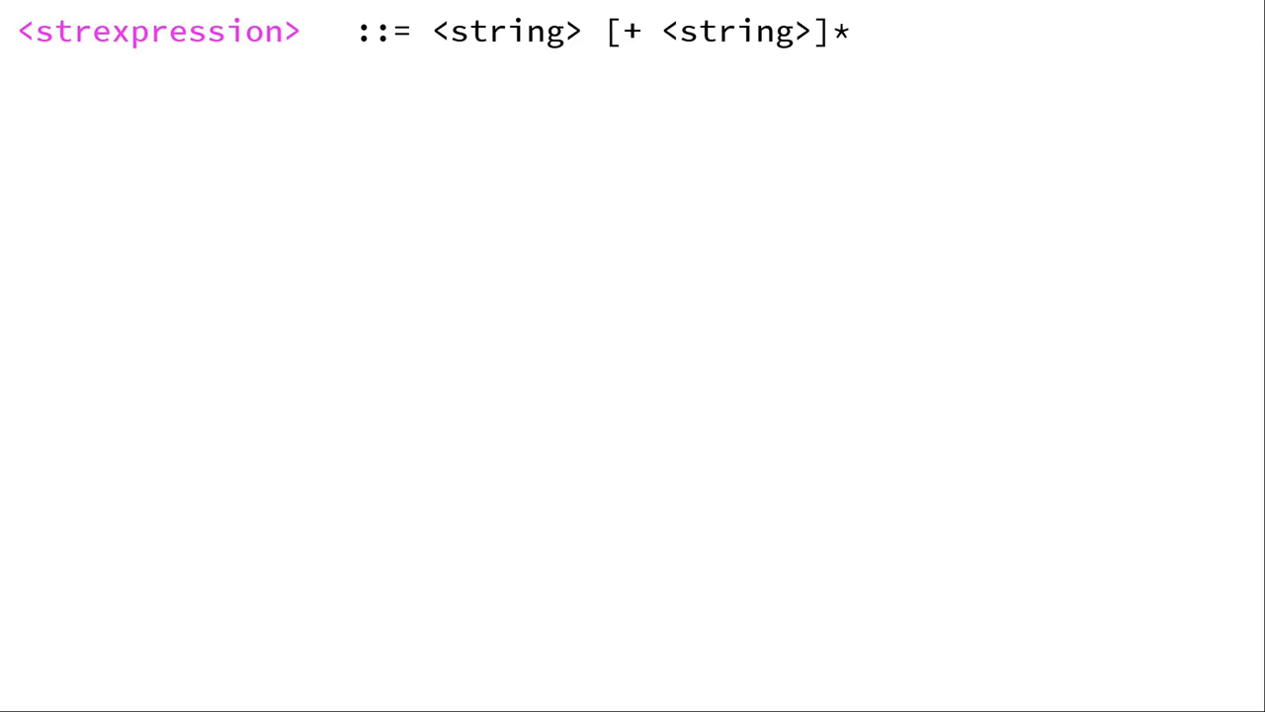
- Add the grammar rule <string> ::= "[<character>]*" beneath the string expression rule
{"action": "type", "text": "<string>    ::= \"[<character>]*\""}
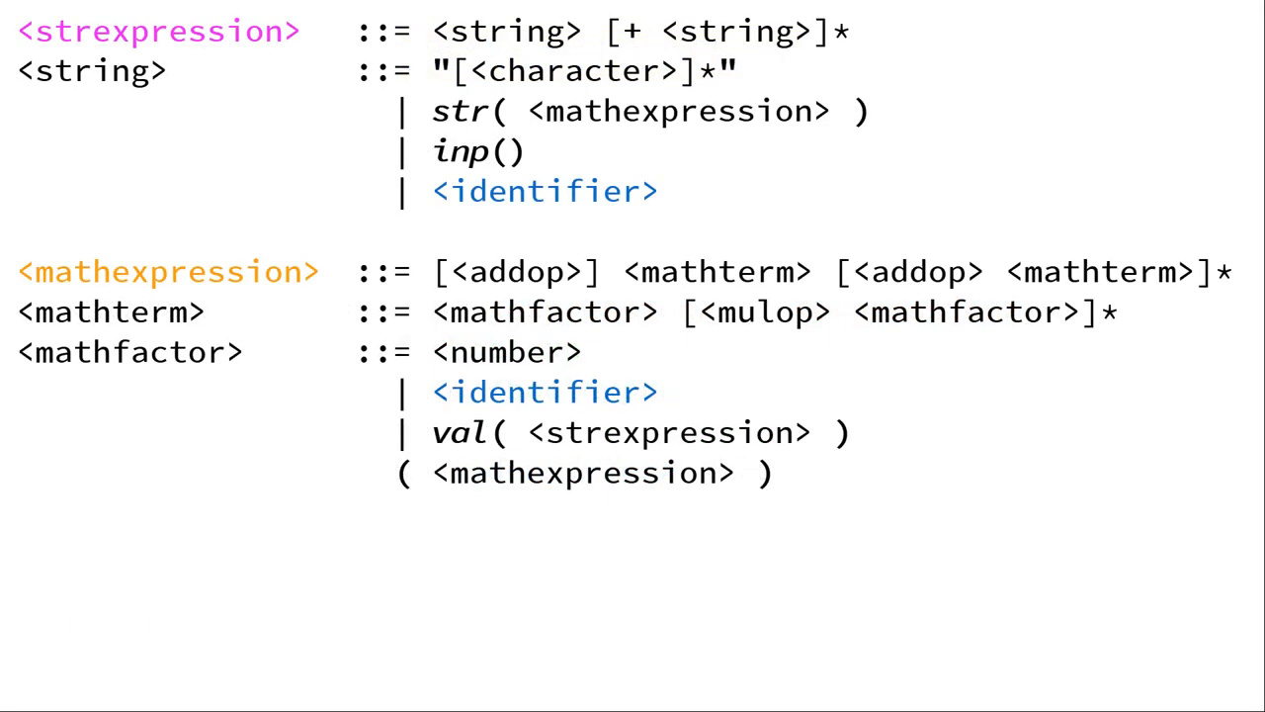
- Add the rule <boolexpression> ::= <boolterm> [| <boolterm>]* to the expression grammar slide
{"action": "type", "text": "<boolexpression> ::= <boolterm> [| <boolterm>]*"}
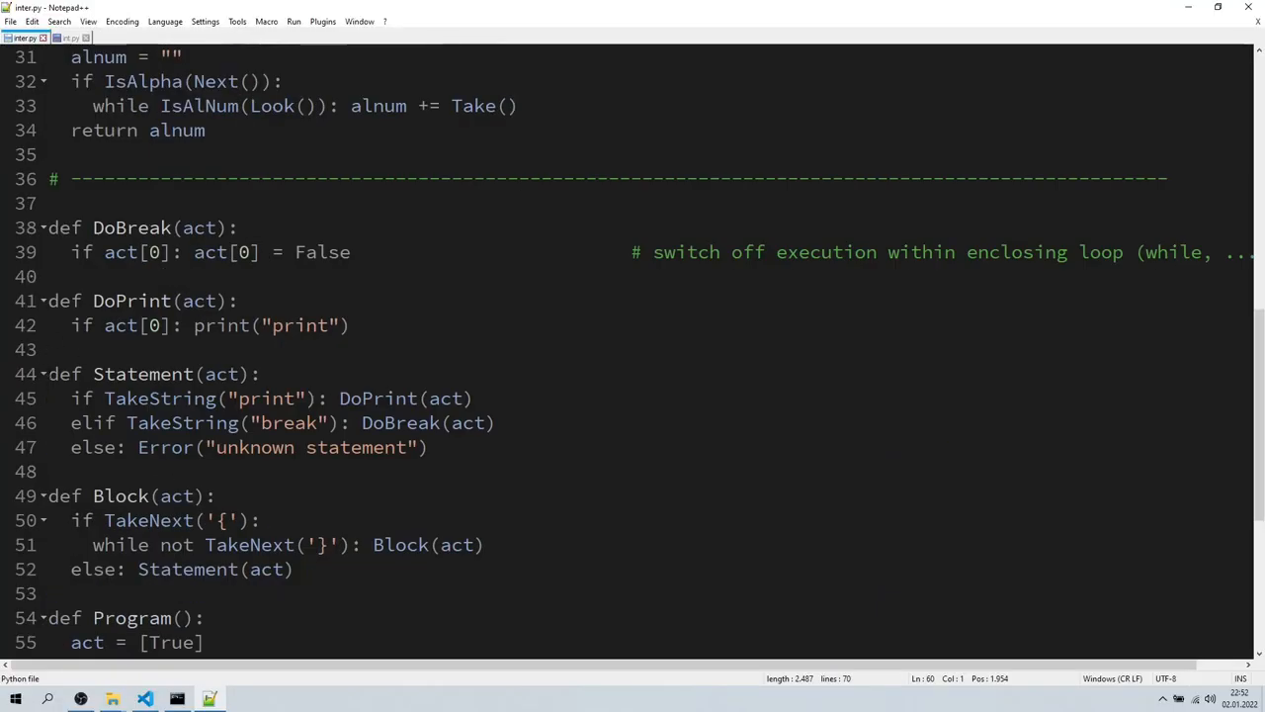
- Replace the old Statement branches and DoPrint with if/while/gosub/sub/assign dispatch, DoAssign and comma-separated printing
{"action": "left_click_drag", "start_coordinate": [46, 373], "coordinate": [428, 447]}
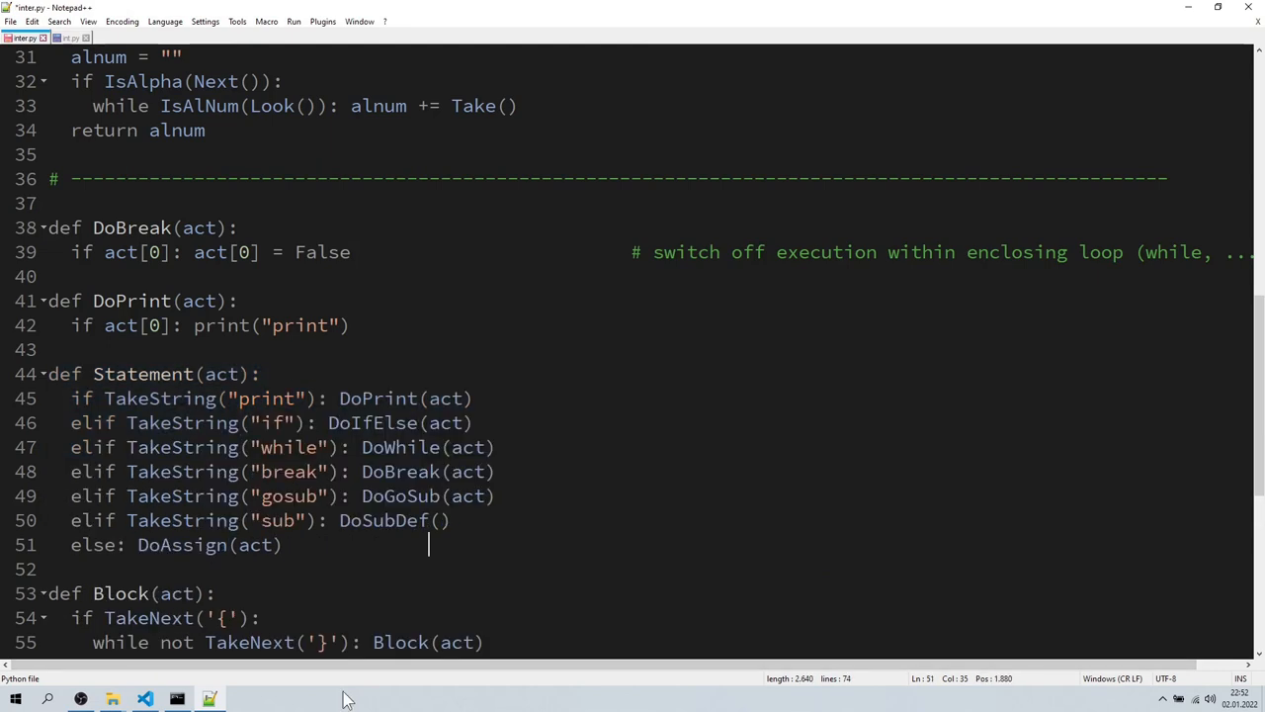
{"action": "triple_click", "coordinate": [178, 544]}
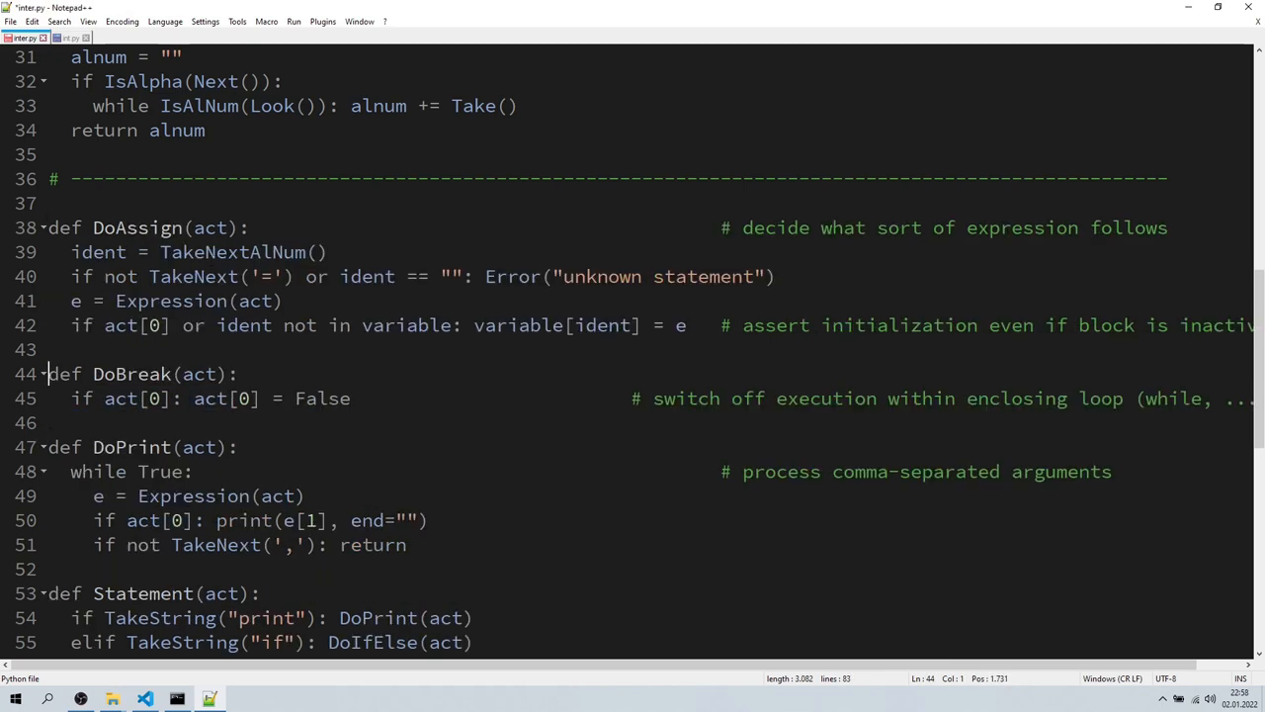
{"action": "left_click_drag", "start_coordinate": [70, 251], "coordinate": [326, 252]}
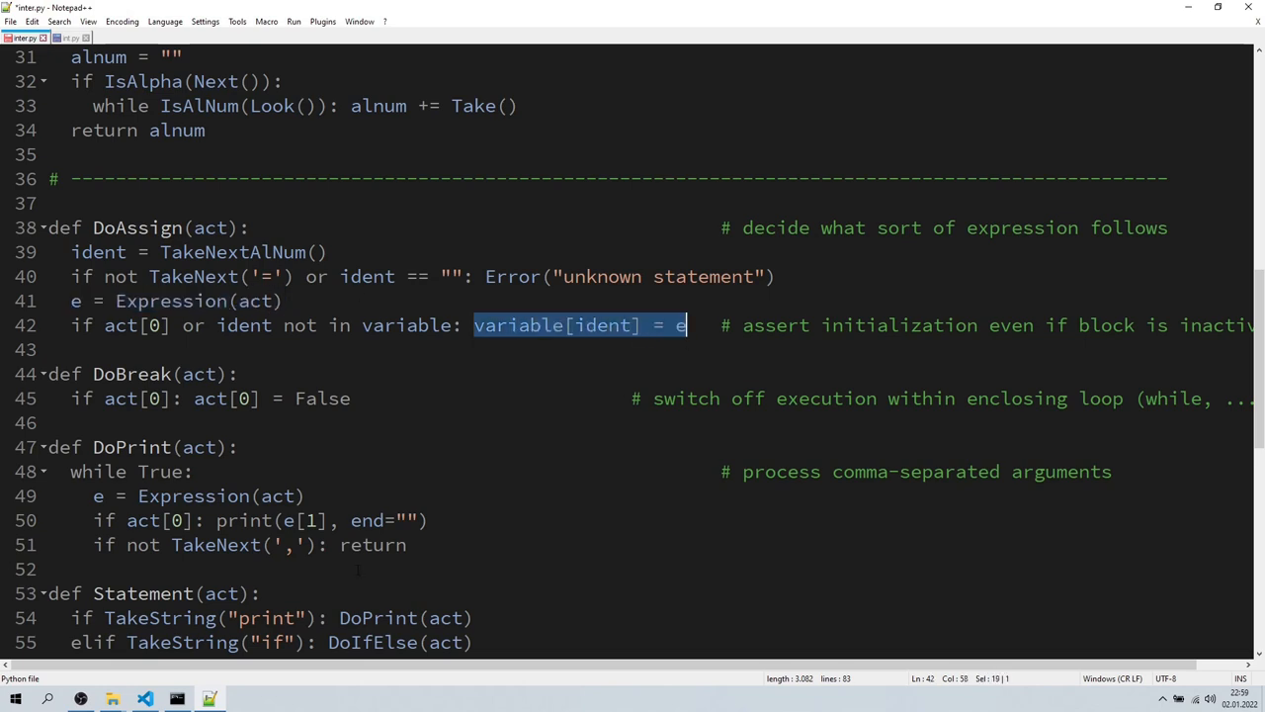
{"action": "scroll", "scroll_direction": "down", "scroll_amount": 3}
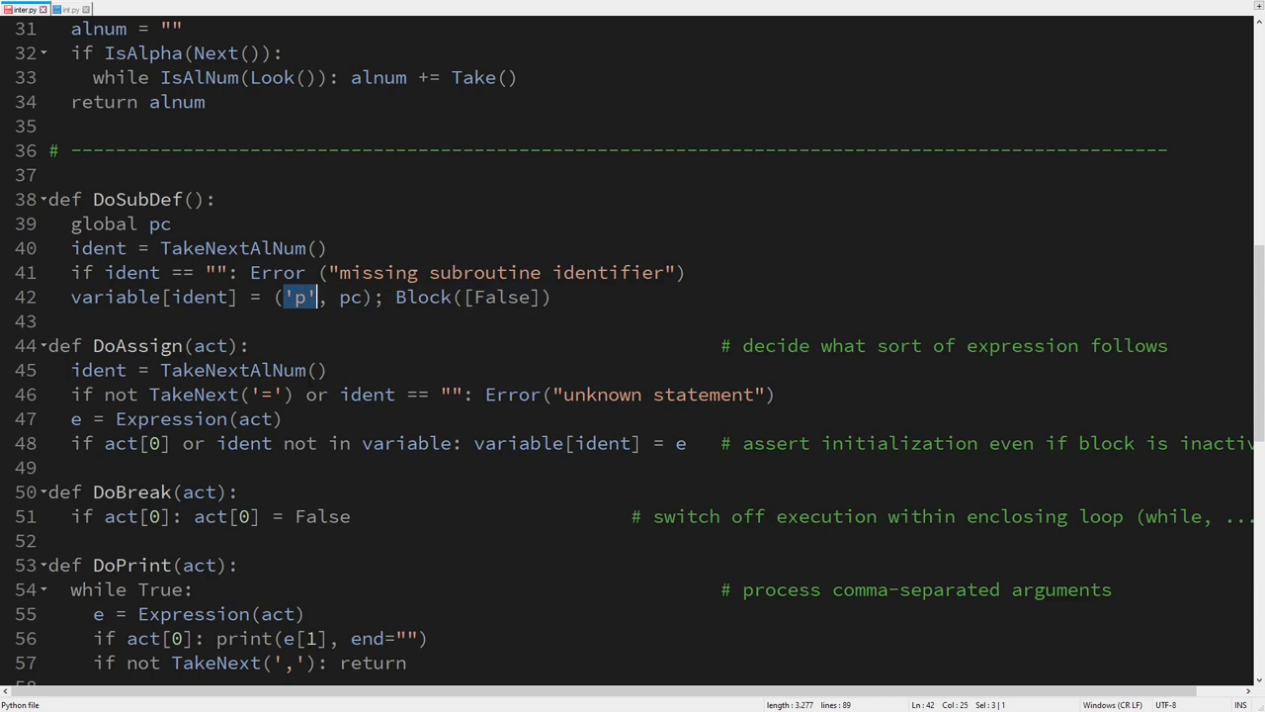
{"action": "mouse_move", "coordinate": [37, 332]}
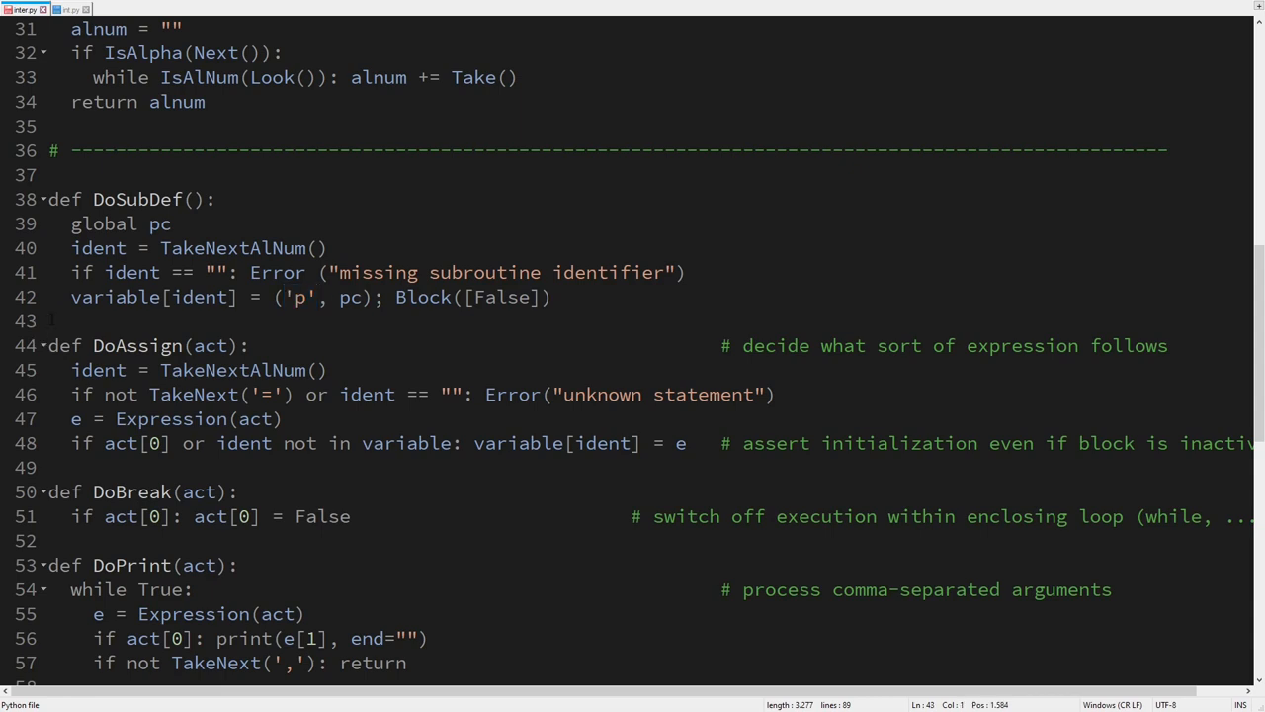
- Insert the DoGoSub handler above DoSubDef so gosub runs a defined subroutine's block and returns
{"action": "left_click", "coordinate": [51, 199]}
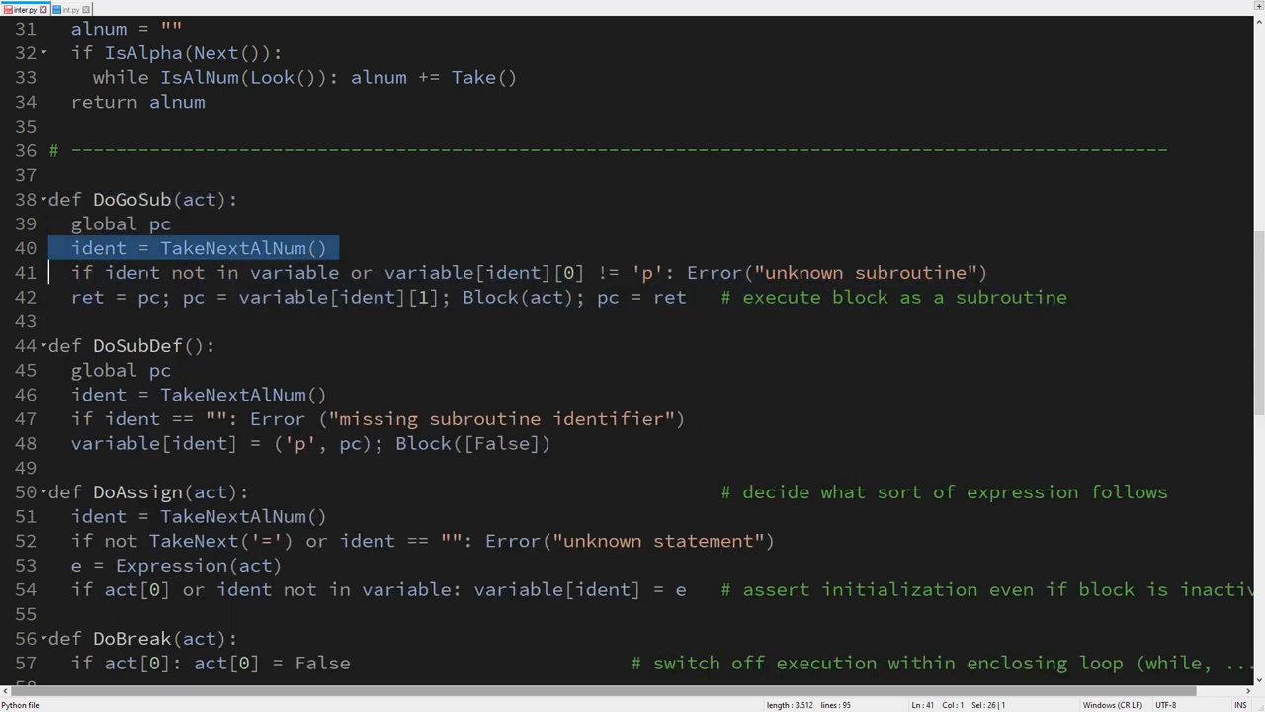
{"action": "double_click", "coordinate": [291, 272]}
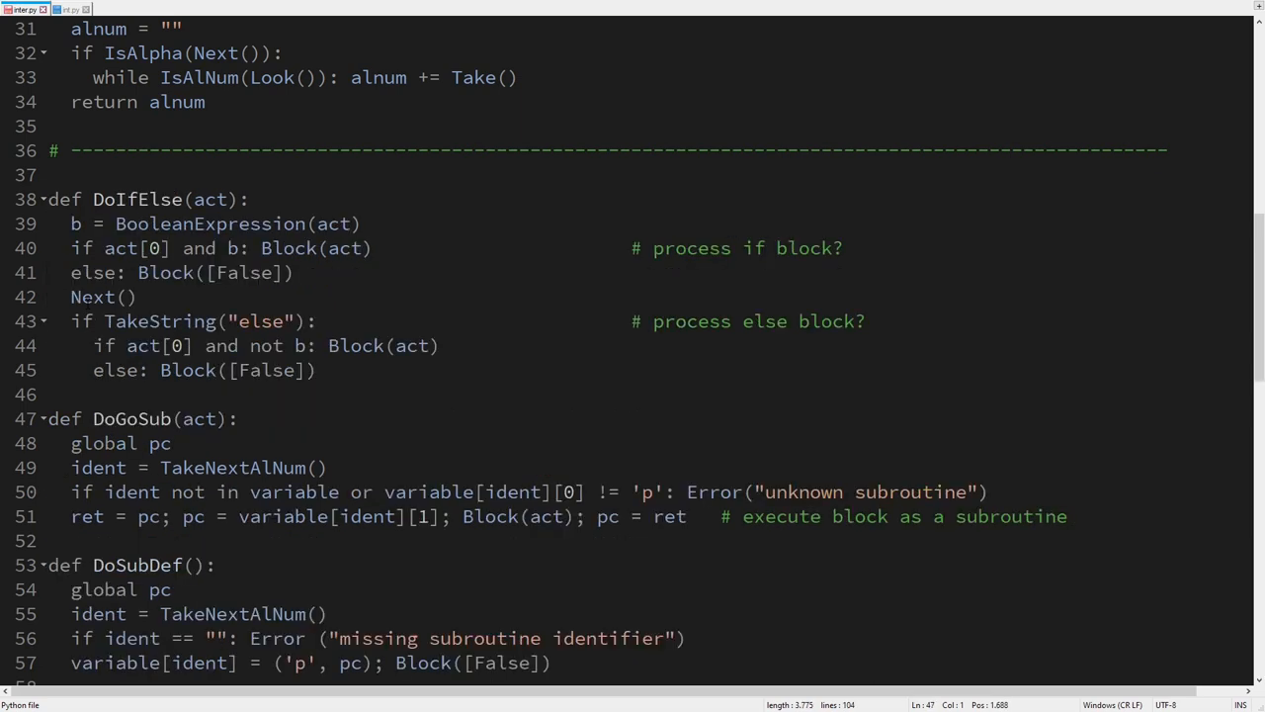
- Insert DoWhile above DoIfElse, saving the statement position and looping the block while the condition holds
{"action": "left_click_drag", "start_coordinate": [48, 199], "coordinate": [317, 369]}
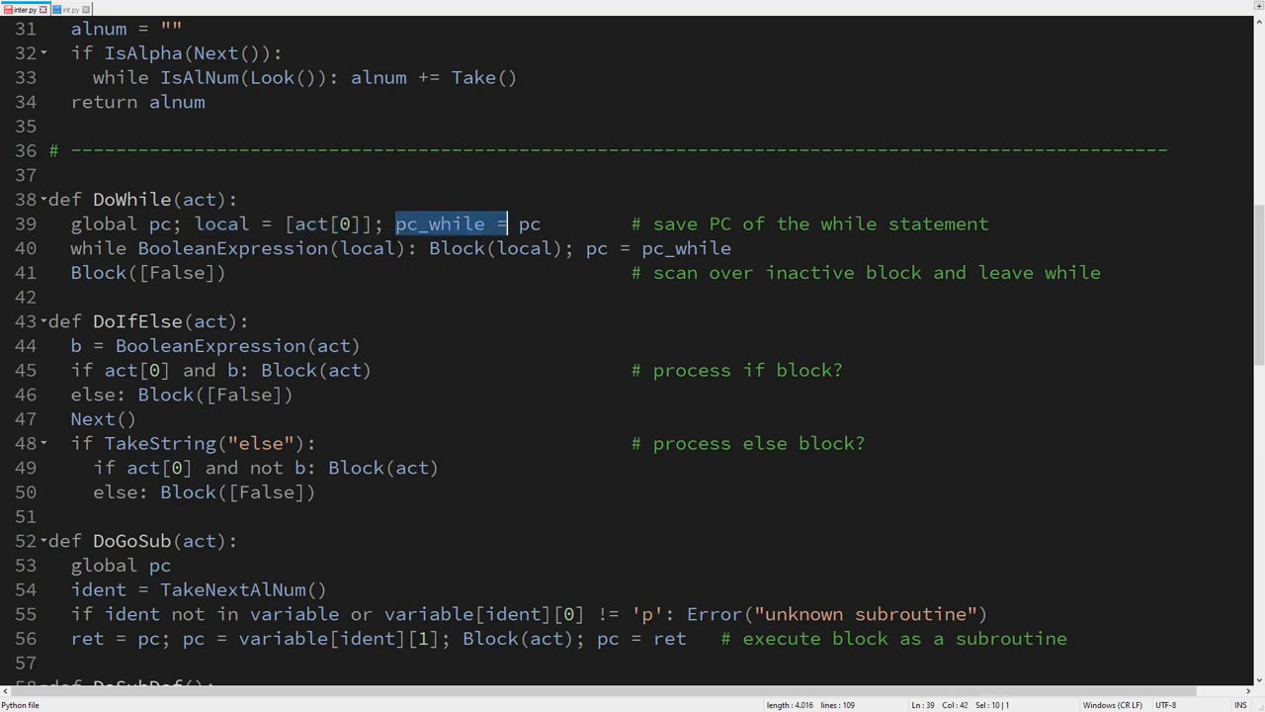
{"action": "left_click_drag", "start_coordinate": [505, 224], "coordinate": [542, 223]}
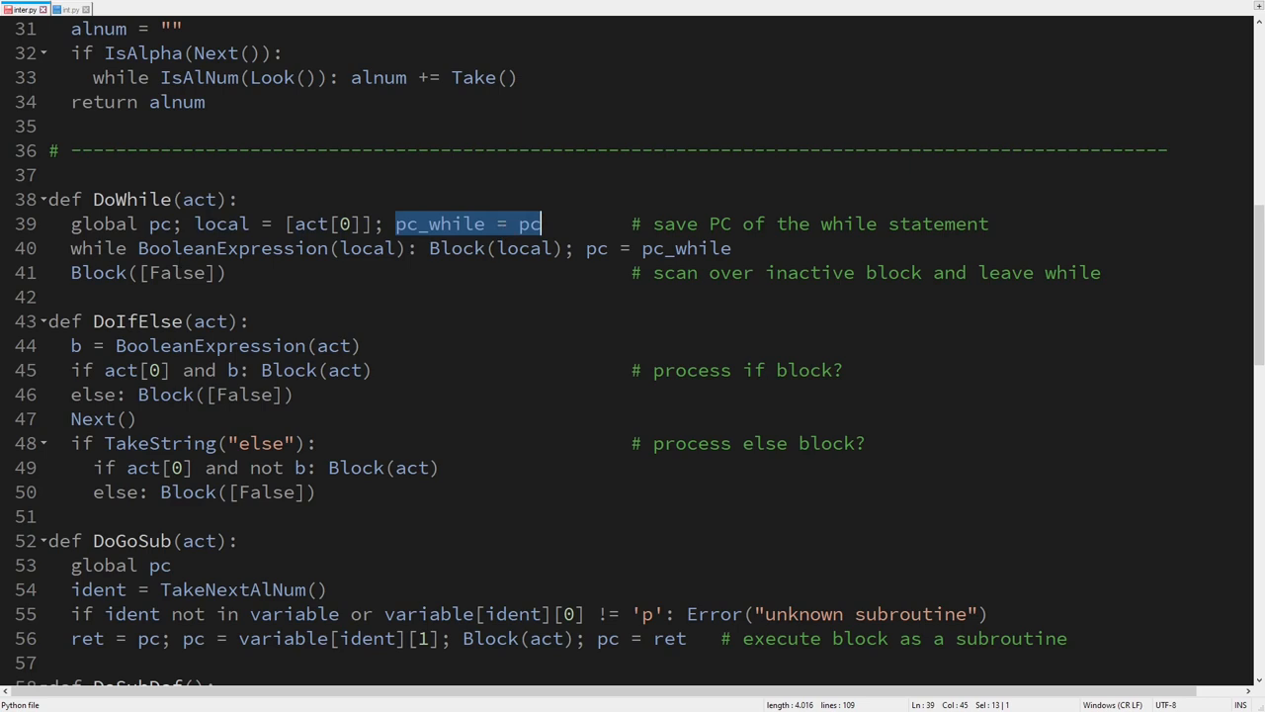
{"action": "mouse_move", "coordinate": [534, 229]}
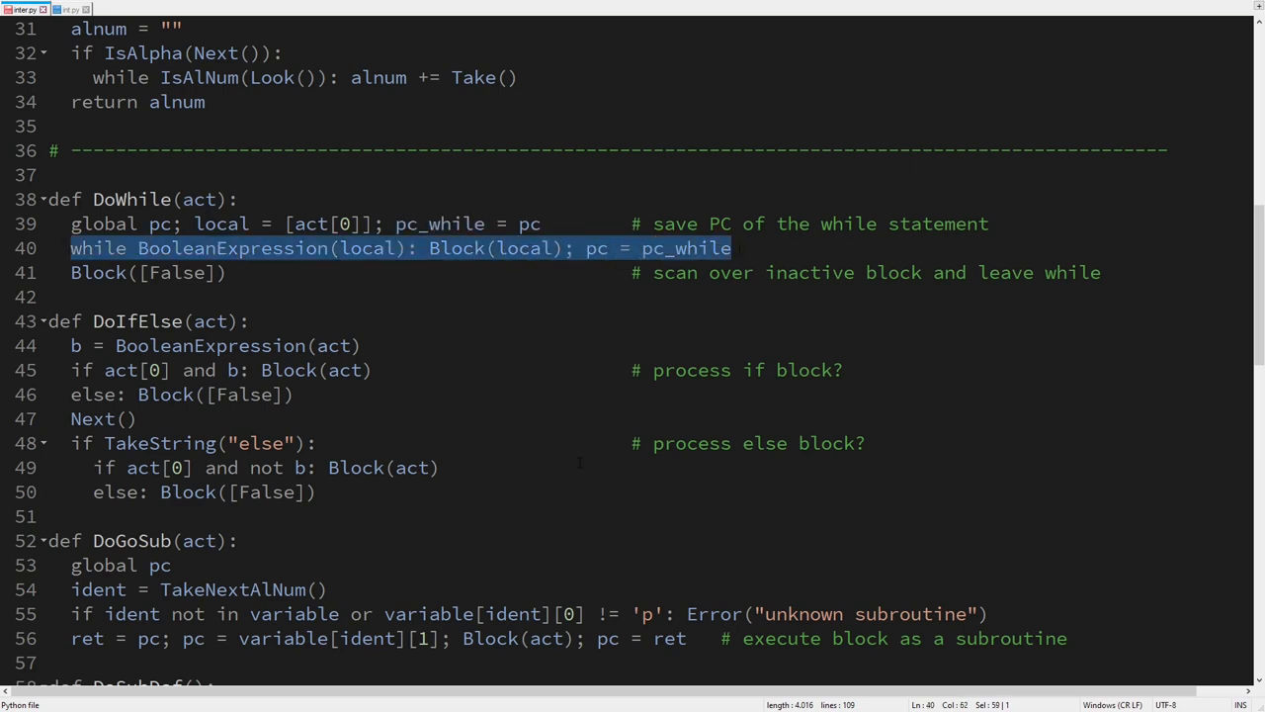
{"action": "mouse_move", "coordinate": [516, 437]}
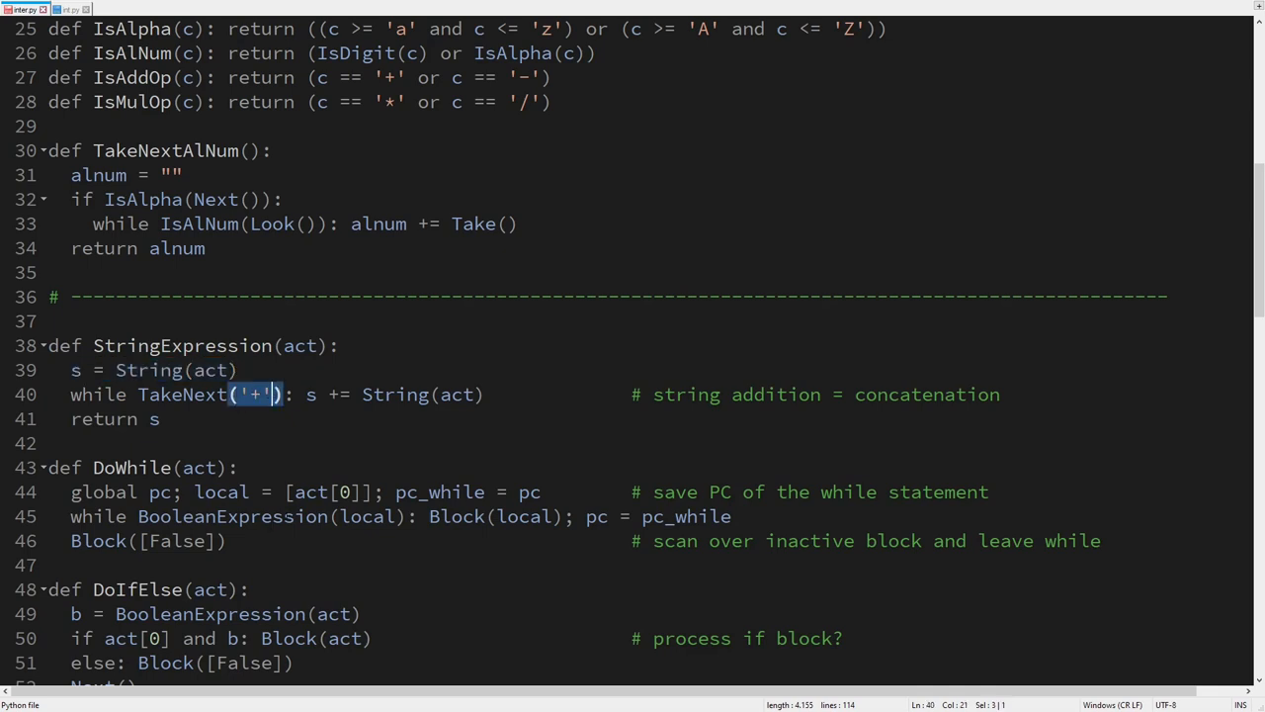
- Insert String(act) above StringExpression, handling string literals, str(), input() and string variables
{"action": "left_click_drag", "start_coordinate": [306, 395], "coordinate": [485, 395]}
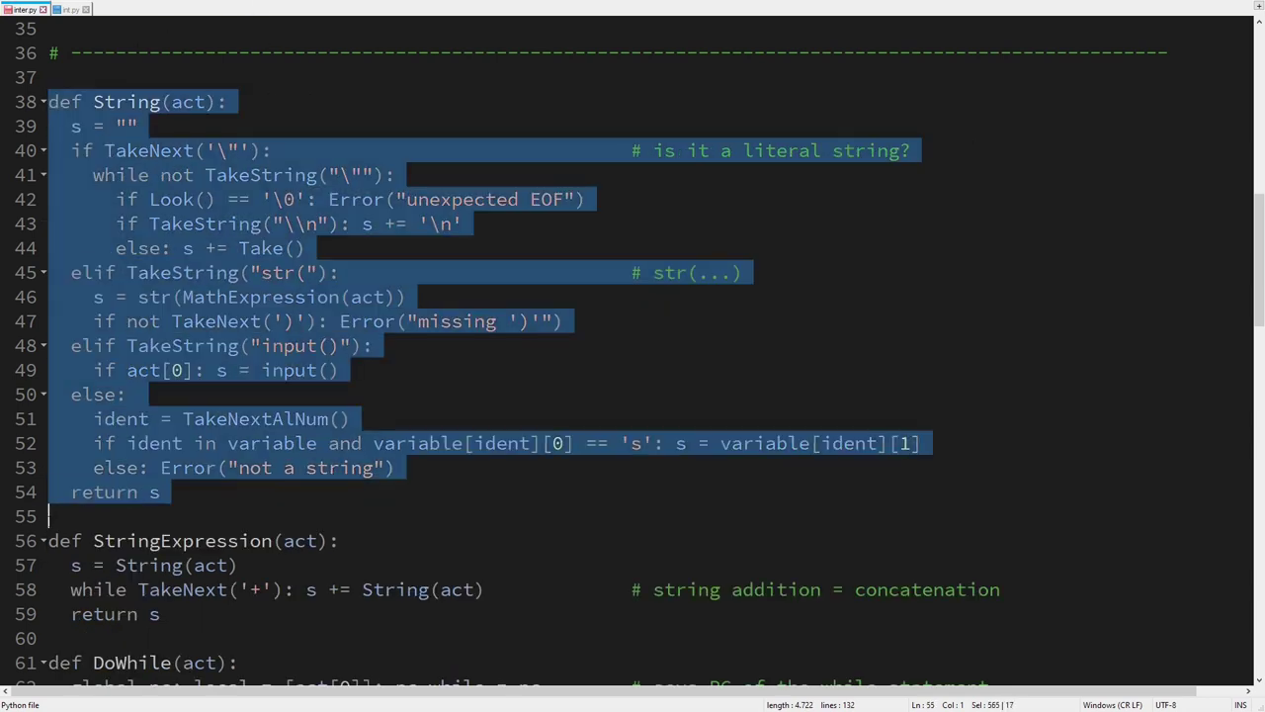
{"action": "left_click", "coordinate": [306, 420]}
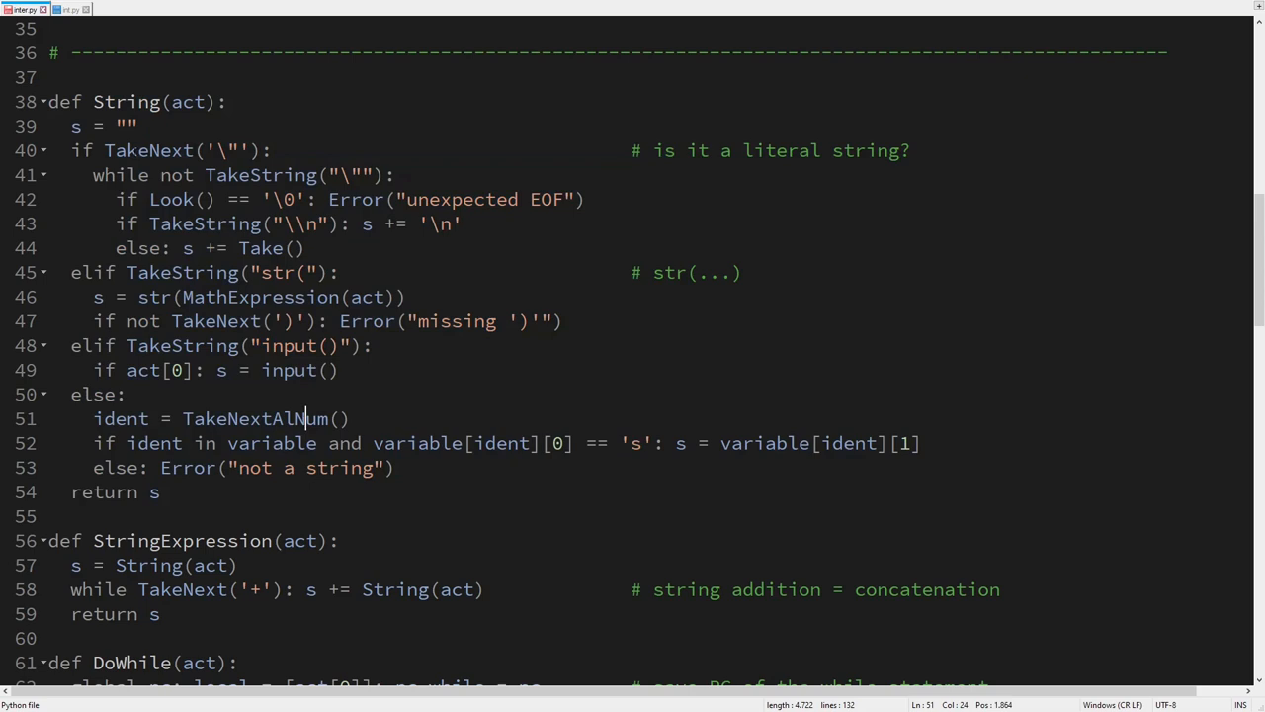
{"action": "left_click_drag", "start_coordinate": [70, 150], "coordinate": [307, 248]}
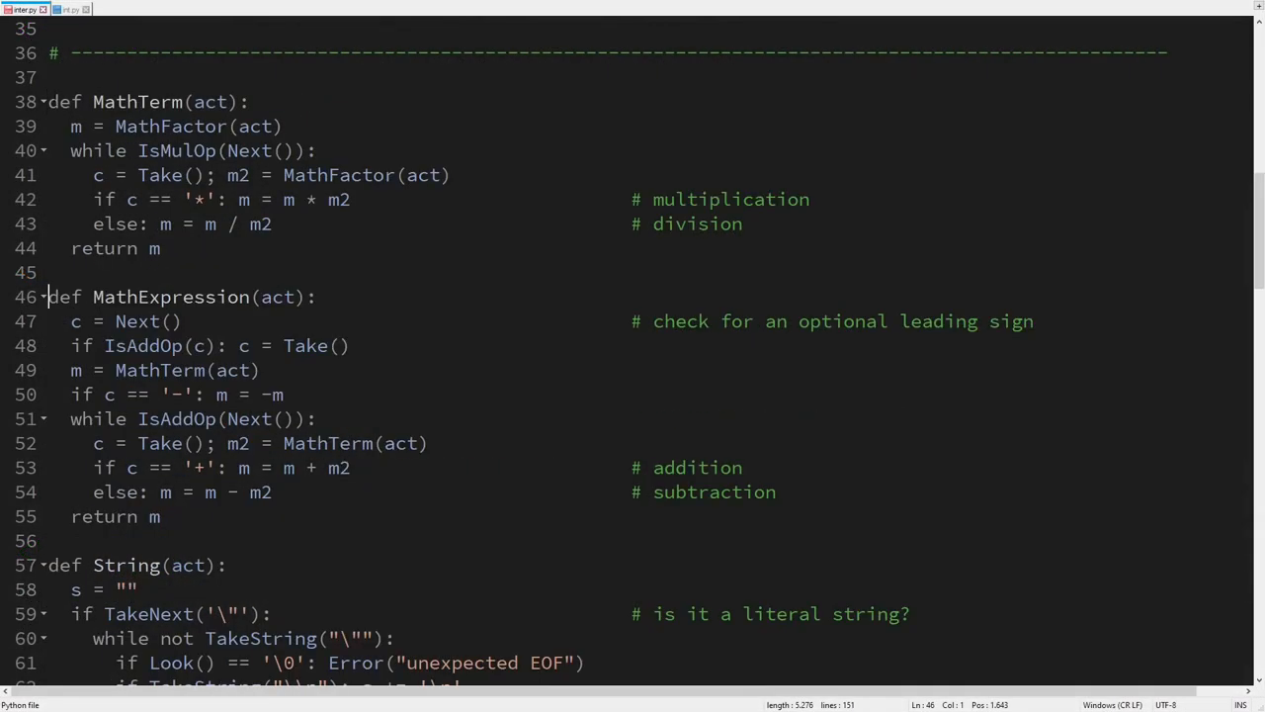
- Insert MathFactor plus BooleanFactor, BooleanTerm and BooleanExpression for comparisons, negation, and/or logic
{"action": "left_click_drag", "start_coordinate": [71, 127], "coordinate": [282, 127]}
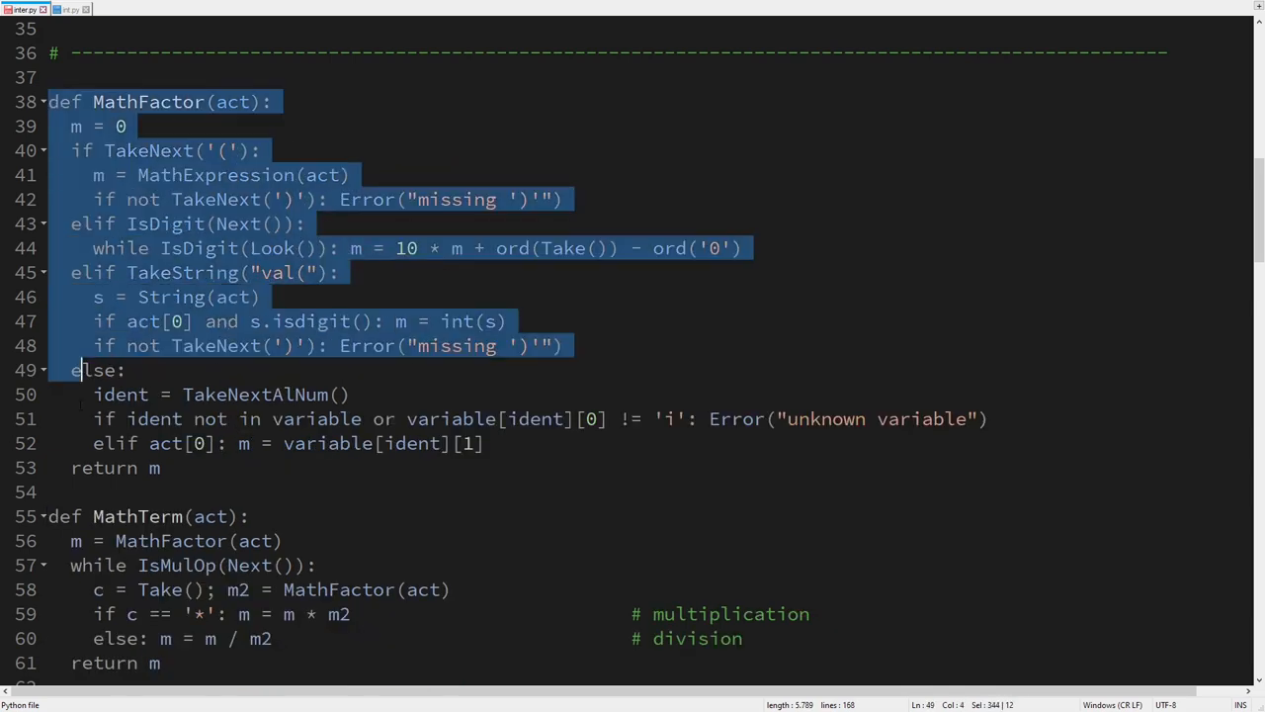
{"action": "left_click", "coordinate": [198, 444]}
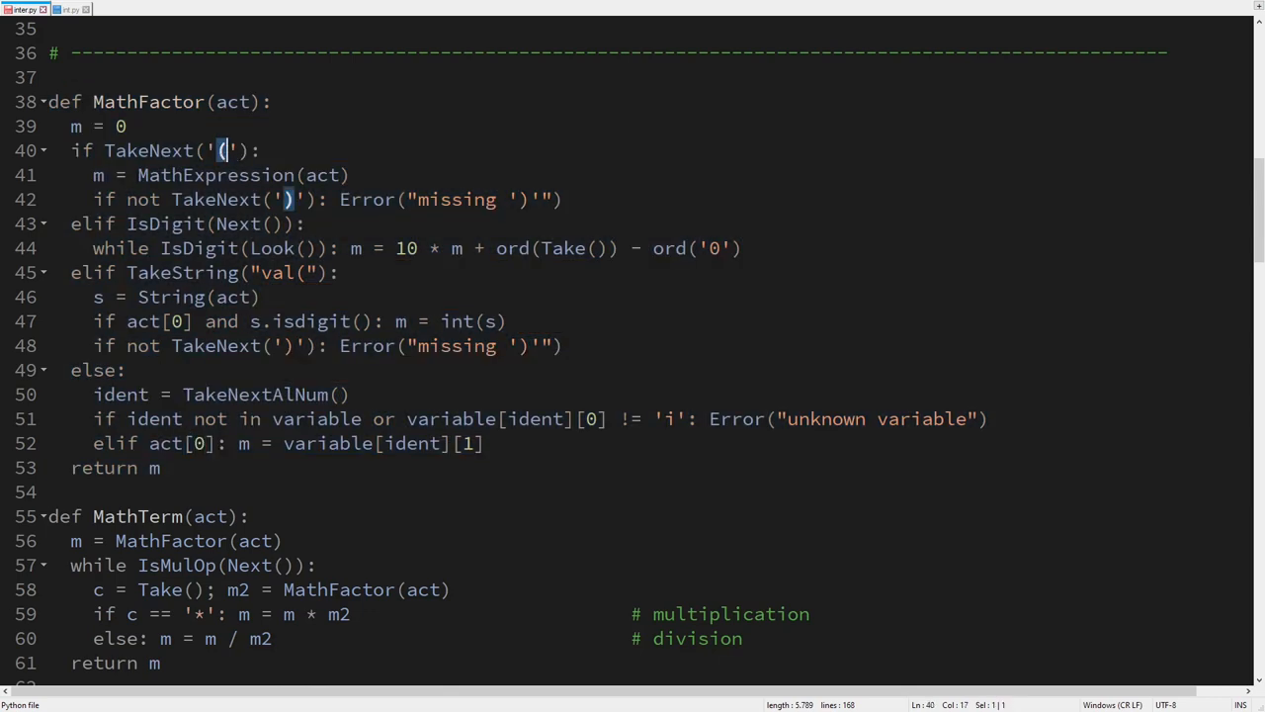
{"action": "double_click", "coordinate": [215, 175]}
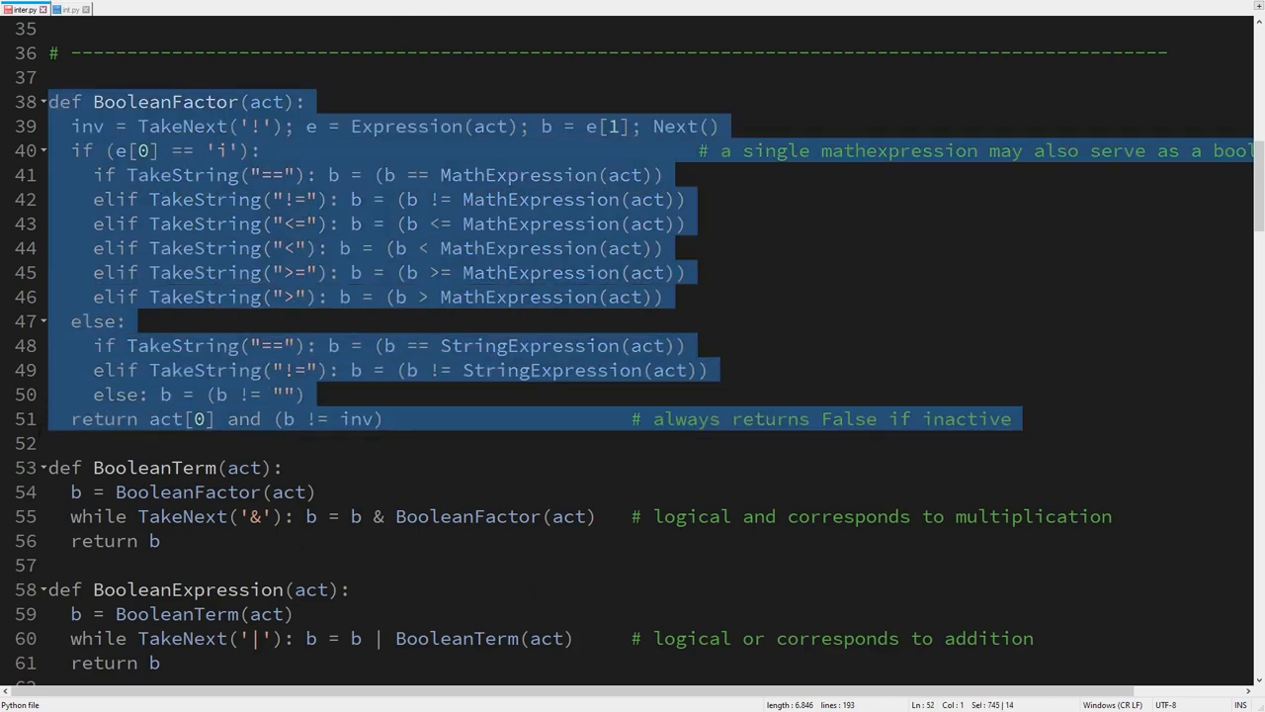
{"action": "left_click", "coordinate": [238, 371]}
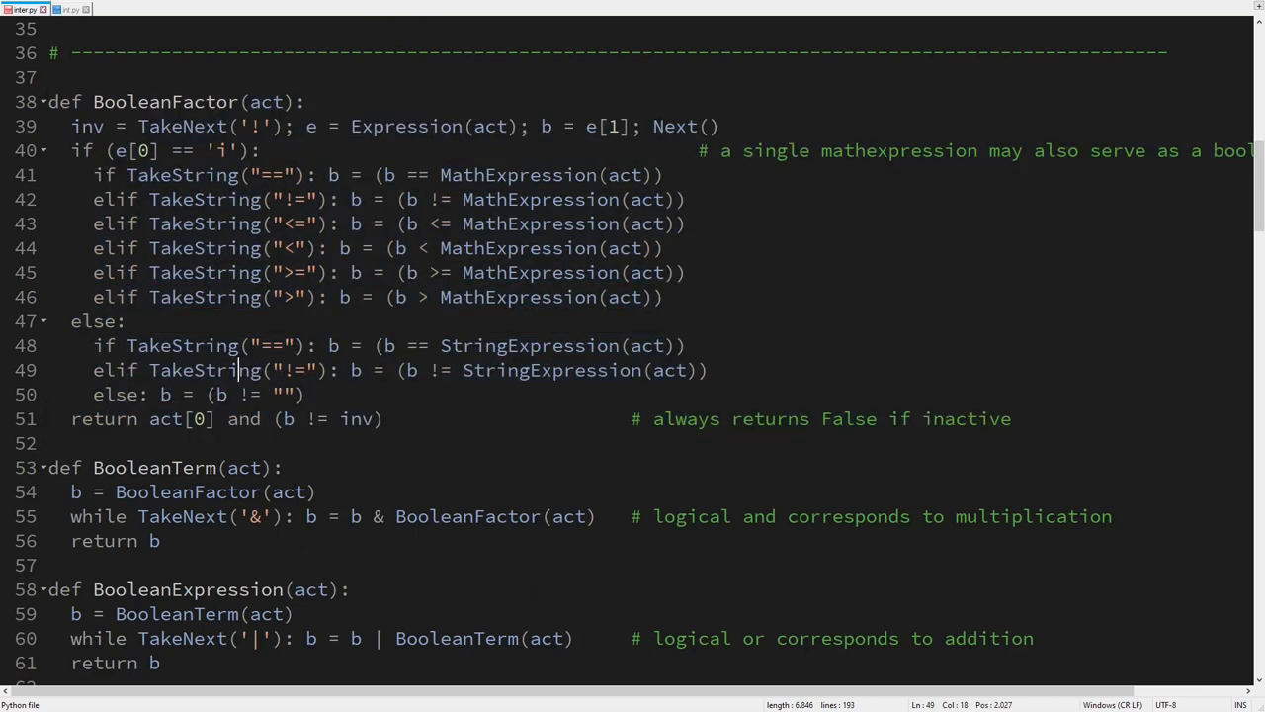
{"action": "left_click_drag", "start_coordinate": [92, 175], "coordinate": [664, 296]}
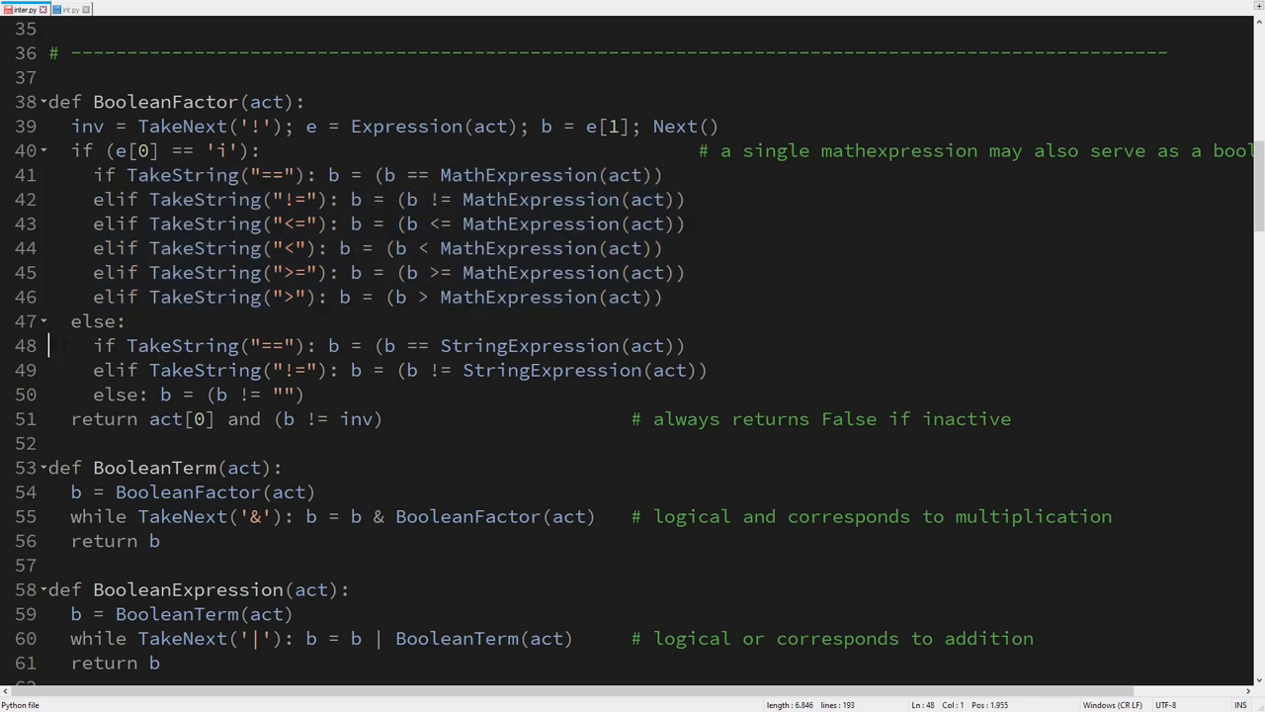
{"action": "left_click_drag", "start_coordinate": [93, 345], "coordinate": [708, 369]}
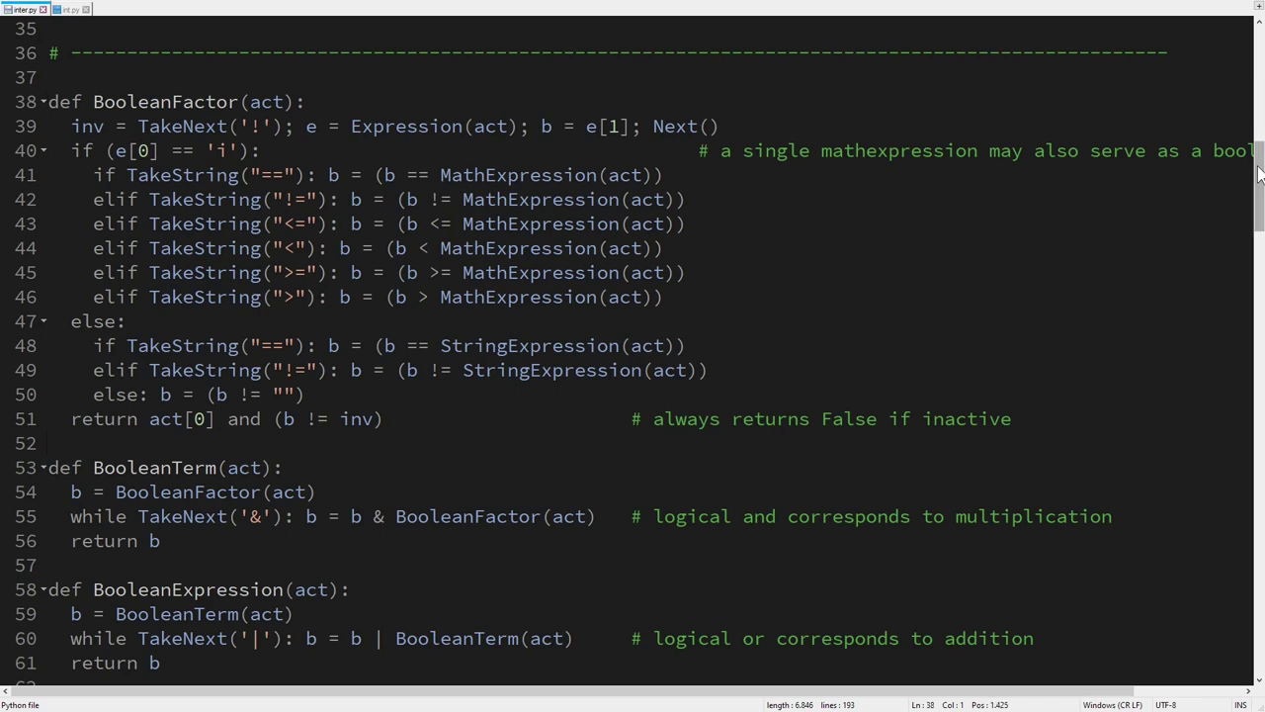
- Replace the one-line Error function with a version that extracts the offending source line
{"action": "scroll", "scroll_direction": "down", "scroll_amount": 3}
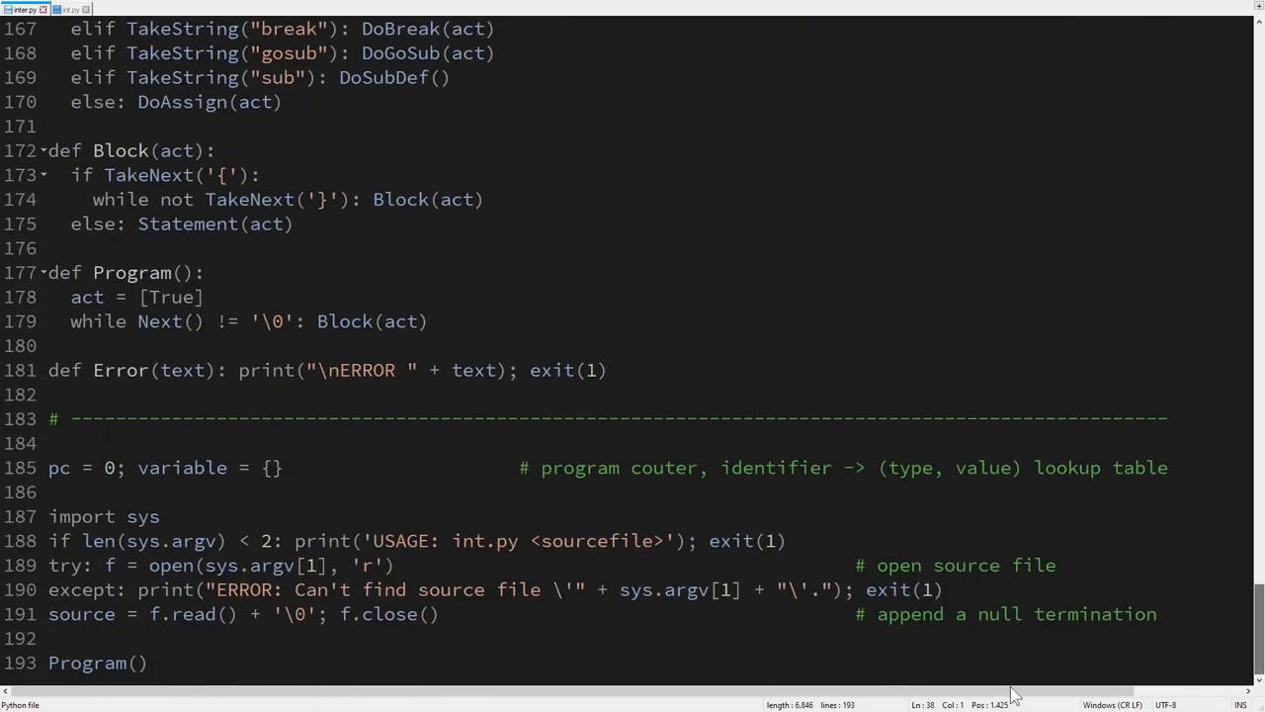
{"action": "triple_click", "coordinate": [296, 370]}
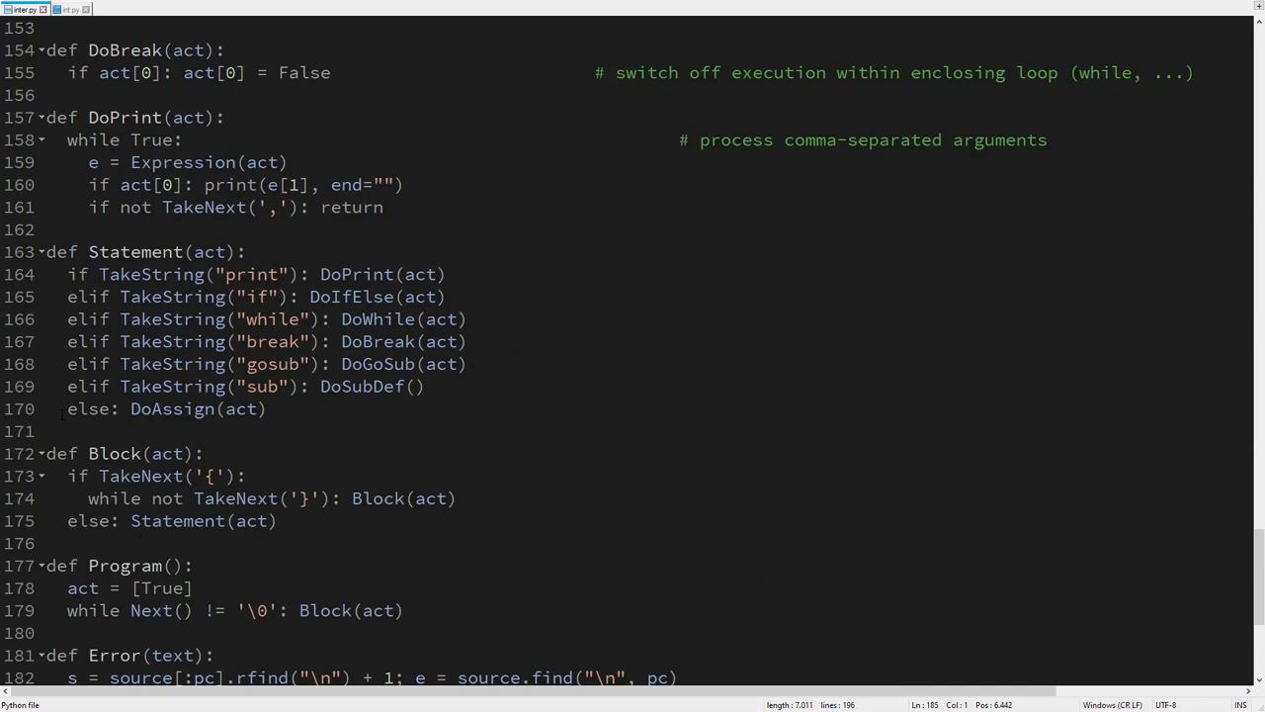
- Review the Expression function's choice of string or math evaluation and its numeric return value
{"action": "scroll", "scroll_direction": "up", "scroll_amount": 3}
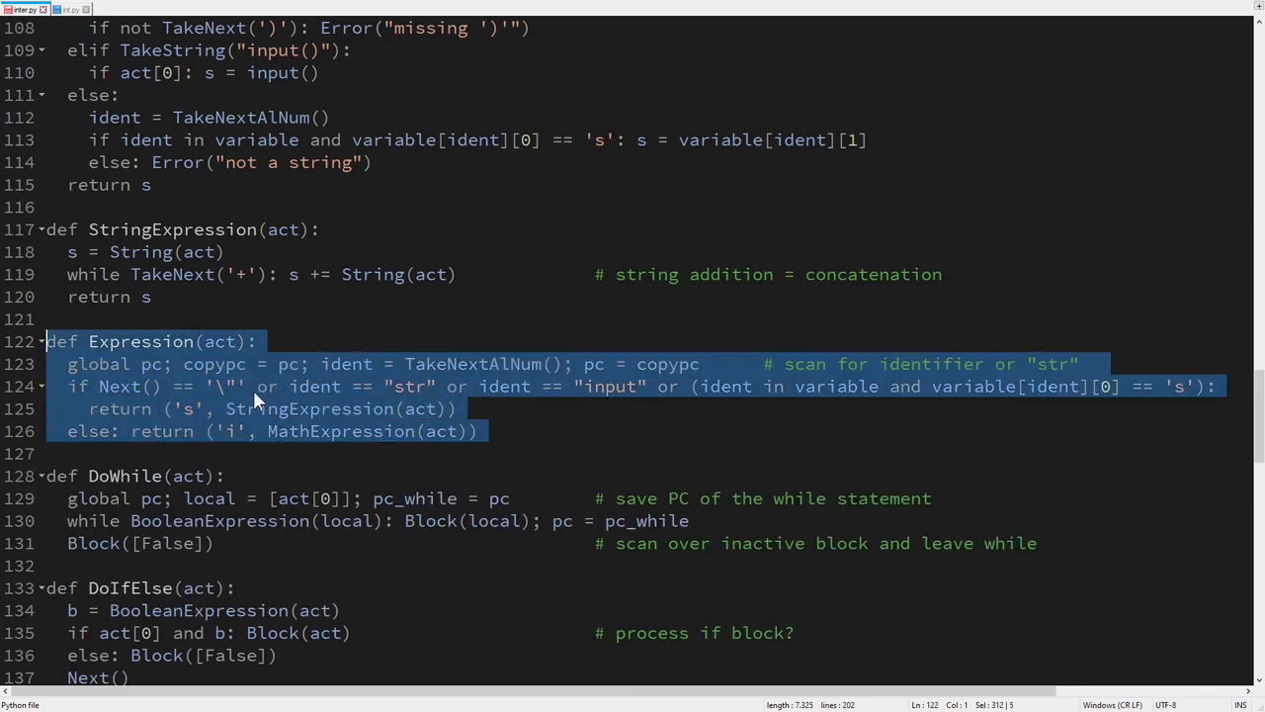
{"action": "left_click", "coordinate": [229, 408]}
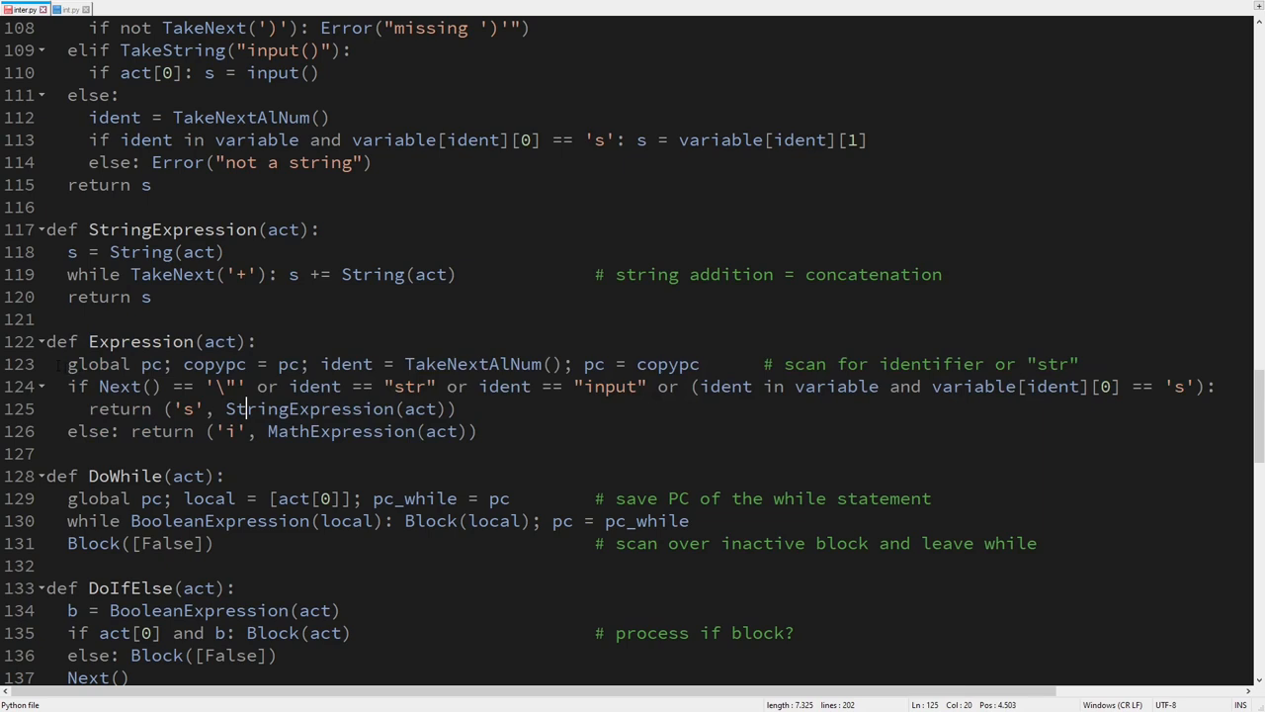
{"action": "left_click_drag", "start_coordinate": [68, 364], "coordinate": [1214, 386]}
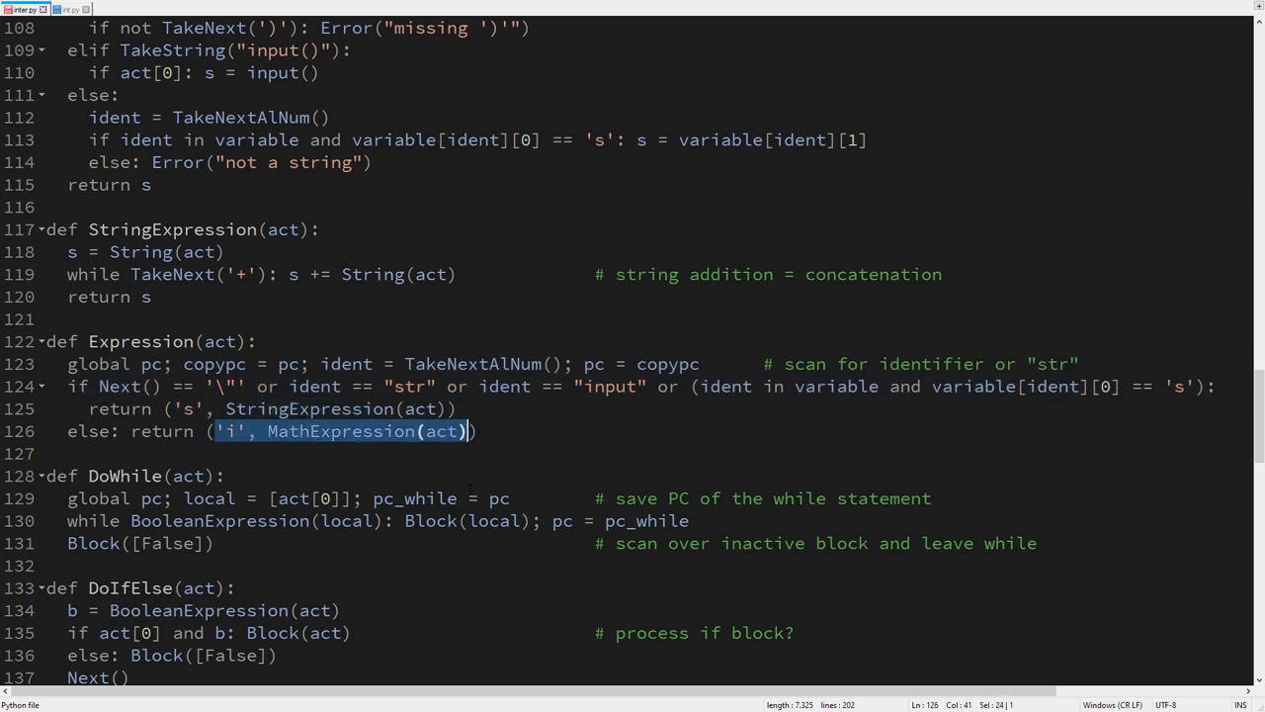
- Switch to test.txt and mark the demo subroutine and its following statements
{"action": "left_click", "coordinate": [81, 9]}
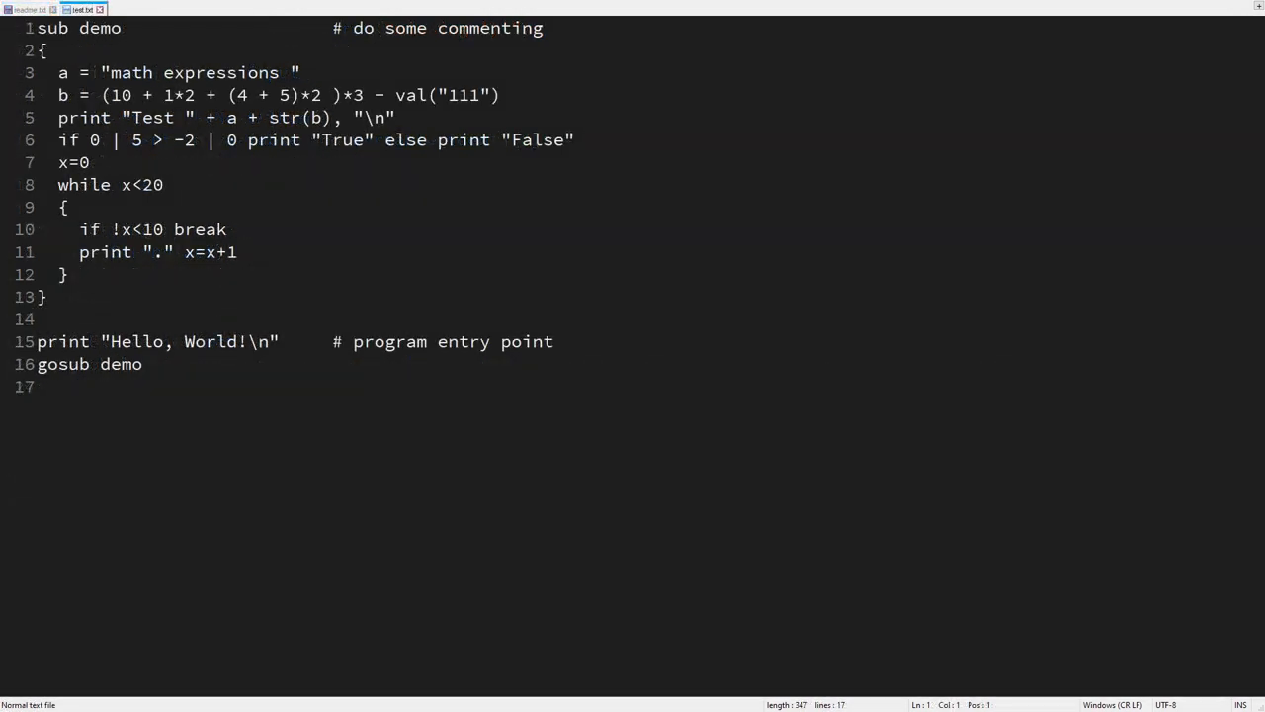
{"action": "left_click_drag", "start_coordinate": [38, 28], "coordinate": [90, 118]}
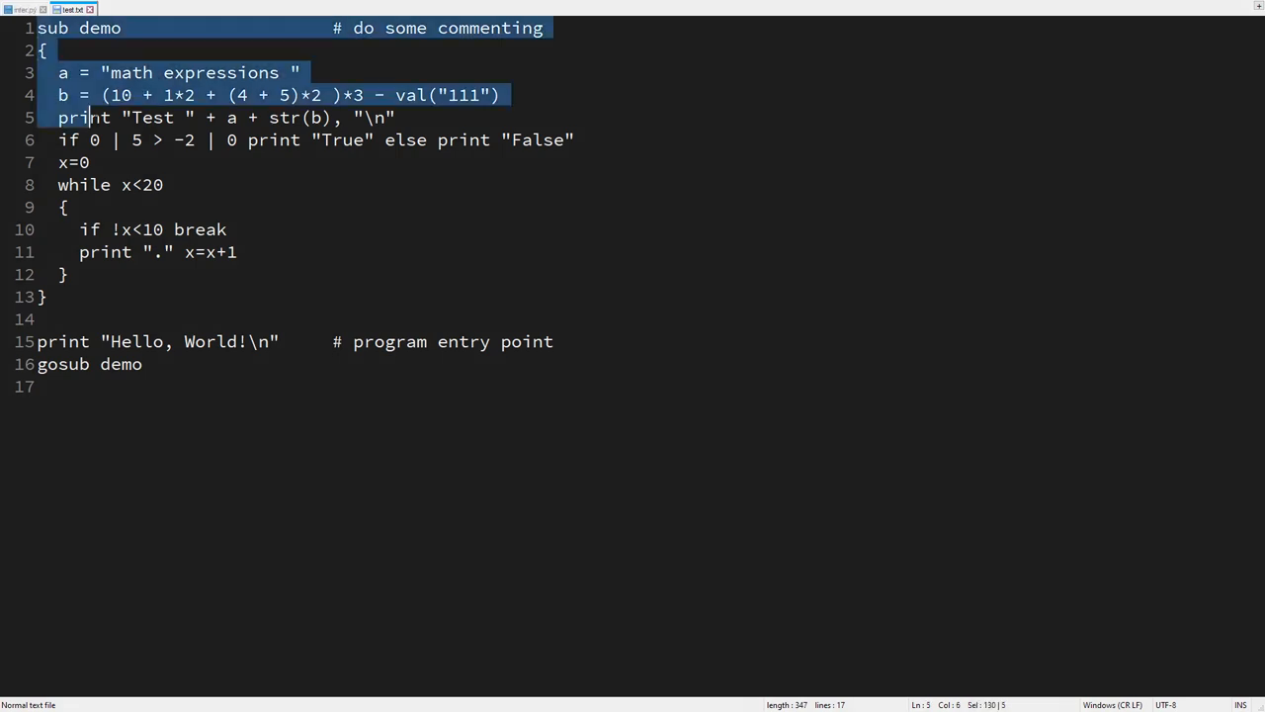
{"action": "left_click_drag", "start_coordinate": [89, 116], "coordinate": [47, 296]}
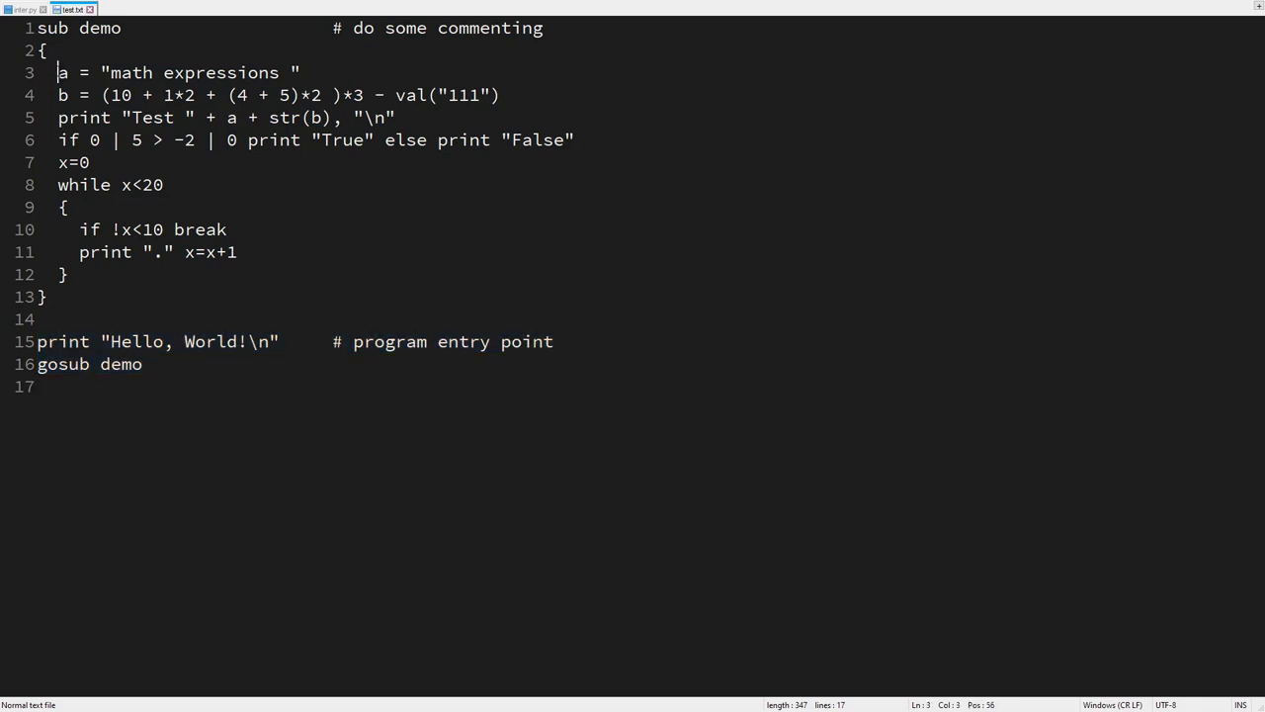
- Mark the math expression, the line-5 print, the negated condition on line 10 and the while loop
{"action": "left_click_drag", "start_coordinate": [58, 72], "coordinate": [300, 72]}
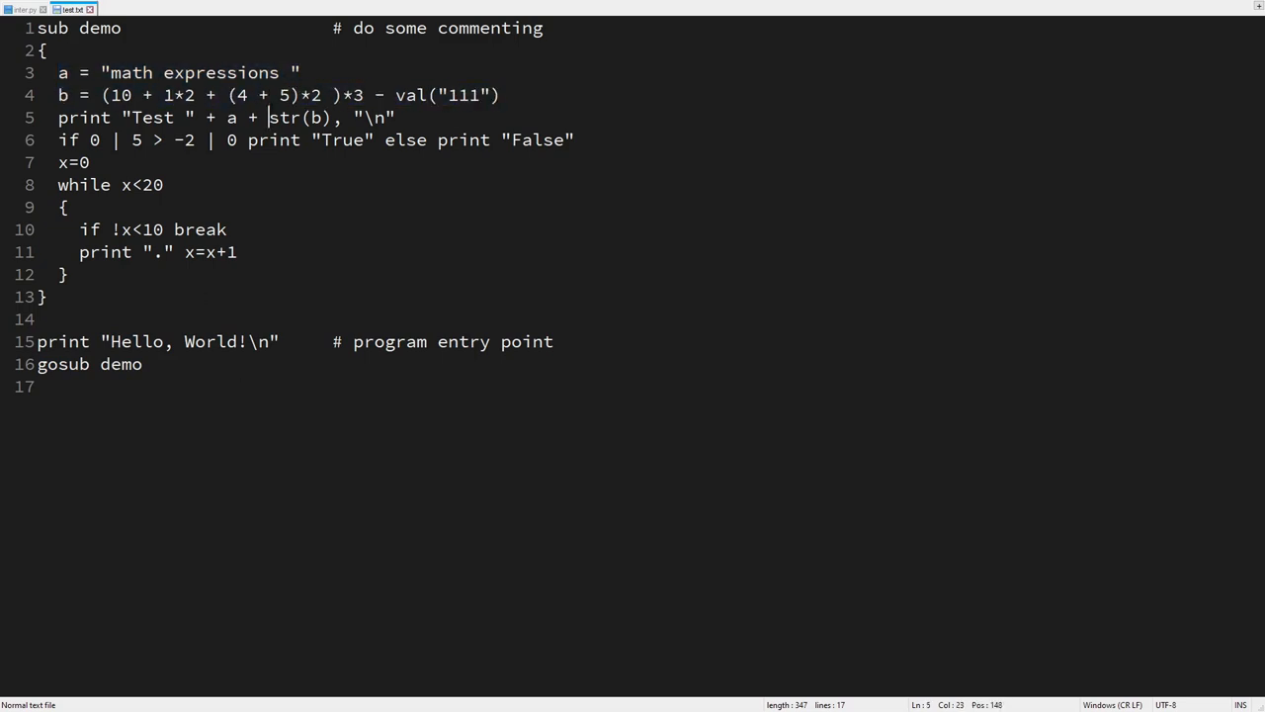
{"action": "left_click_drag", "start_coordinate": [228, 95], "coordinate": [299, 94]}
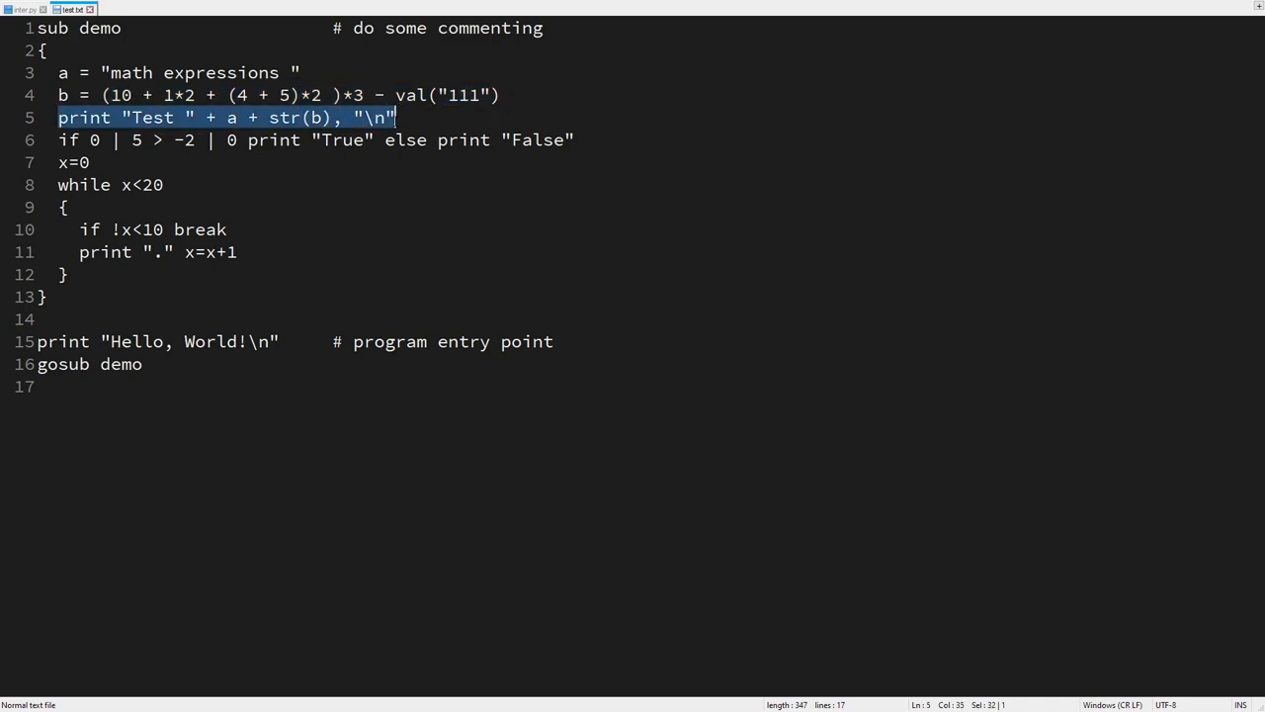
{"action": "left_click", "coordinate": [88, 139]}
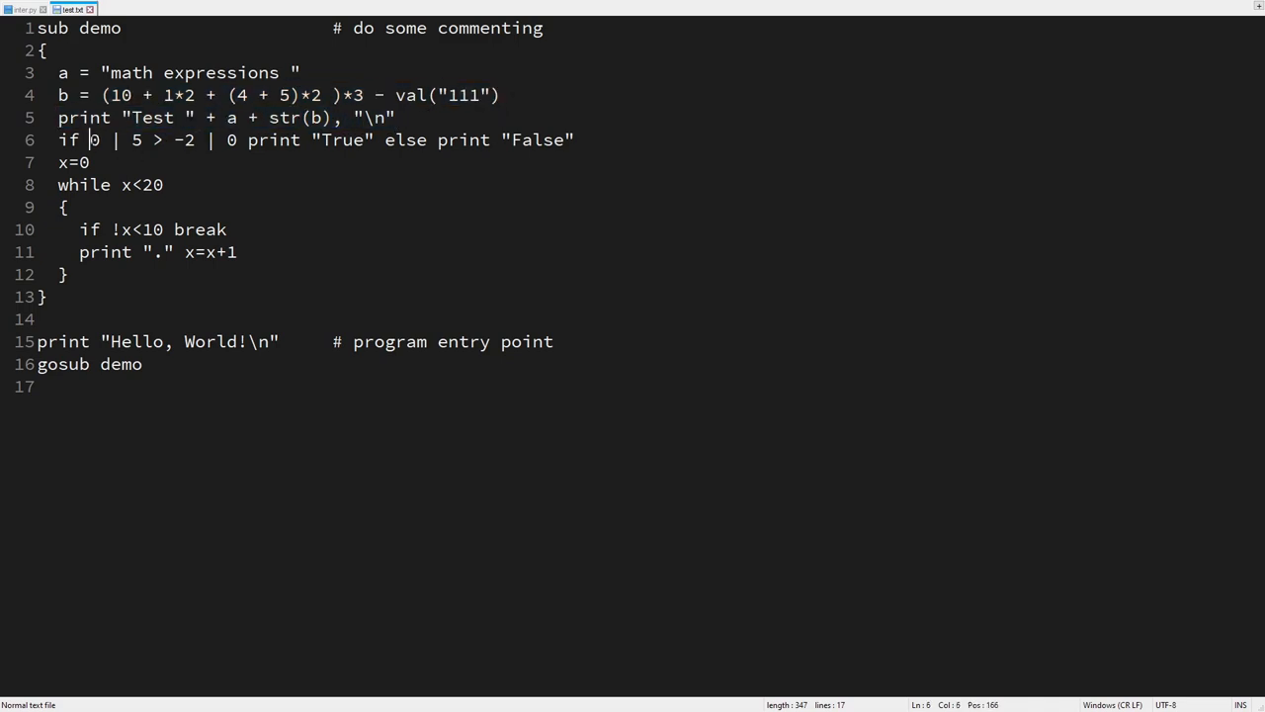
{"action": "left_click_drag", "start_coordinate": [88, 139], "coordinate": [242, 140]}
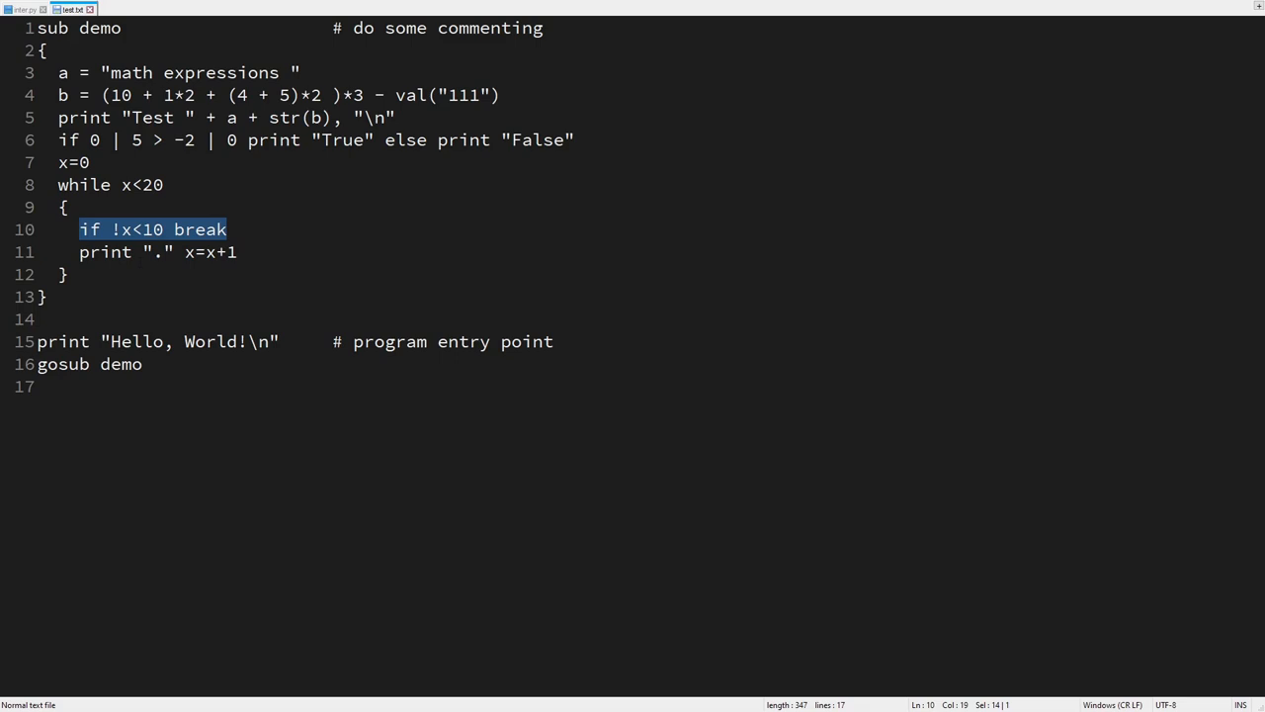
{"action": "left_click", "coordinate": [156, 252]}
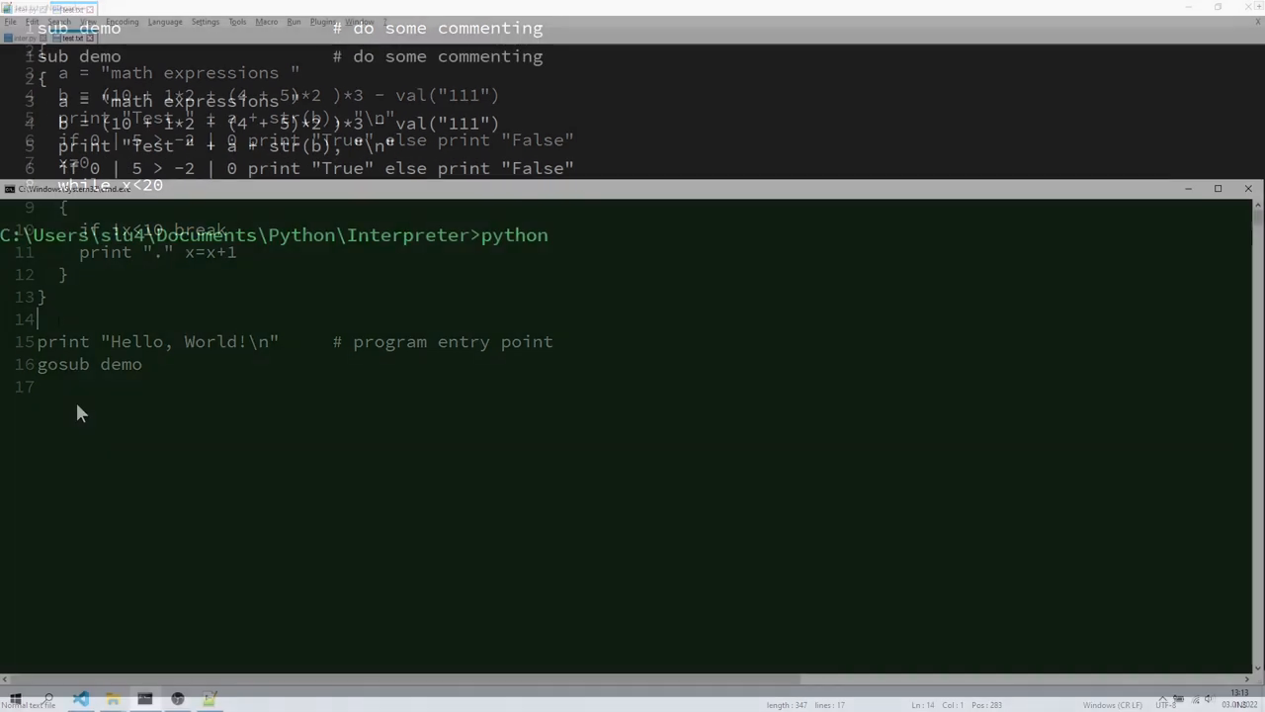
- Run python inter.py test.txt in cmd, printing Hello, World!, -21 and True
{"action": "type", "text": "i"}
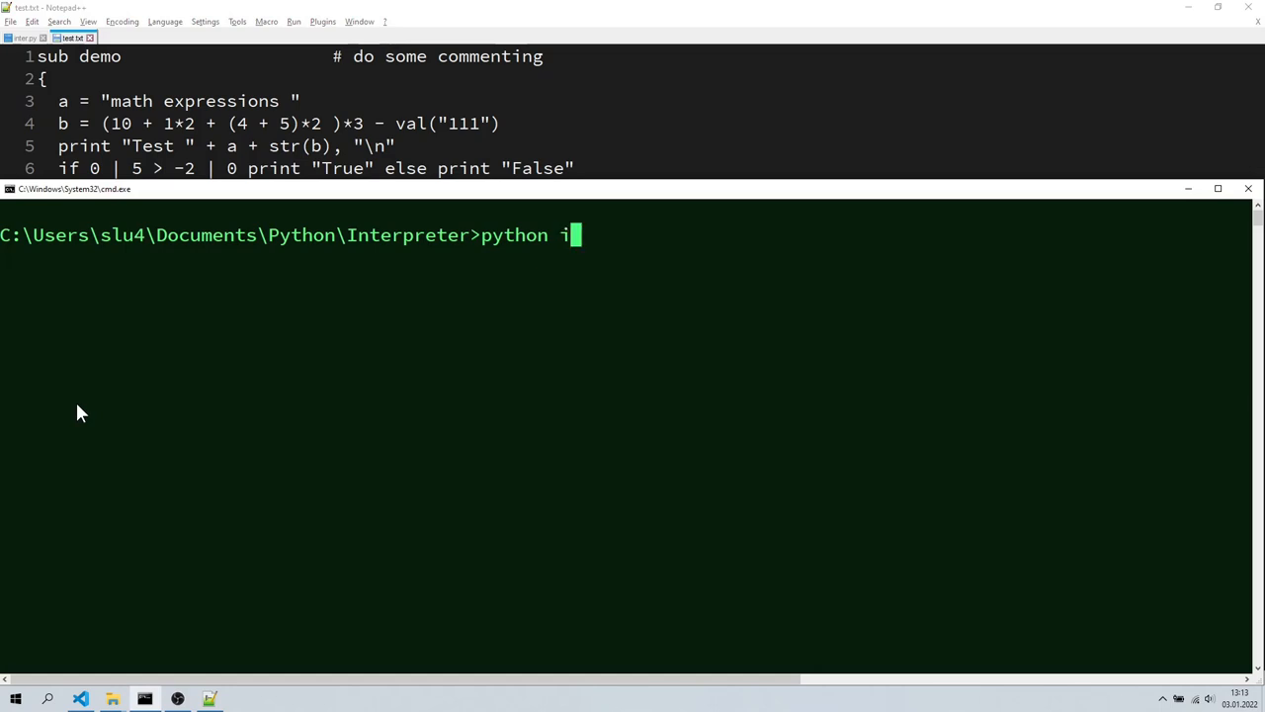
{"action": "type", "text": "nter.py test.txt"}
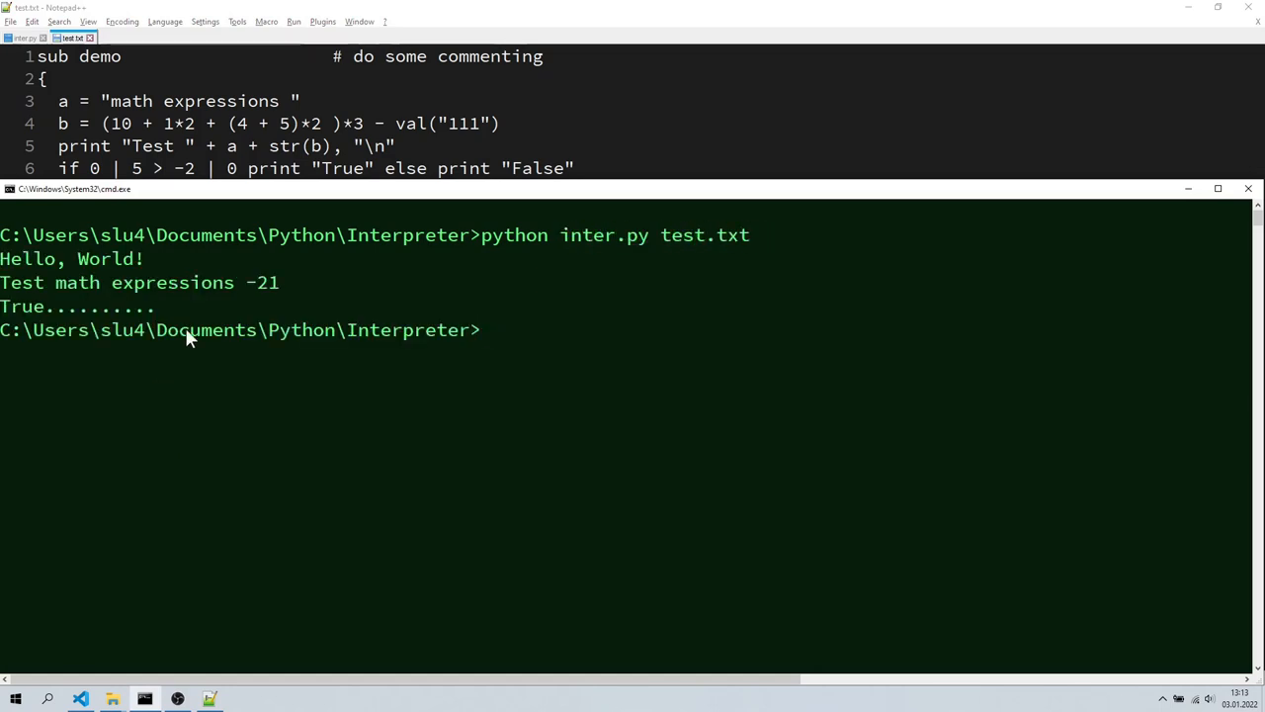
{"action": "left_click_drag", "start_coordinate": [44, 306], "coordinate": [153, 307]}
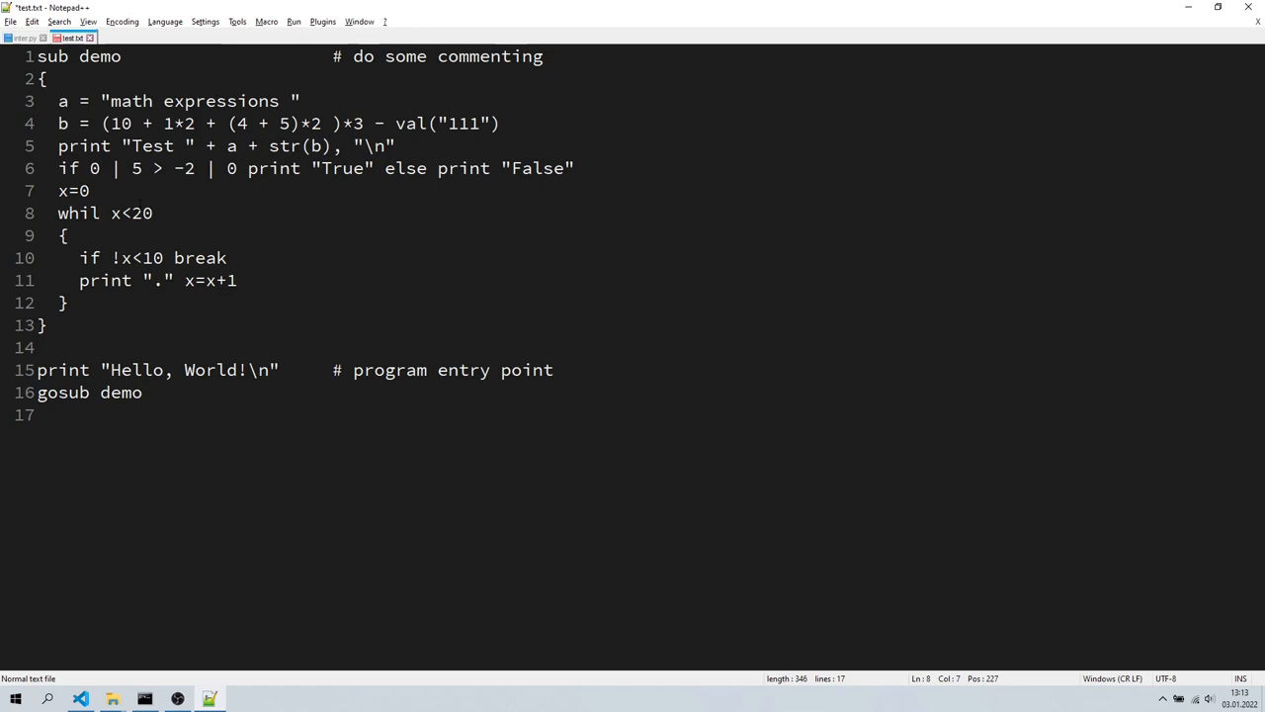
- Fix 'whil' to 'while' on line 8 of test.txt, then return to the command prompt to rerun it
{"action": "left_click", "coordinate": [146, 696]}
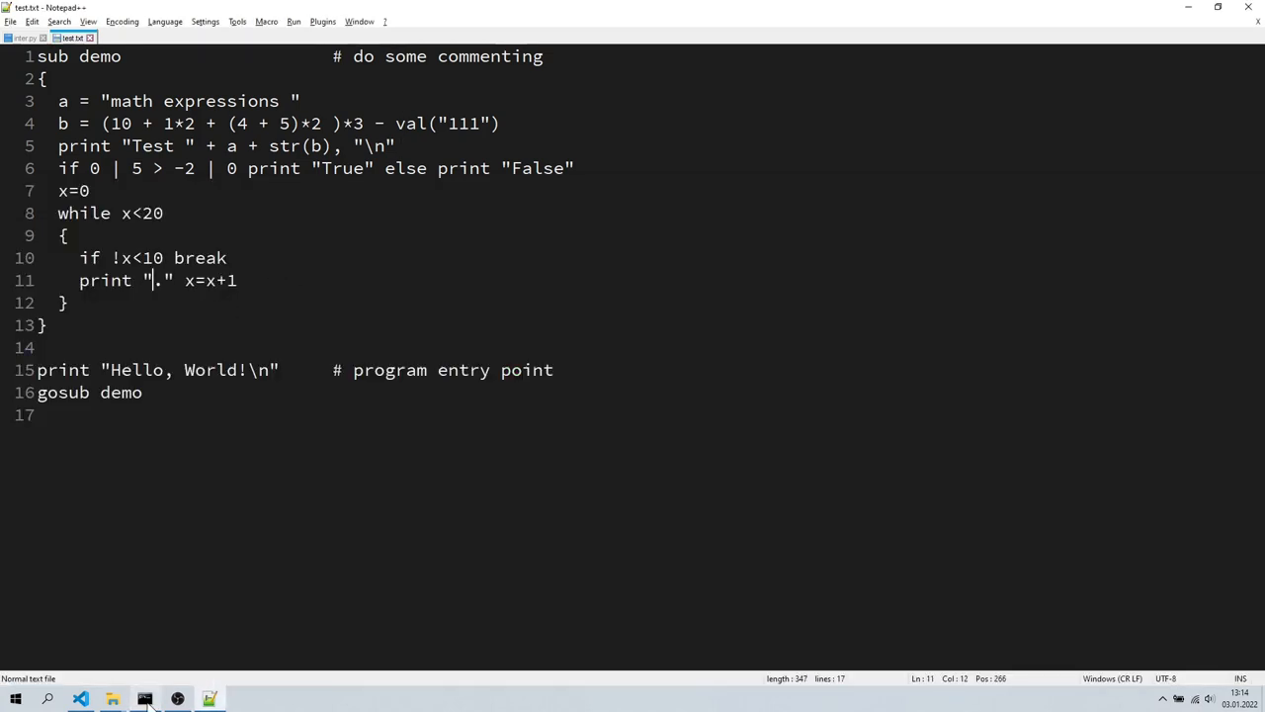
{"action": "left_click", "coordinate": [145, 697]}
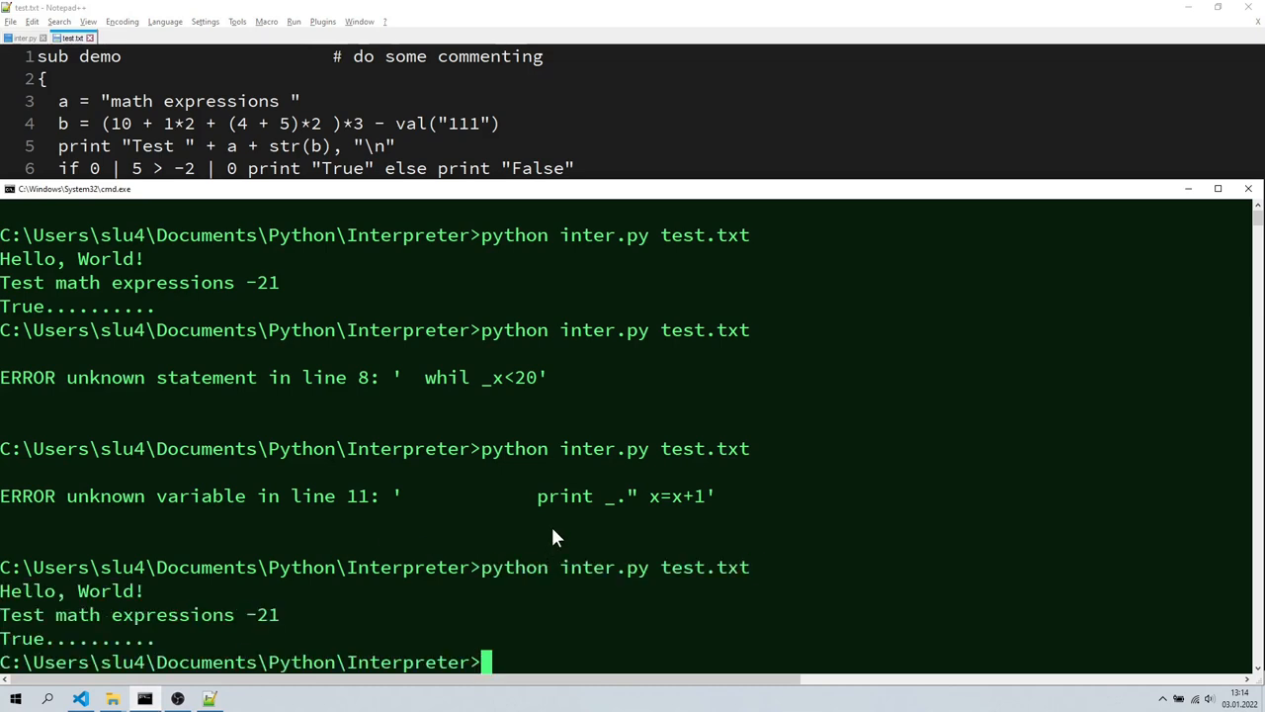
{"action": "mouse_move", "coordinate": [578, 680]}
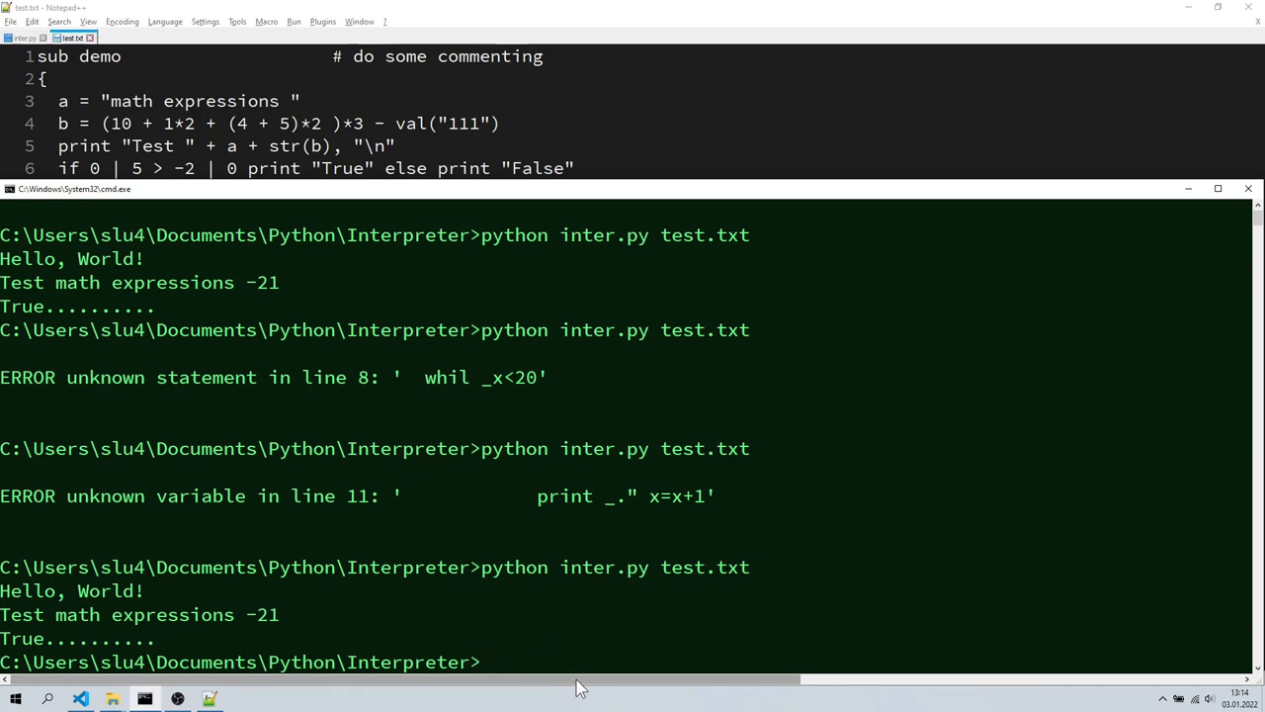
- Begin writing a thank-you message at the Command Prompt after the successful run
{"action": "type", "text": "Thanks fo"}
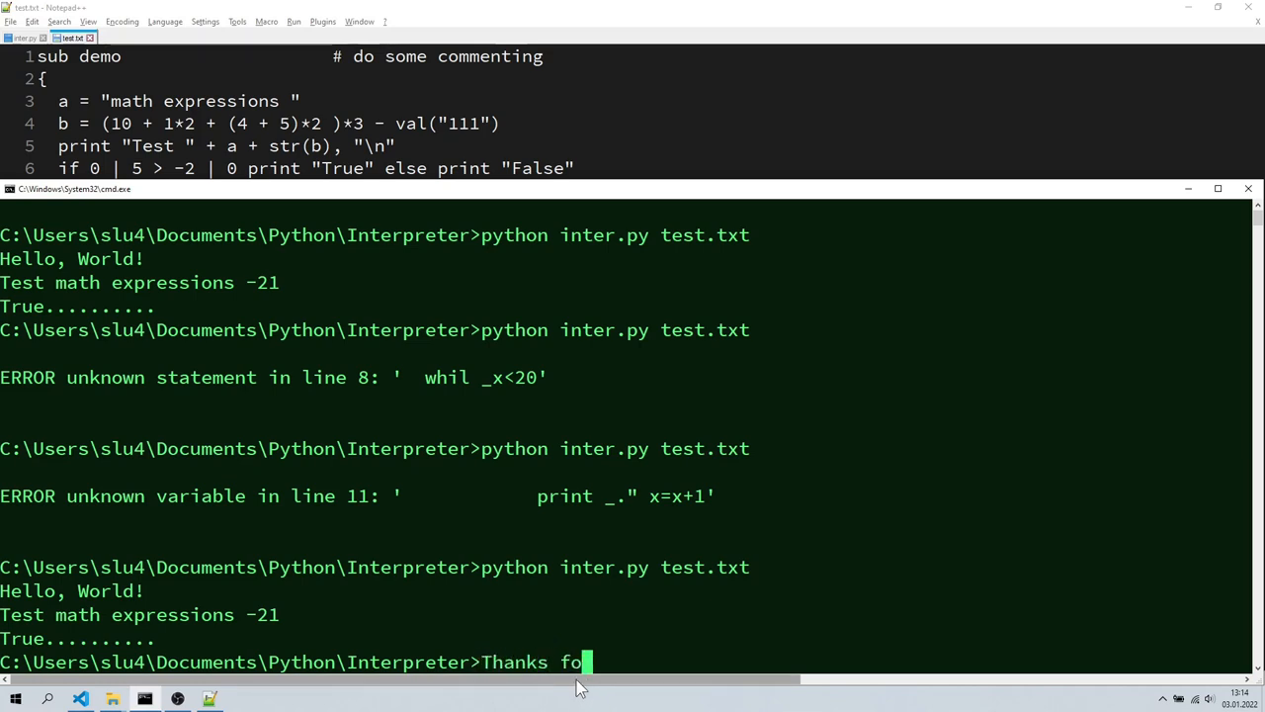